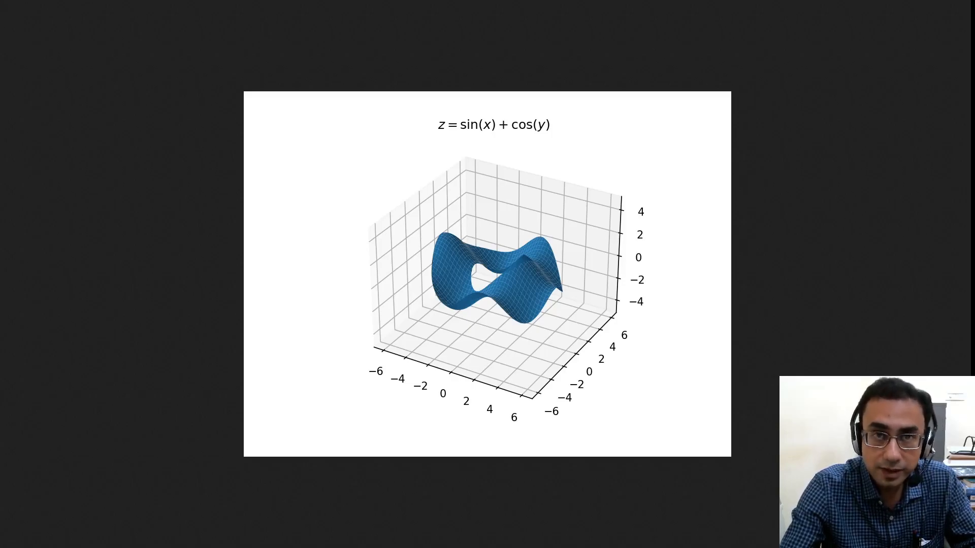
{"action": "mouse_move", "coordinate": [909, 320]}
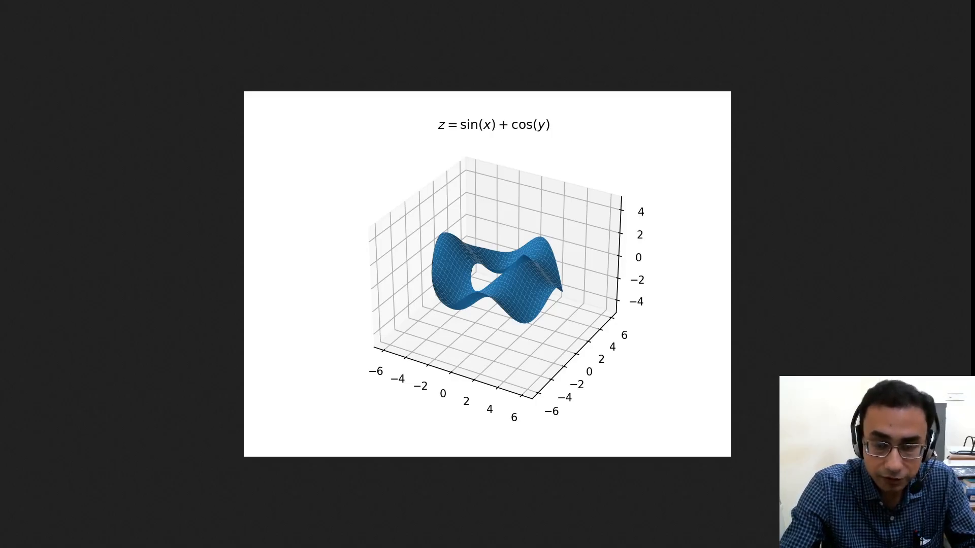
{"action": "mouse_move", "coordinate": [724, 411]}
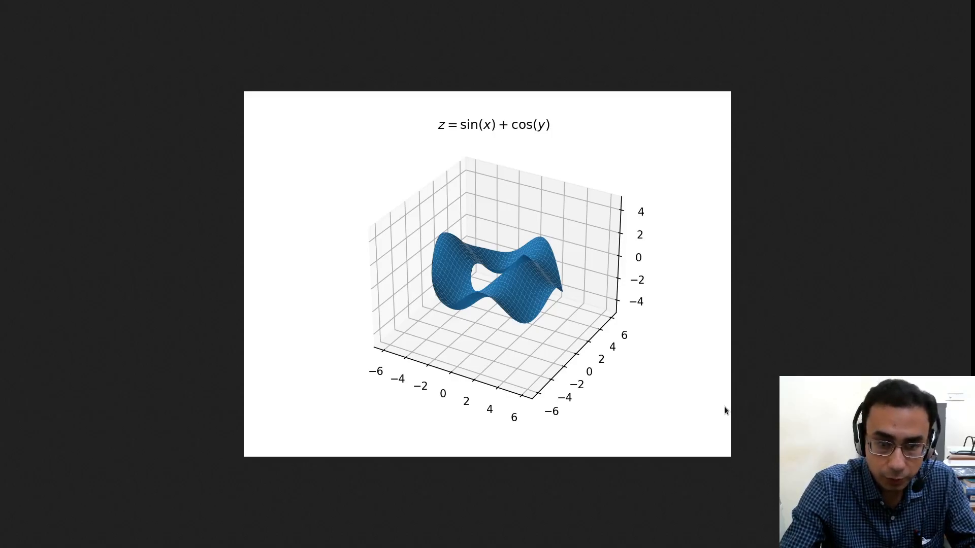
{"action": "mouse_move", "coordinate": [626, 350]}
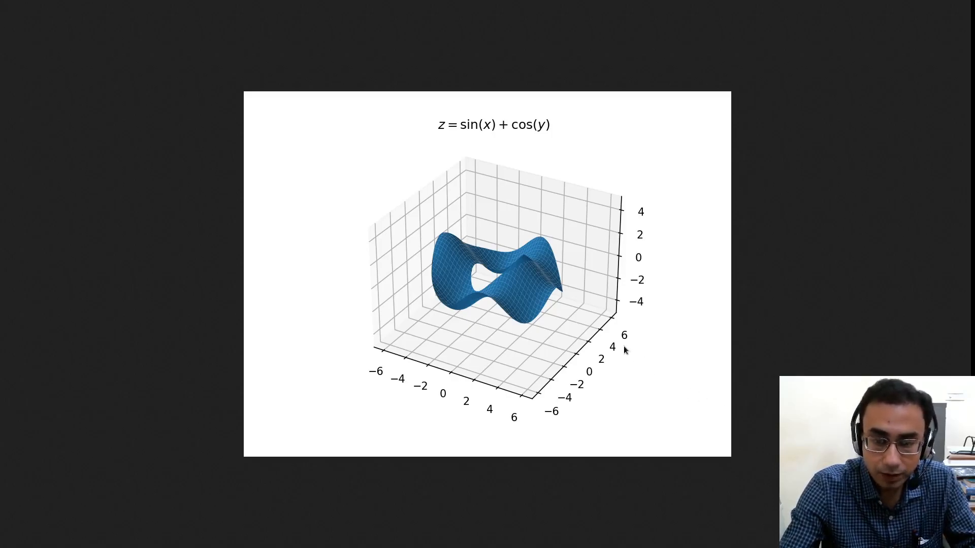
{"action": "mouse_move", "coordinate": [566, 323]}
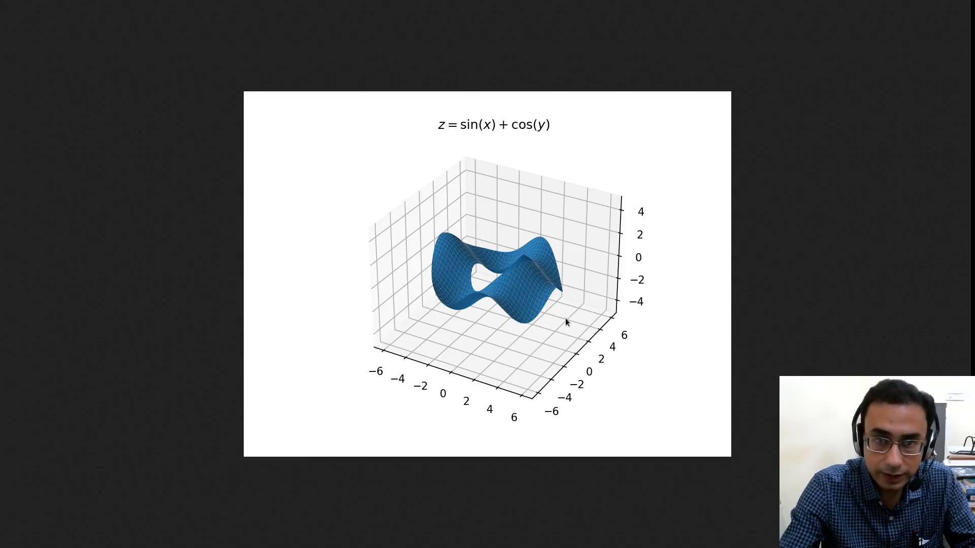
{"action": "mouse_move", "coordinate": [479, 140]}
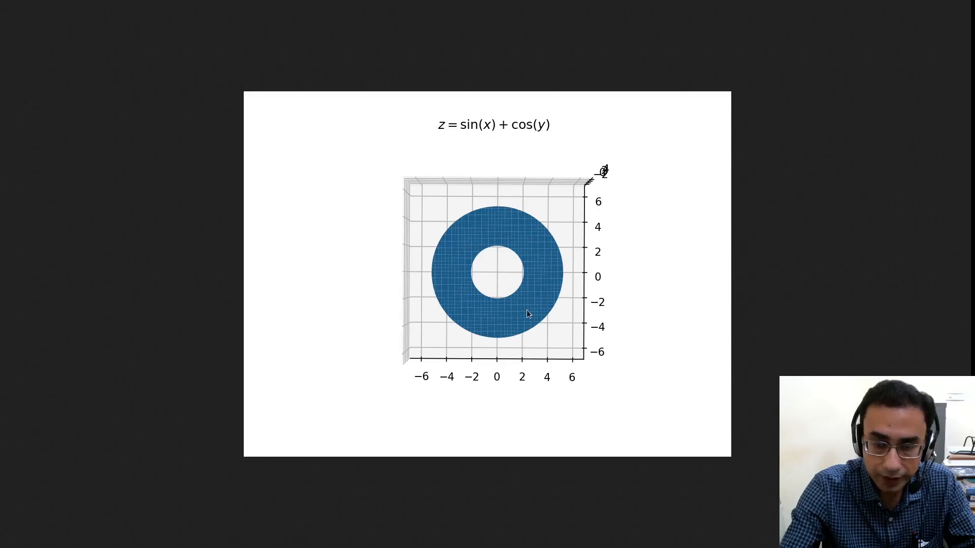
{"action": "mouse_move", "coordinate": [525, 318]}
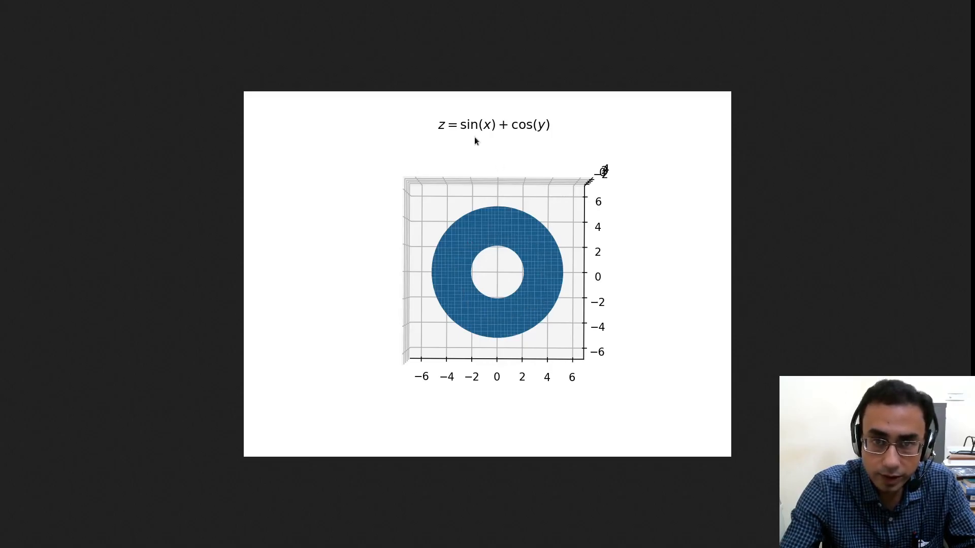
{"action": "mouse_move", "coordinate": [517, 148]}
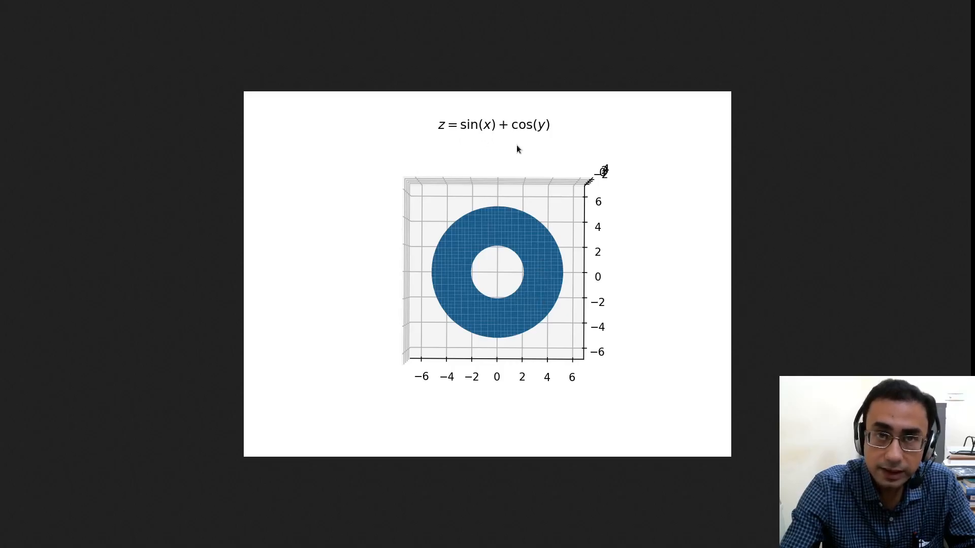
{"action": "mouse_move", "coordinate": [576, 326]}
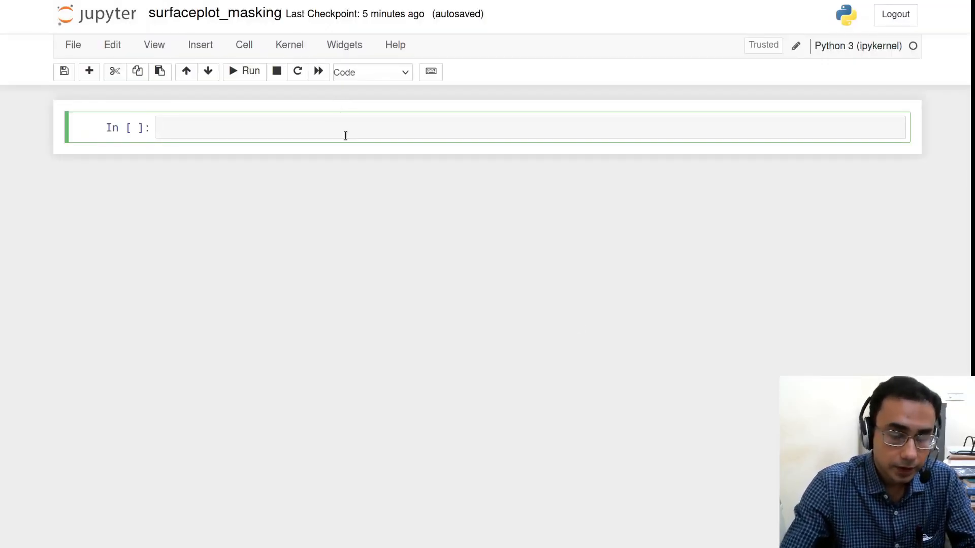
Import sympy as sym and define symbols x, y = sym.symbols('x,y') in the first cell
{"action": "left_click", "coordinate": [342, 128]}
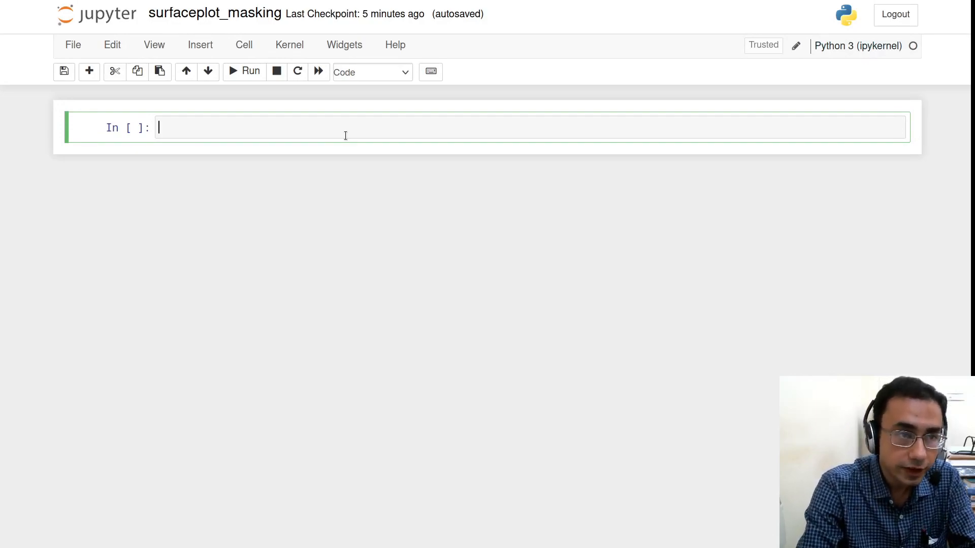
{"action": "type", "text": "import"}
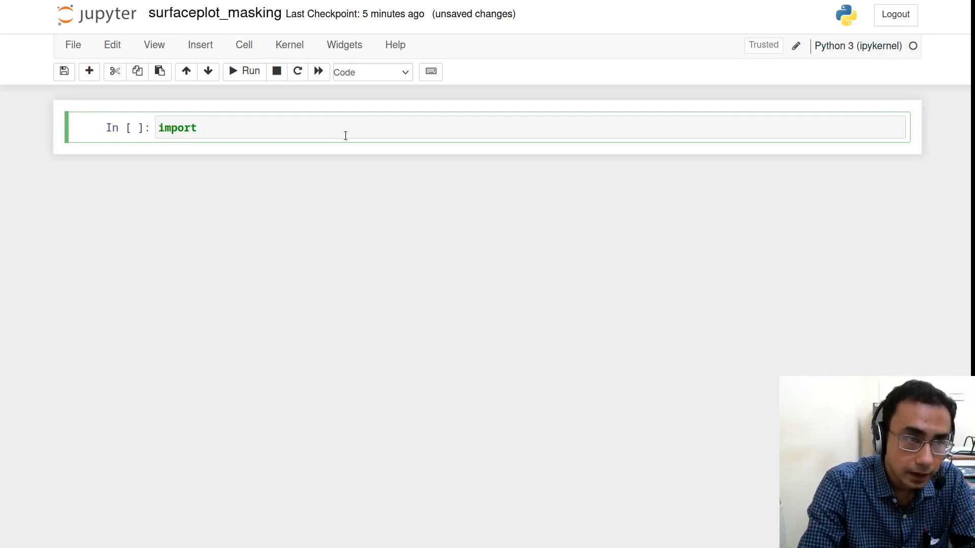
{"action": "type", "text": "sympy as sym"}
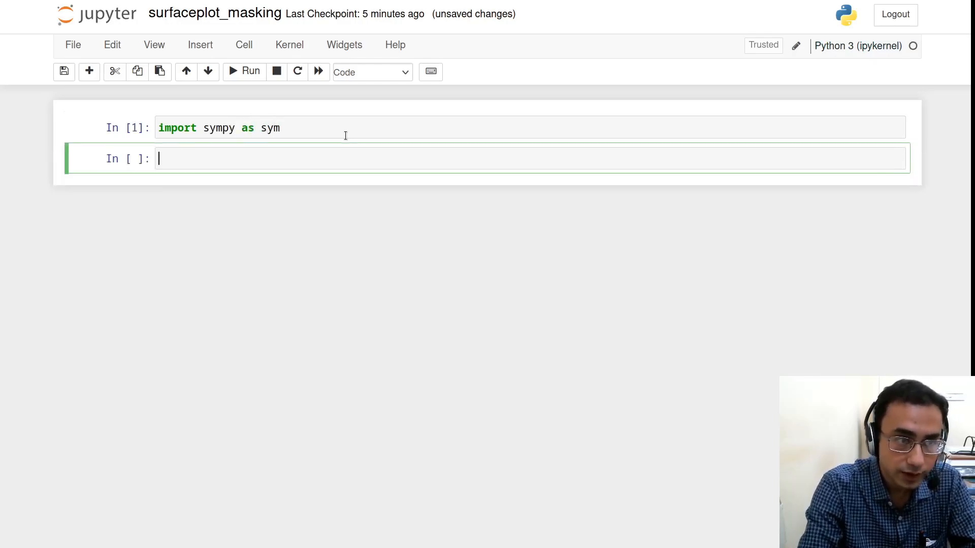
{"action": "type", "text": "x, y ="}
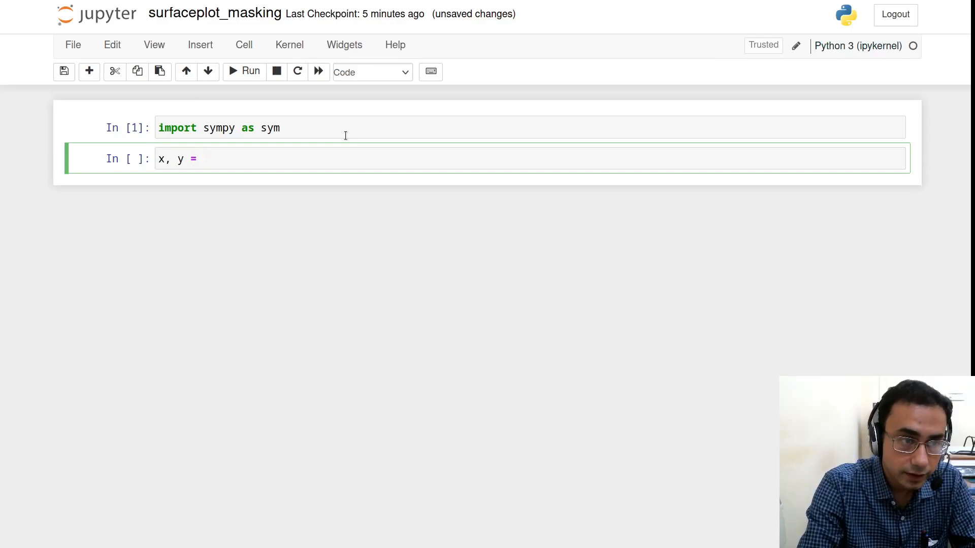
{"action": "type", "text": "sym.symbo"}
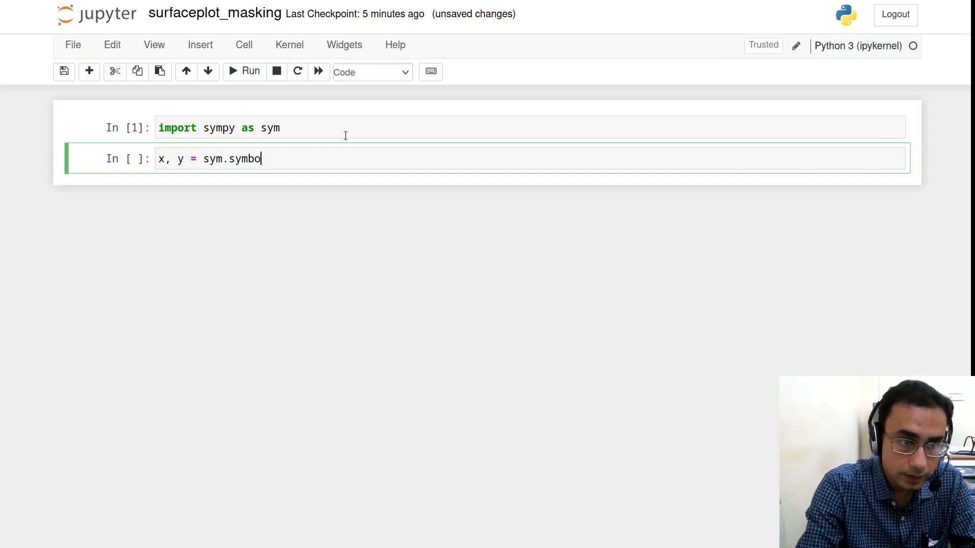
{"action": "type", "text": "ls('')"}
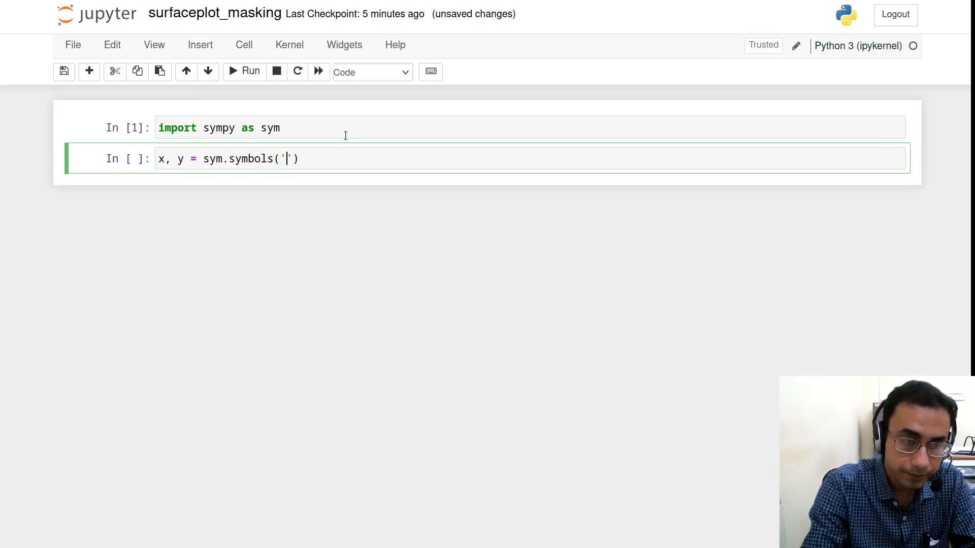
{"action": "type", "text": "x,y"}
{"action": "type", "text": "z"}
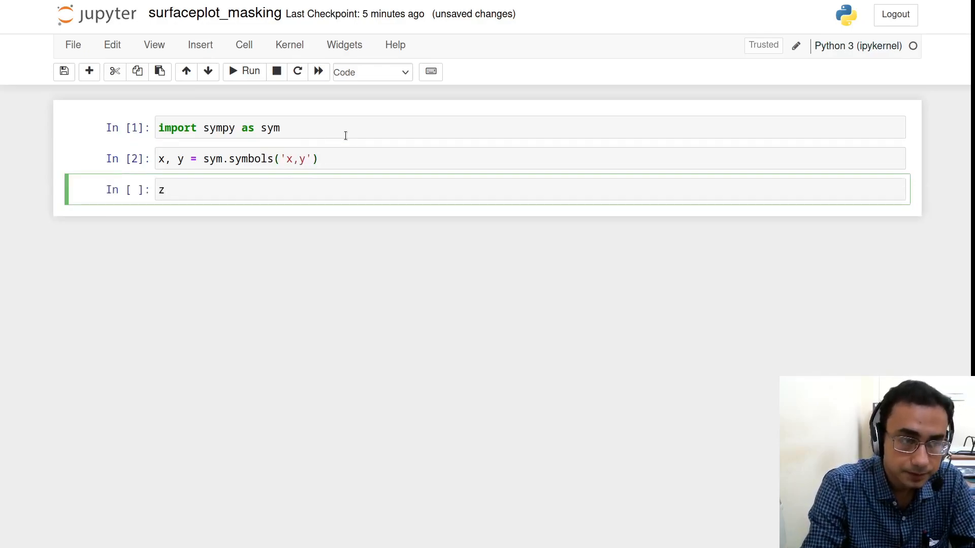
Define z = sym.sin(x) + sym.cos(y) and display it
{"action": "type", "text": "="}
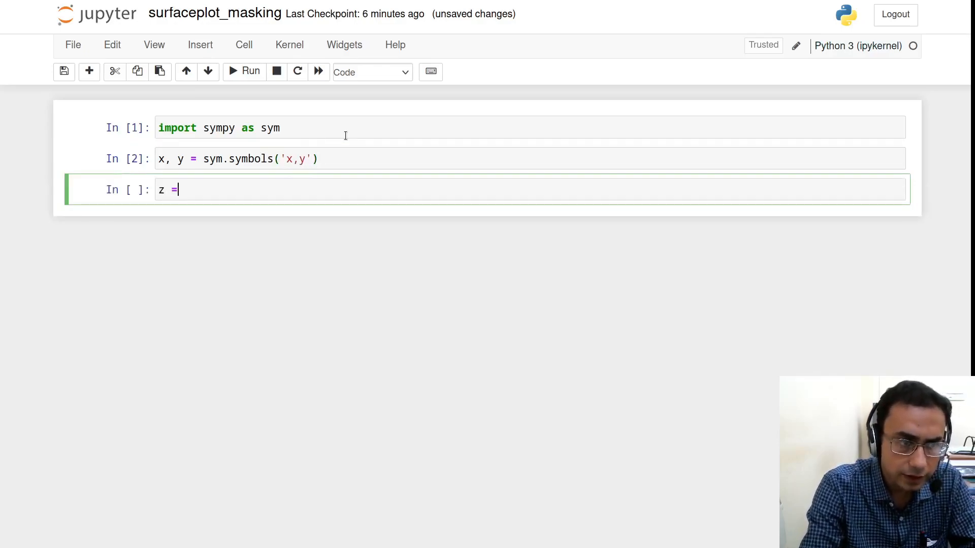
{"action": "type", "text": "sy"}
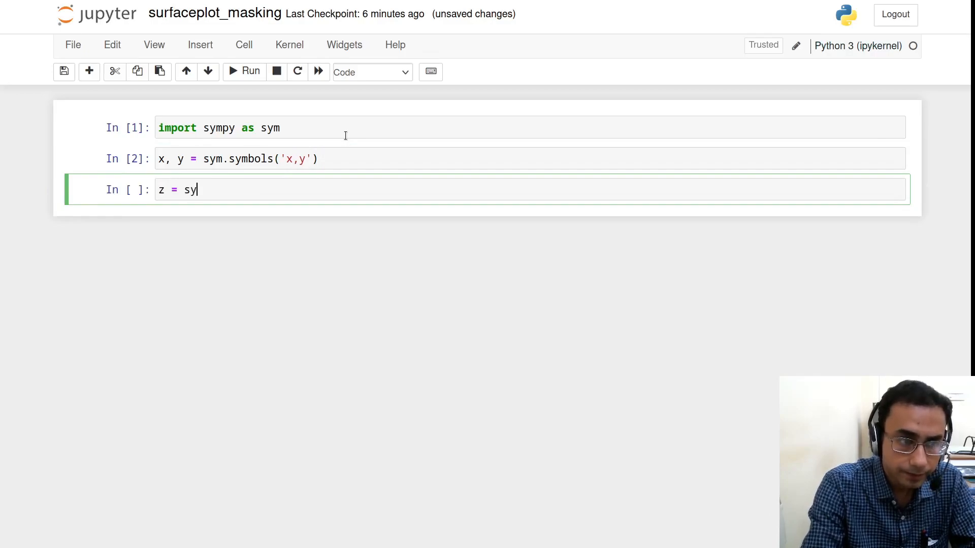
{"action": "type", "text": "m.sin()"}
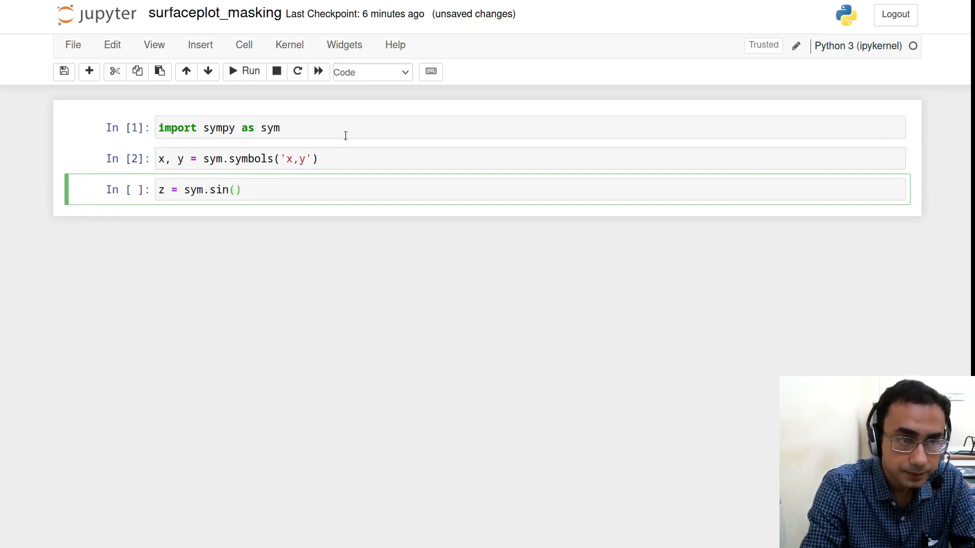
{"action": "type", "text": "x"}
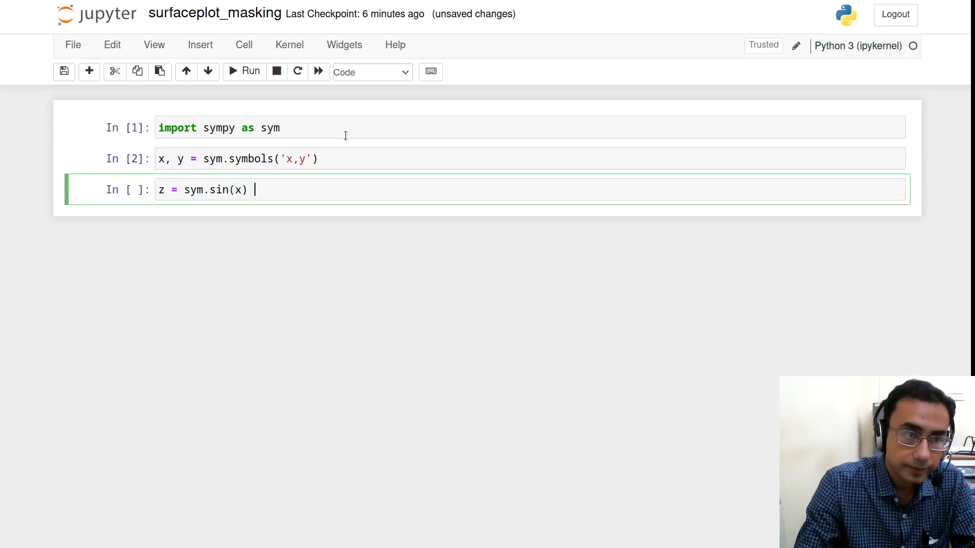
{"action": "type", "text": "+ sym.cos"}
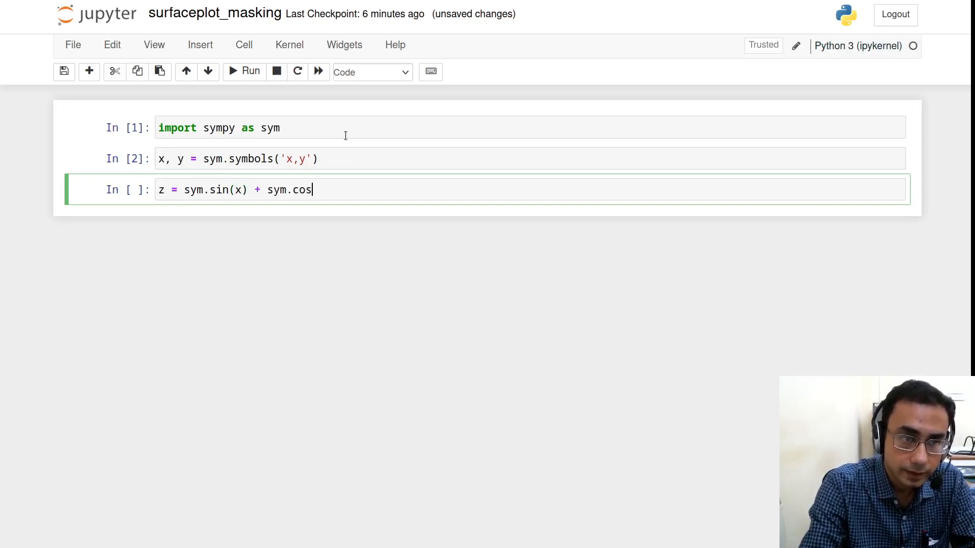
{"action": "type", "text": "(y)"}
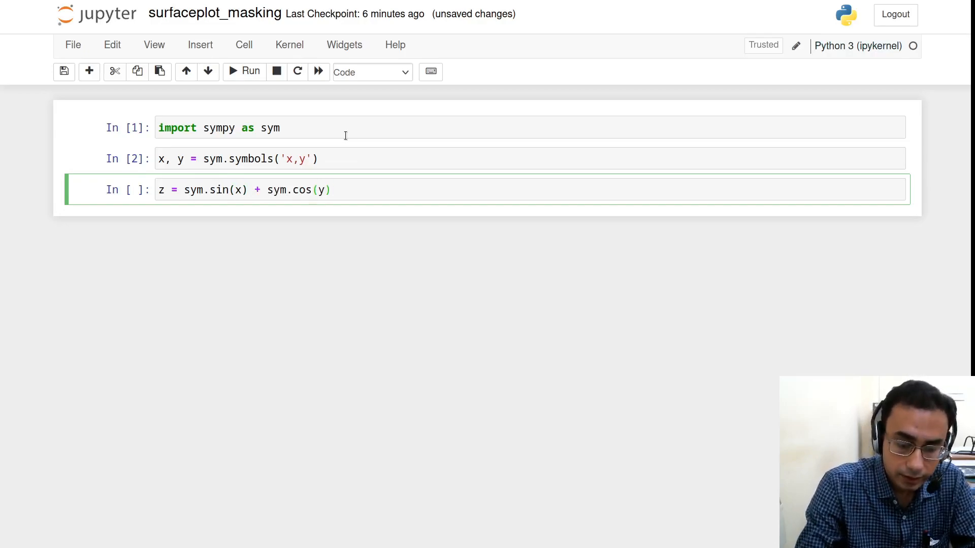
{"action": "type", "text": "display(z"}
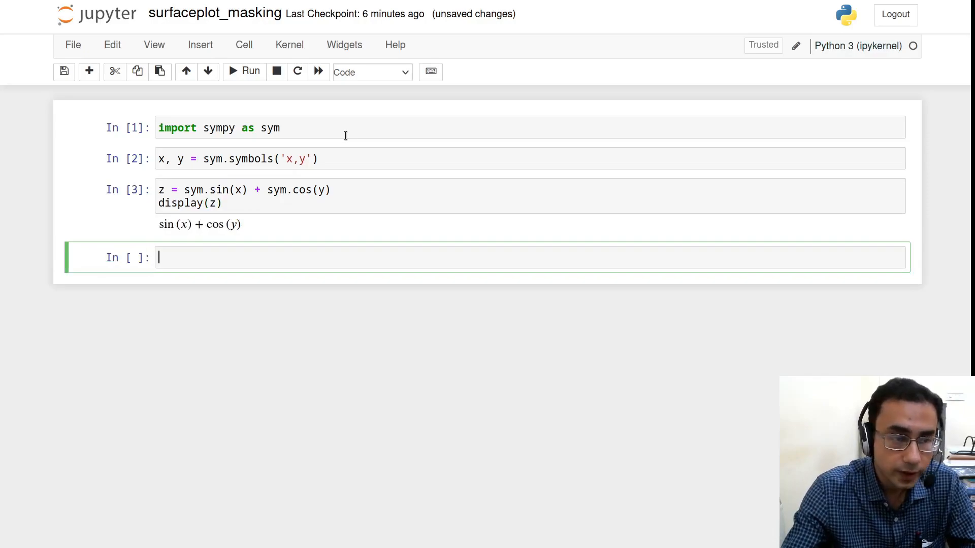
{"action": "mouse_move", "coordinate": [362, 247]}
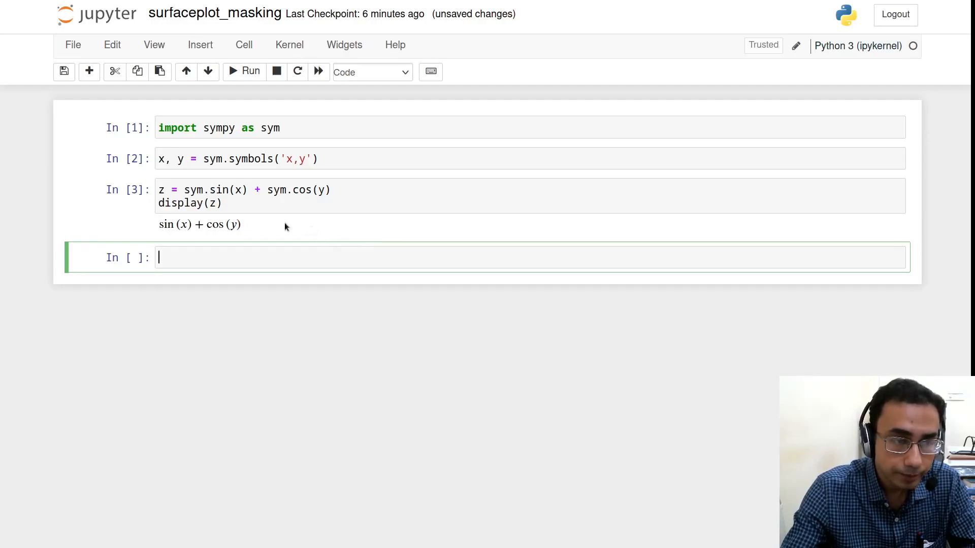
{"action": "mouse_move", "coordinate": [247, 235]}
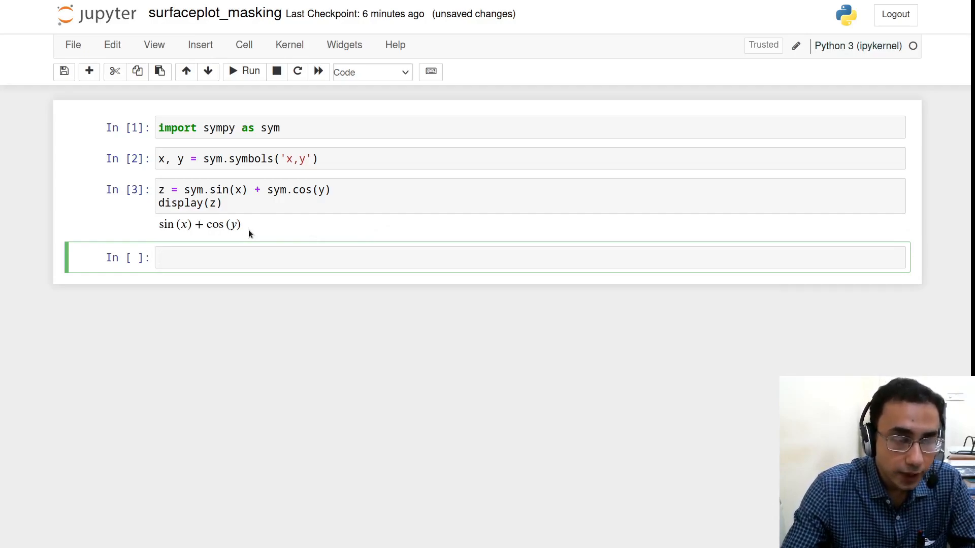
{"action": "mouse_move", "coordinate": [249, 238]}
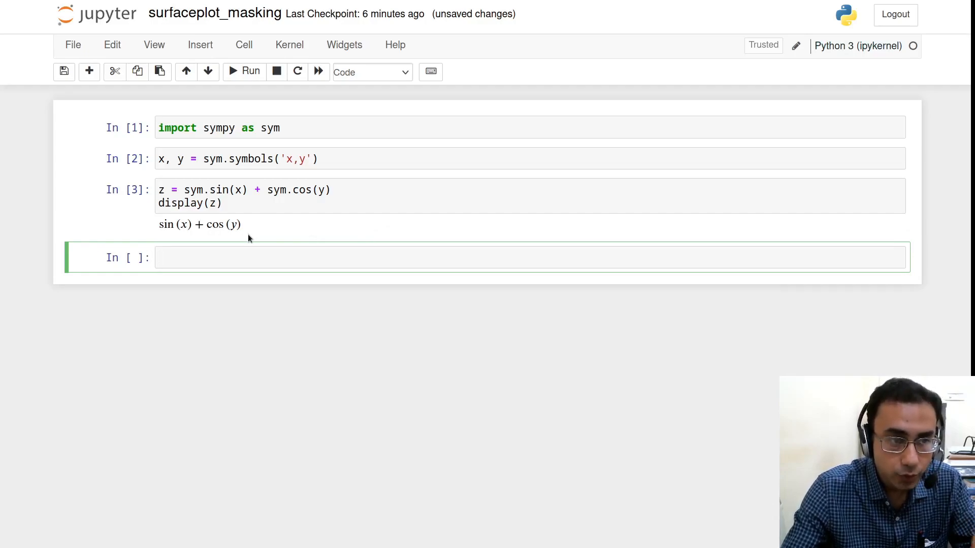
{"action": "mouse_move", "coordinate": [210, 242]}
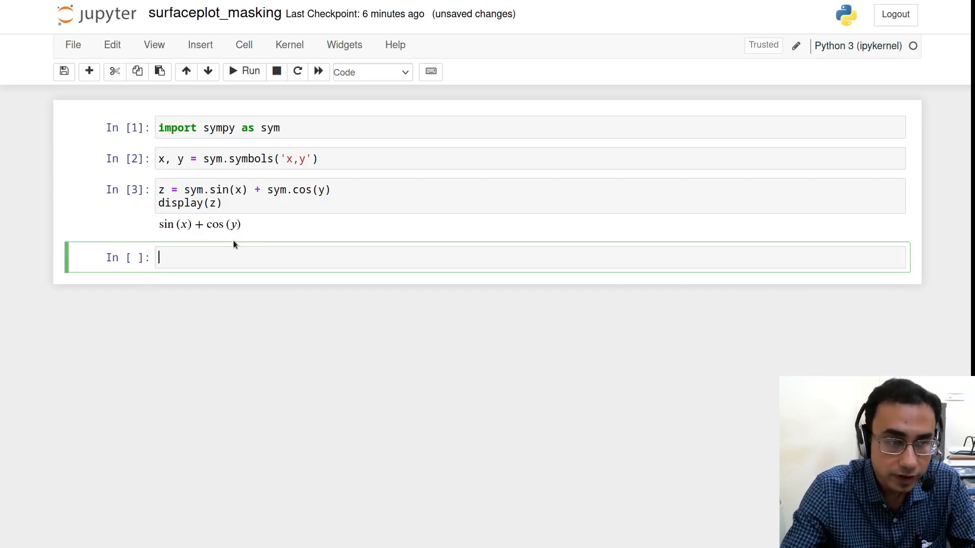
{"action": "mouse_move", "coordinate": [258, 325]}
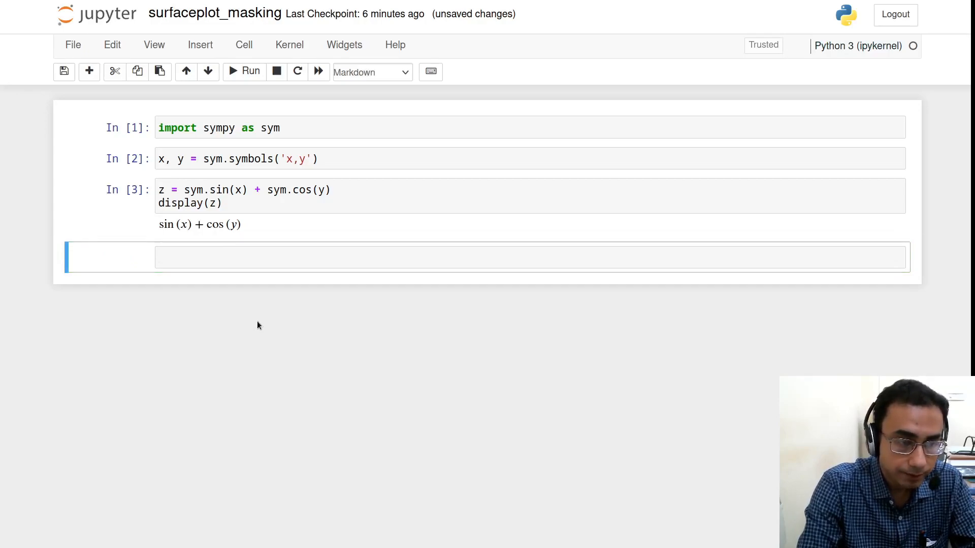
Write the Markdown note 'Domain: Circular annulus' with LaTeX $a^2 < x^2 + y^2 < b^2$
{"action": "type", "text": "DOm"}
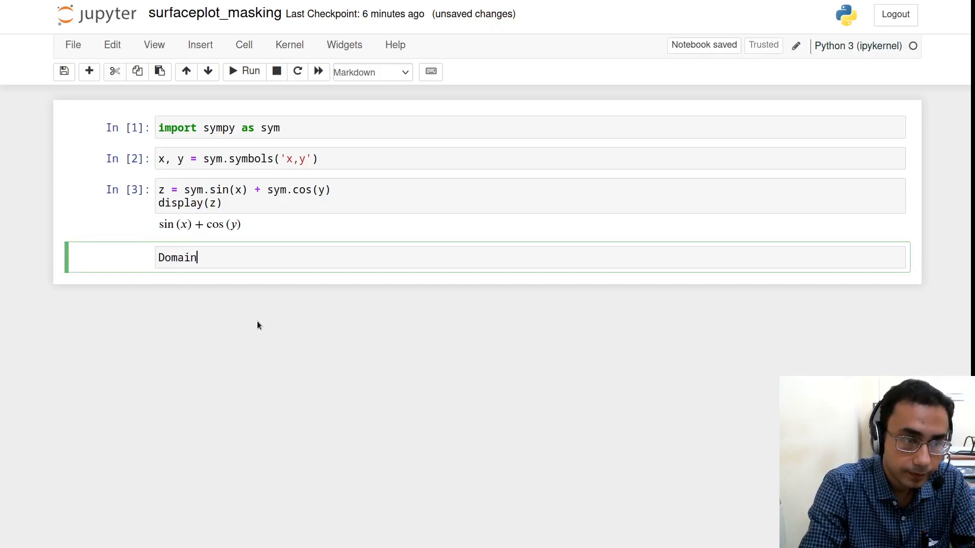
{"action": "type", "text": ":"}
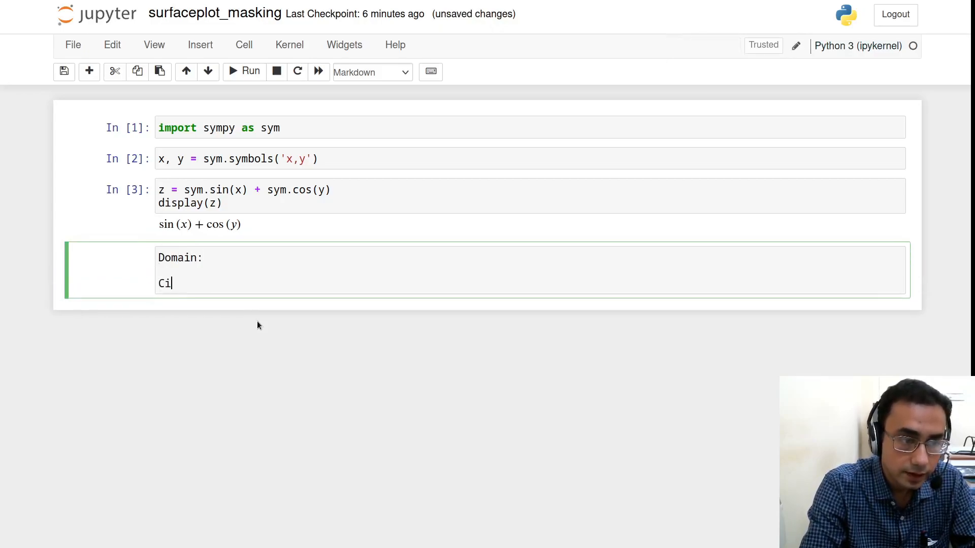
{"action": "type", "text": "rcular annular"}
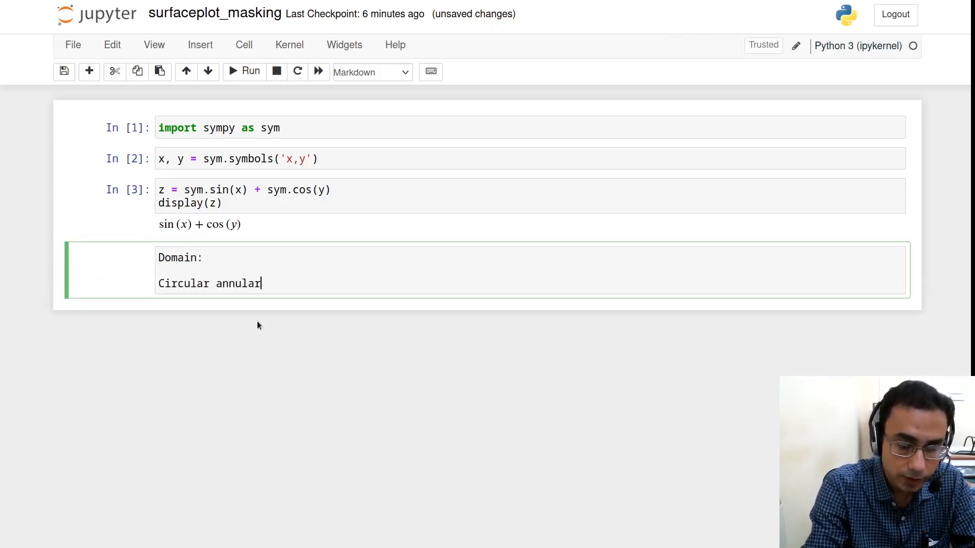
{"action": "type", "text": "us:"}
{"action": "type", "text": "$$"}
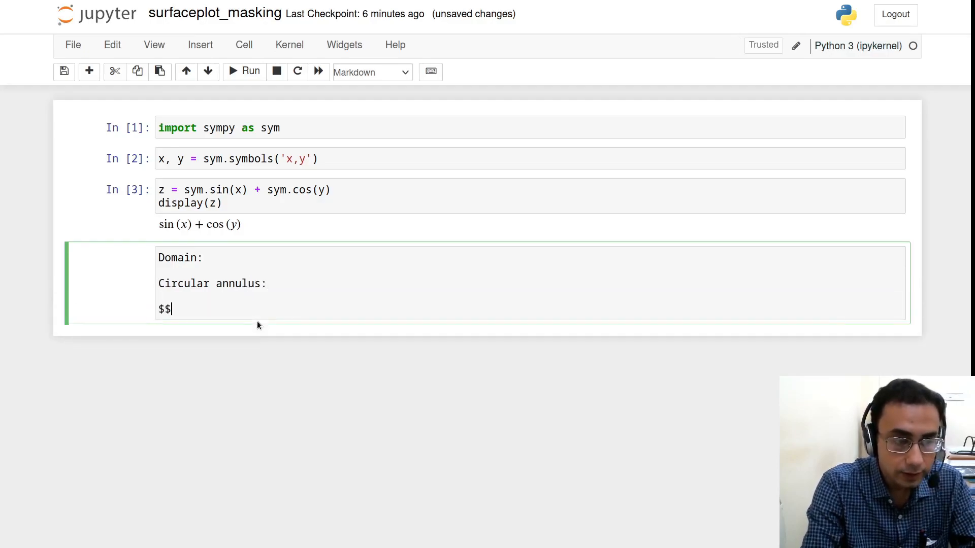
{"action": "type", "text": "a"}
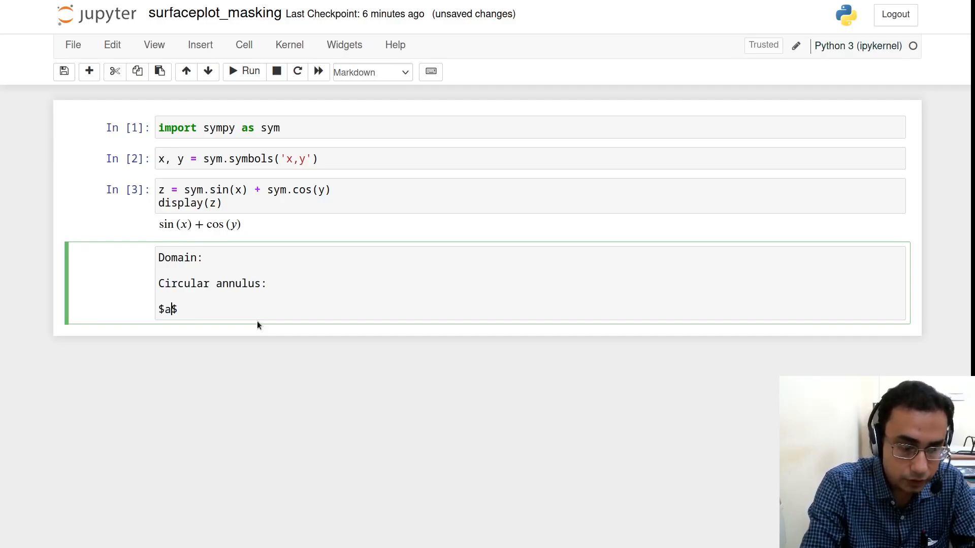
{"action": "type", "text": "^"}
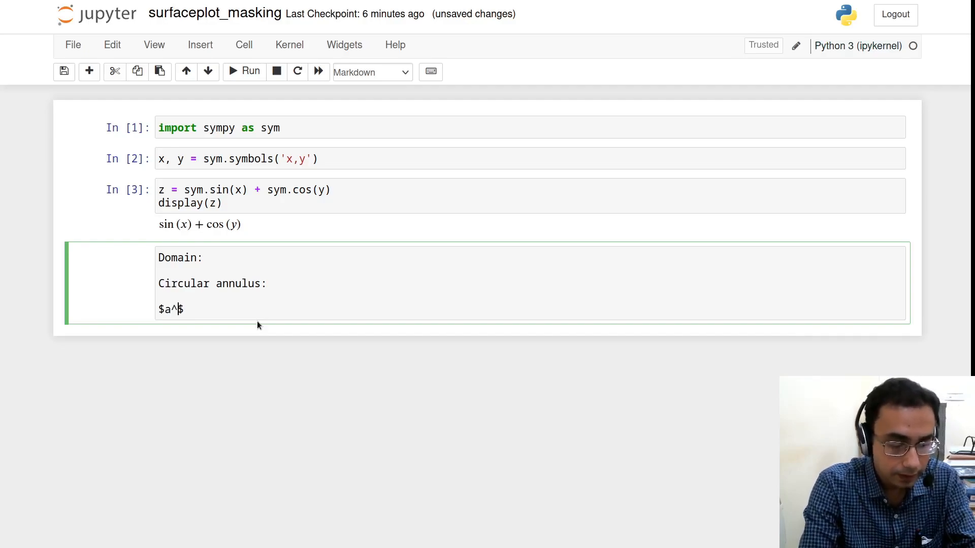
{"action": "type", "text": "2 <"}
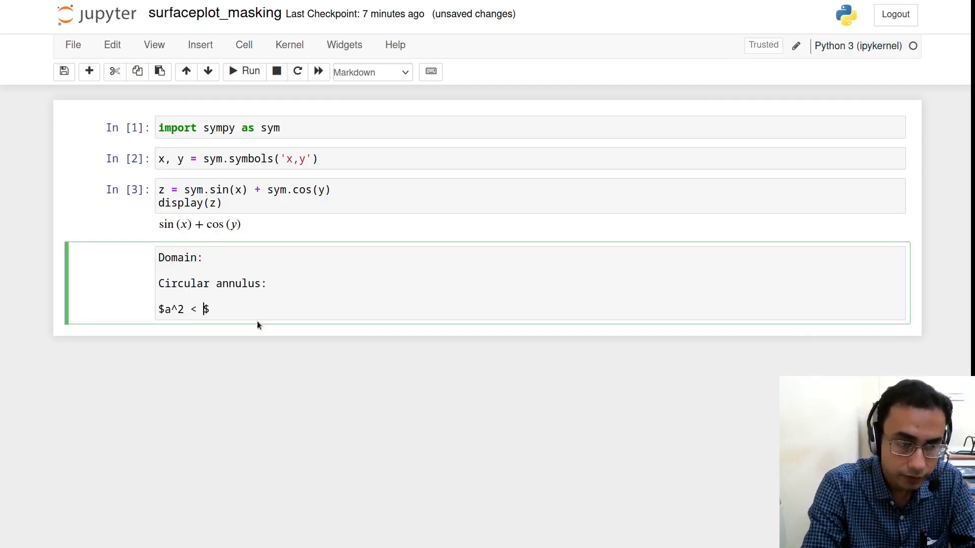
{"action": "type", "text": "x^2"}
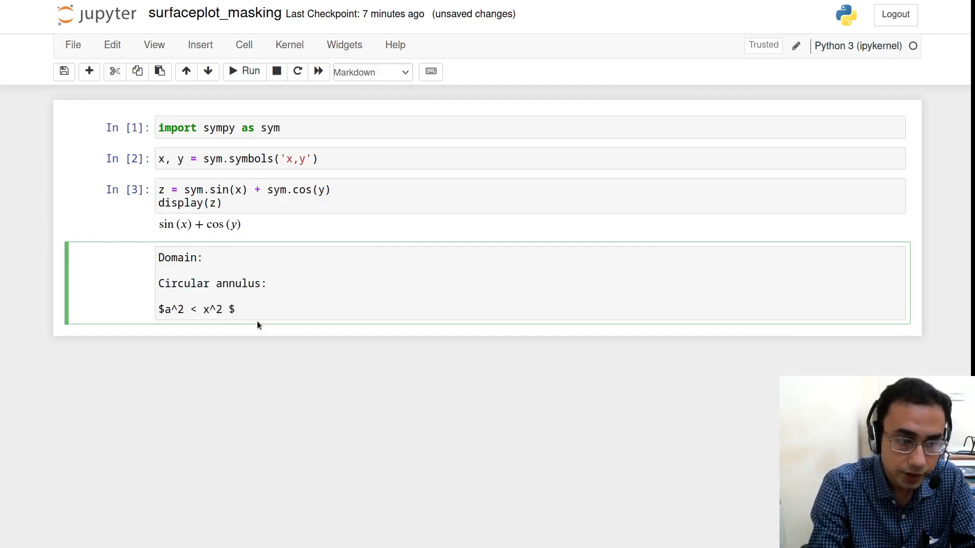
{"action": "type", "text": "+ y^"}
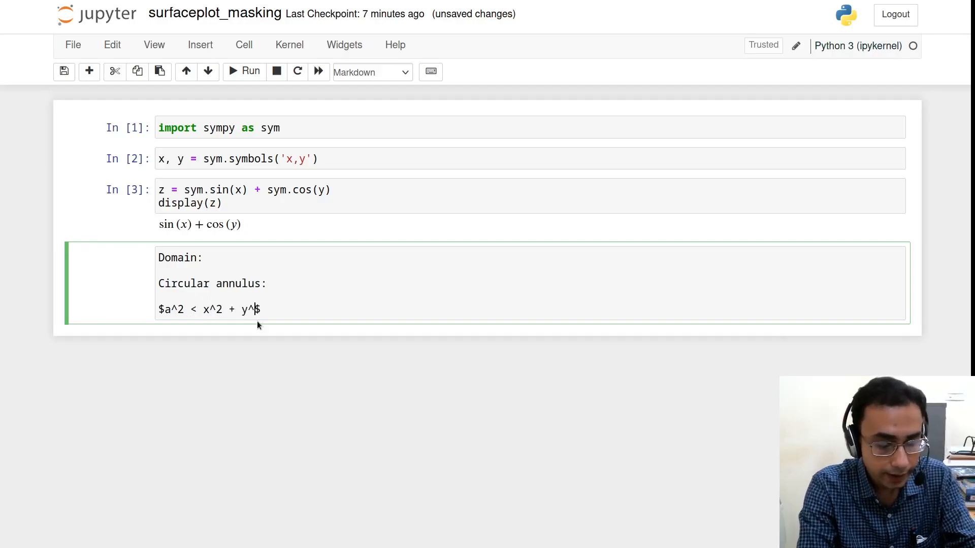
{"action": "type", "text": "2 < b"}
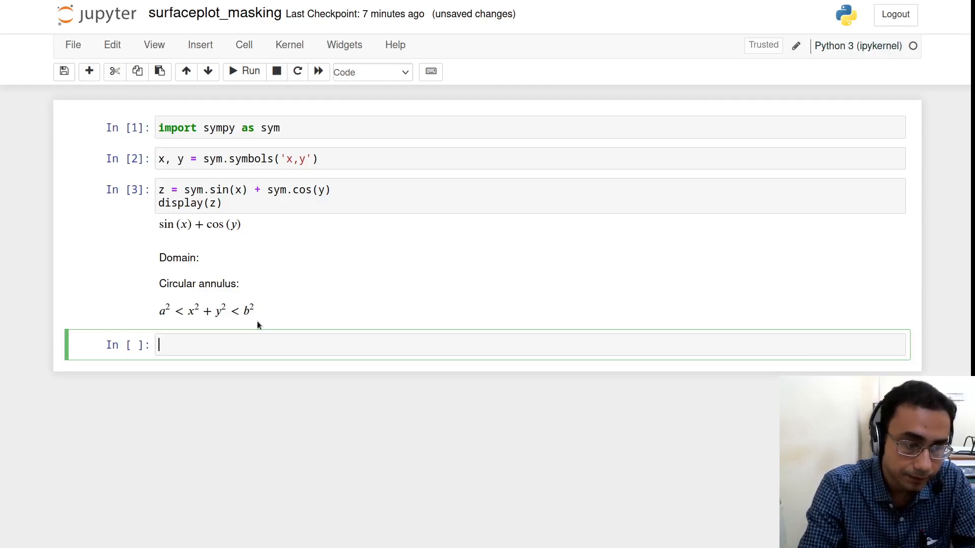
Create z_lamb = sym.lambdify((x,y),z) and begin the next import line
{"action": "type", "text": "z_lam"}
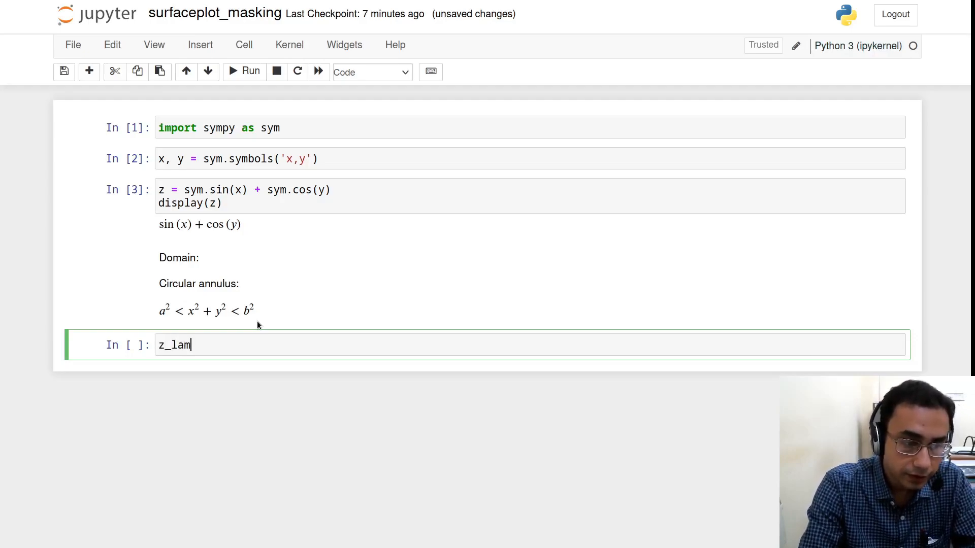
{"action": "type", "text": "b ="}
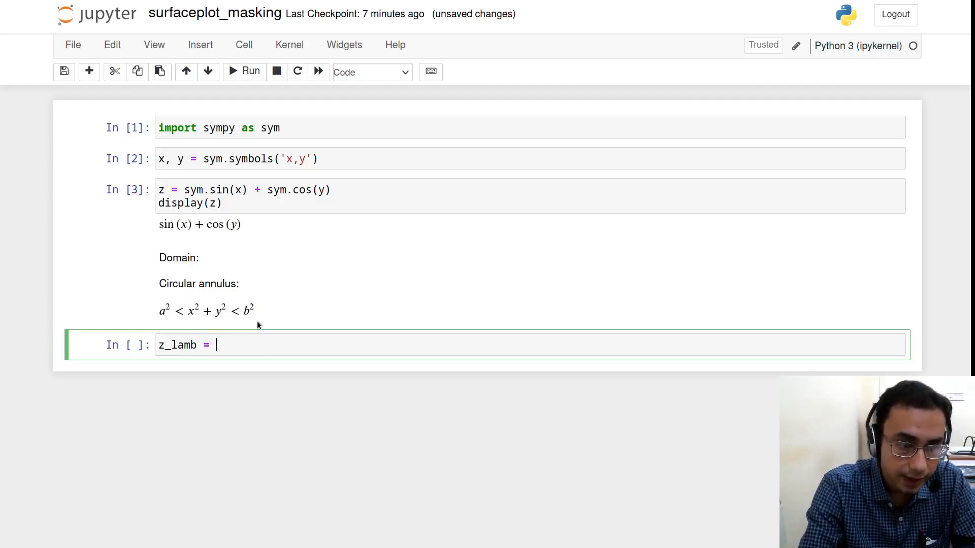
{"action": "type", "text": "sym.l"}
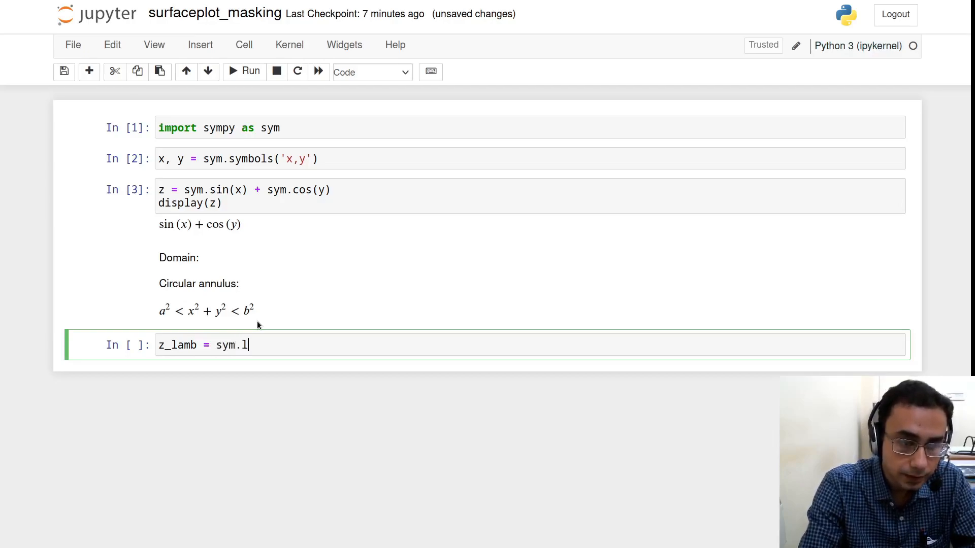
{"action": "type", "text": "ambdify(*"}
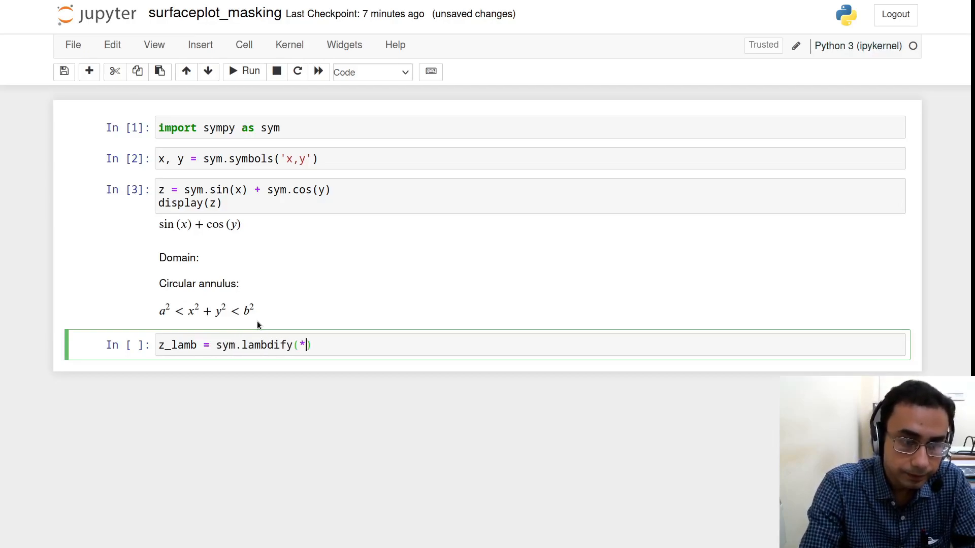
{"action": "type", "text": "(x,y)"}
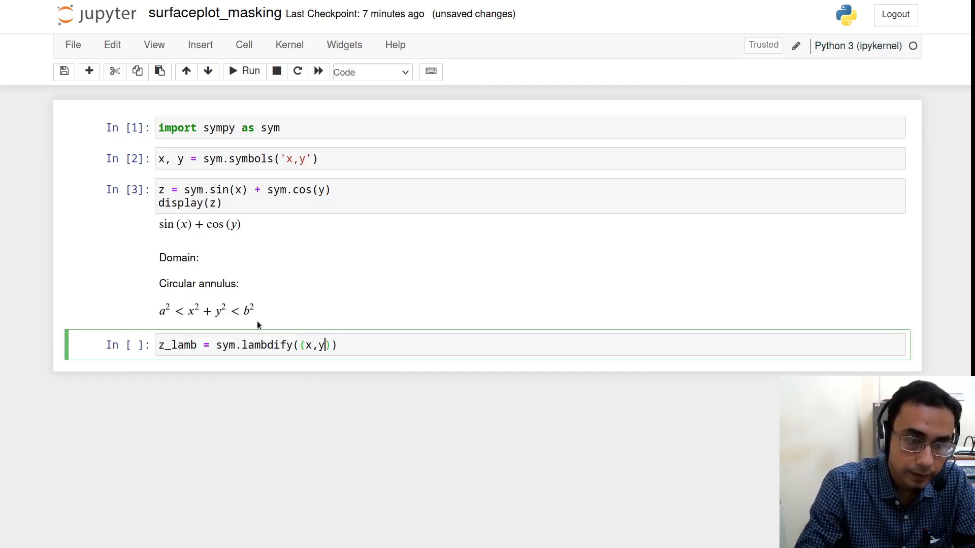
{"action": "type", "text": ",z"}
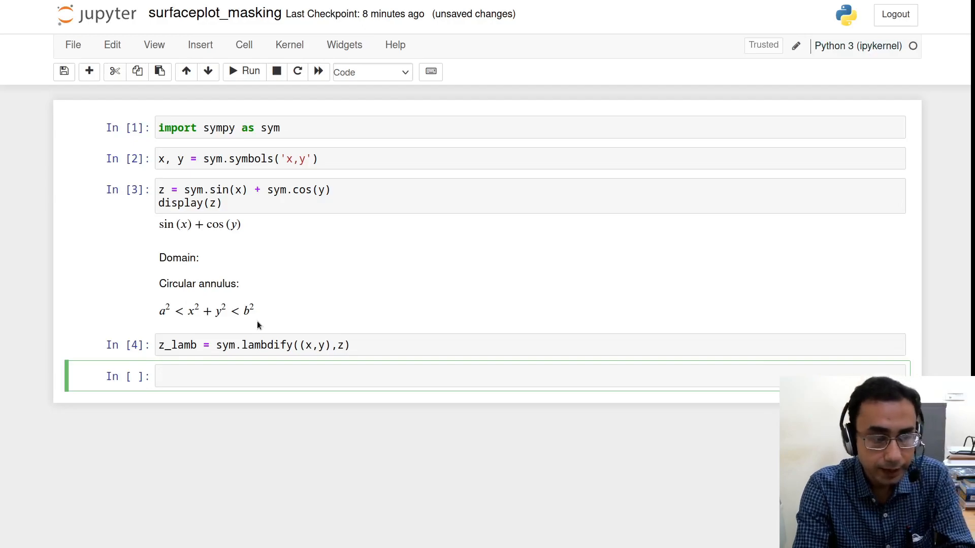
{"action": "type", "text": "impo"}
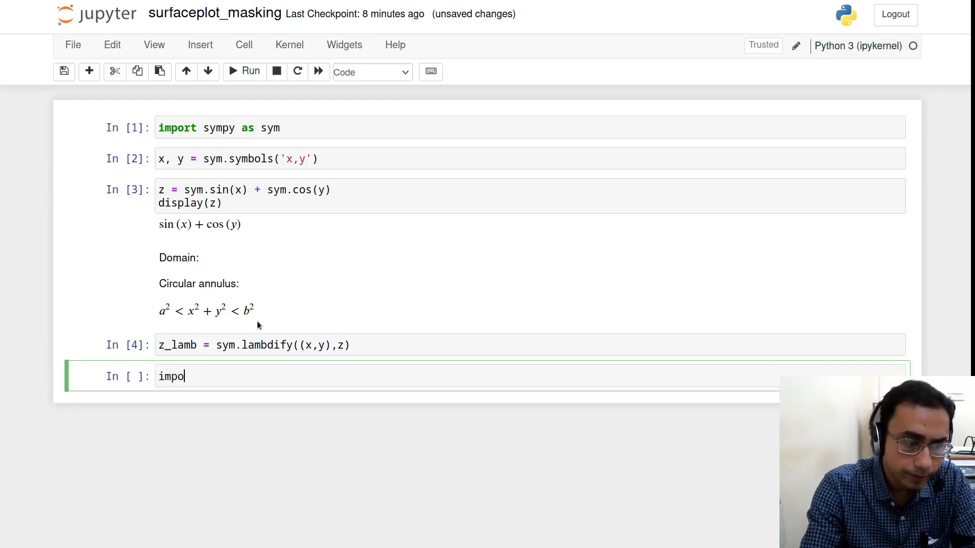
Import numpy as np, then enter a = 2 in the next cell
{"action": "type", "text": "rt numpy"}
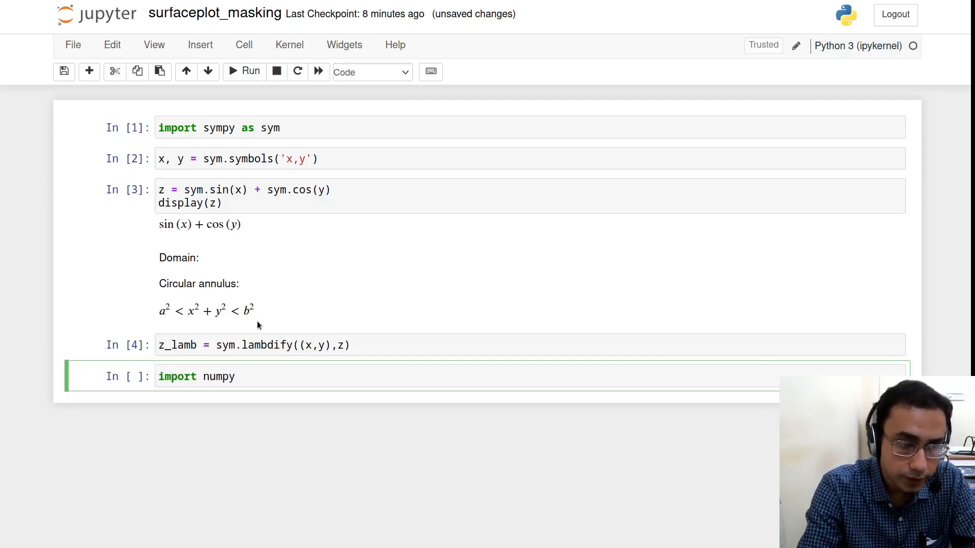
{"action": "type", "text": "as np"}
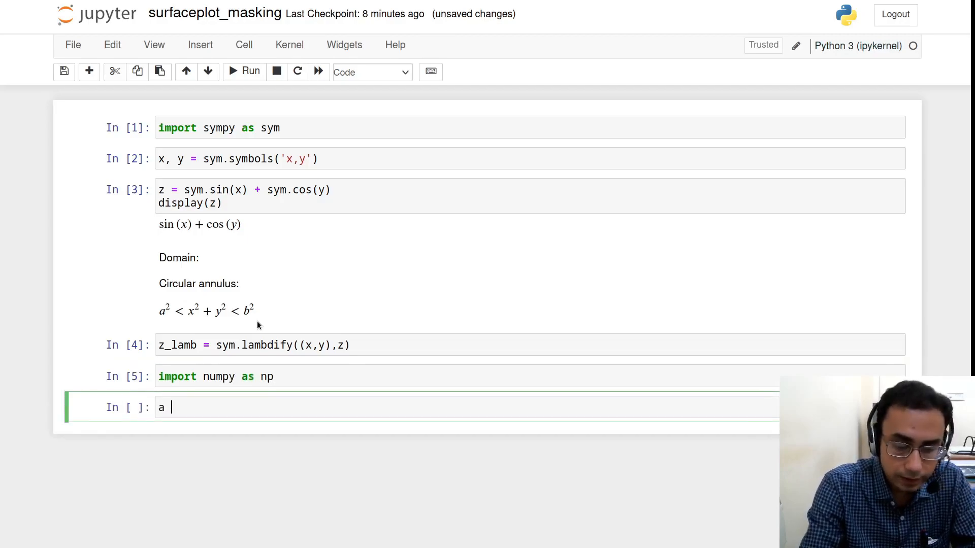
{"action": "type", "text": "= 2"}
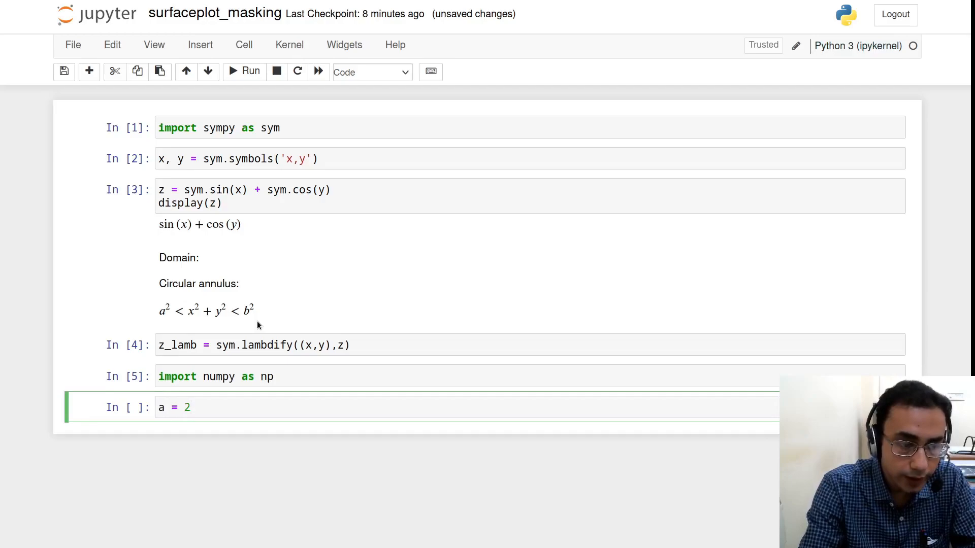
Set b = 5 and xdata = np.linspace(-(b+1),(b+1),1001)
{"action": "type", "text": "b"}
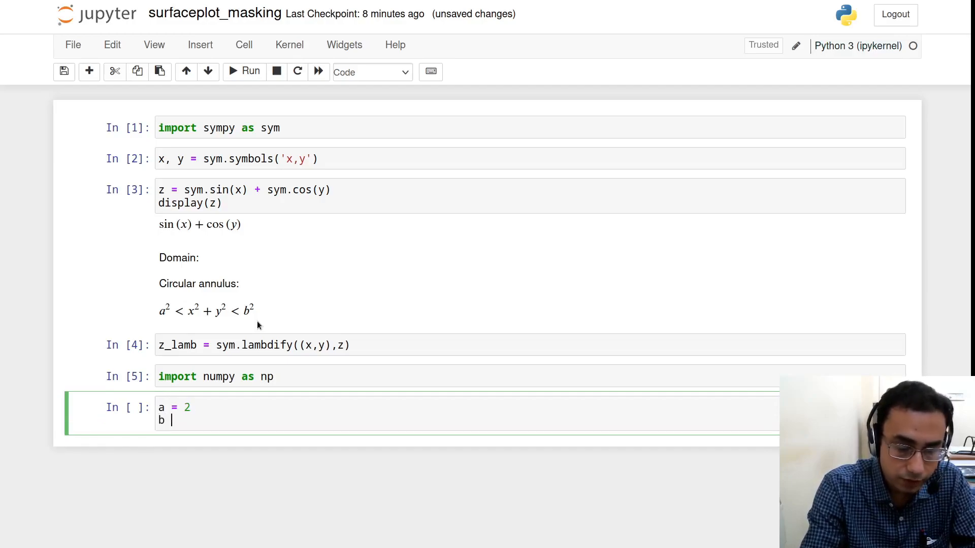
{"action": "type", "text": "= 5"}
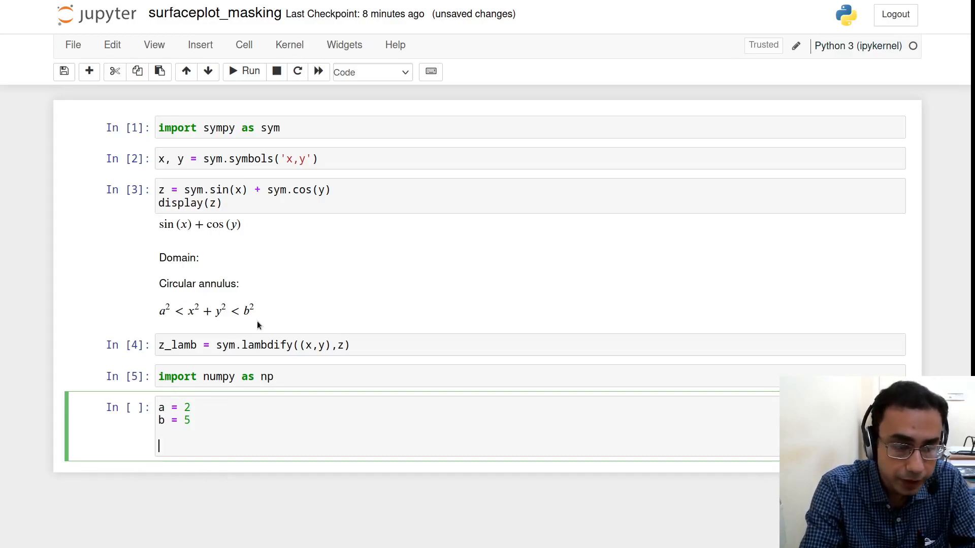
{"action": "type", "text": "xda"}
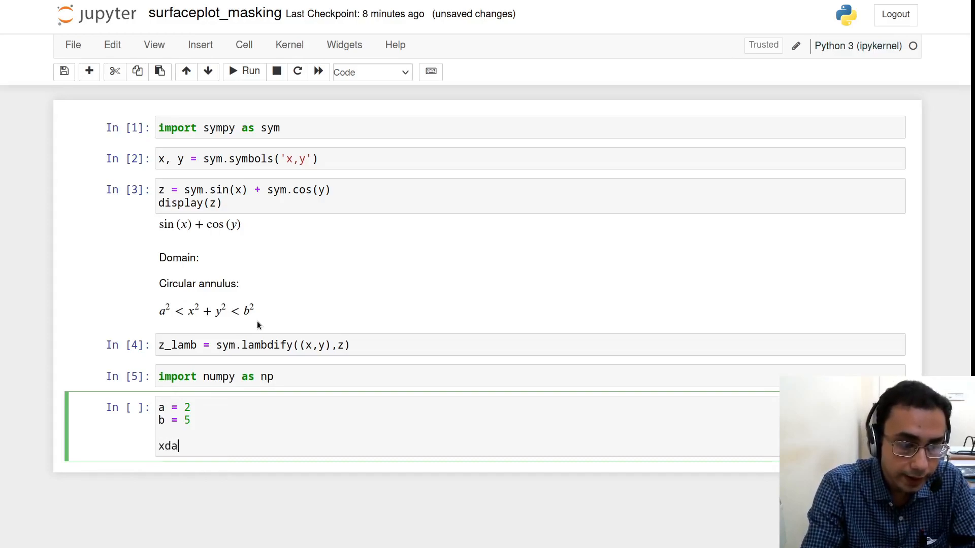
{"action": "type", "text": "ta ="}
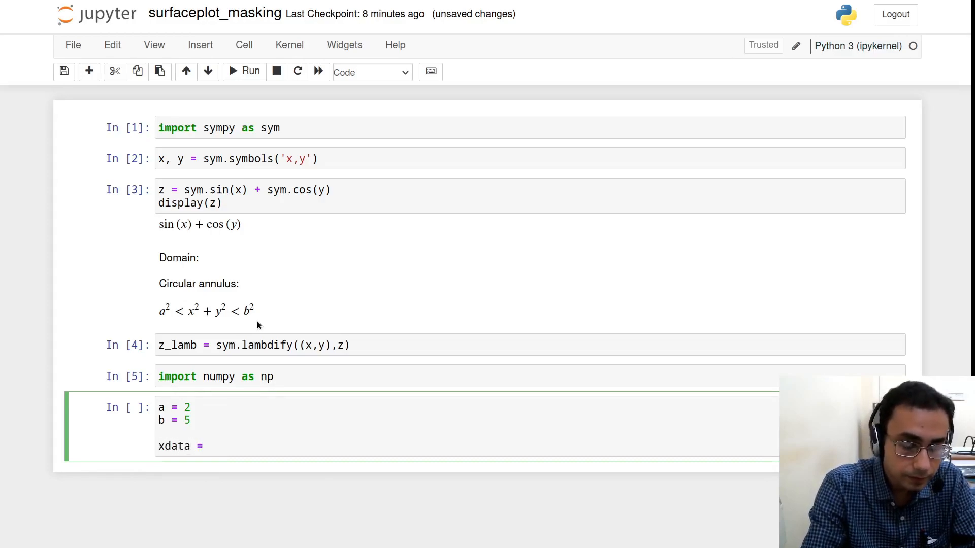
{"action": "type", "text": "np.linspa"}
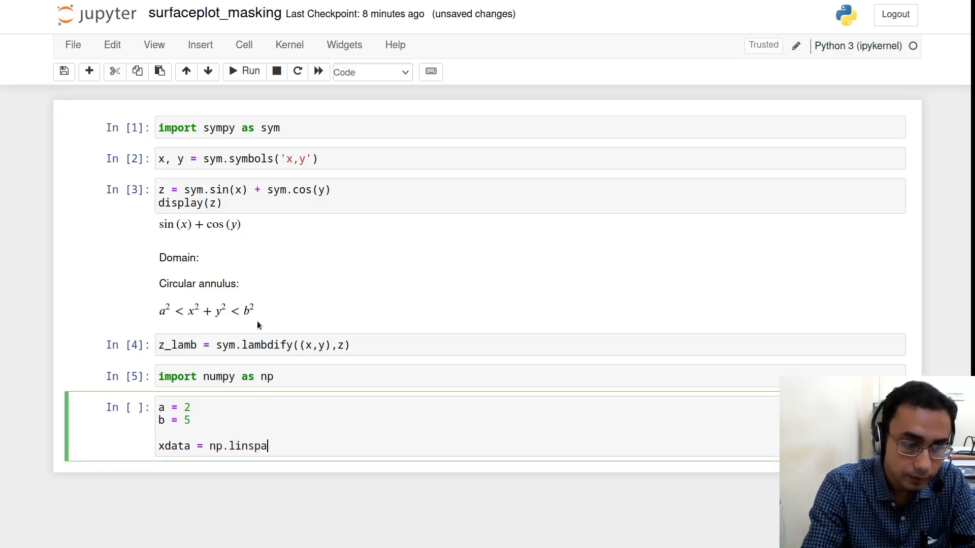
{"action": "type", "text": "ce(-"}
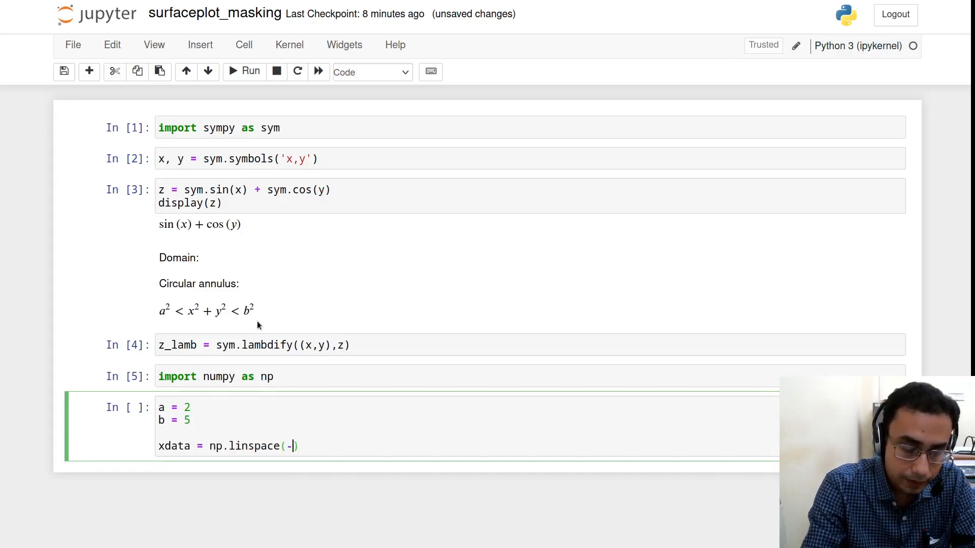
{"action": "type", "text": "(b"}
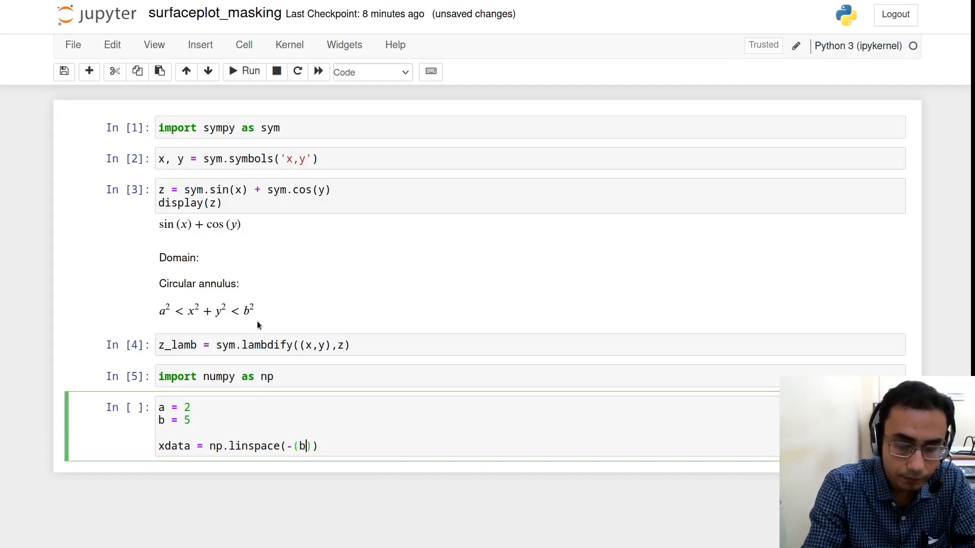
{"action": "type", "text": "+1),"}
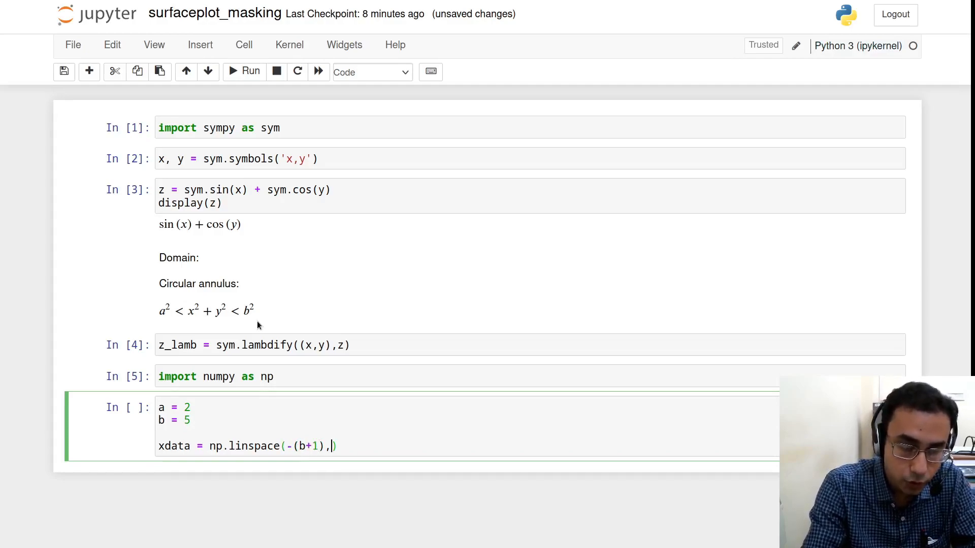
{"action": "type", "text": "(b+1)"}
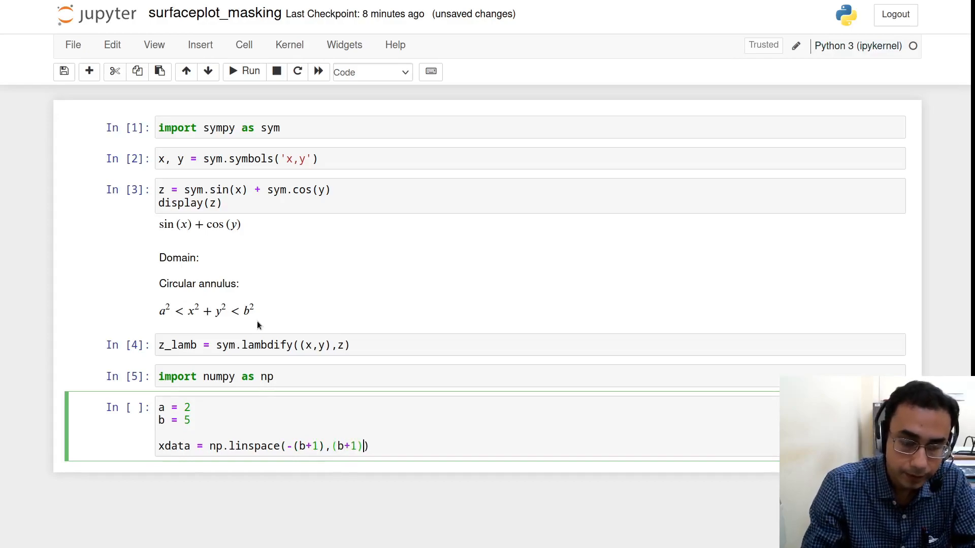
{"action": "type", "text": ",1001"}
{"action": "type", "text": "ydata = np.i"}
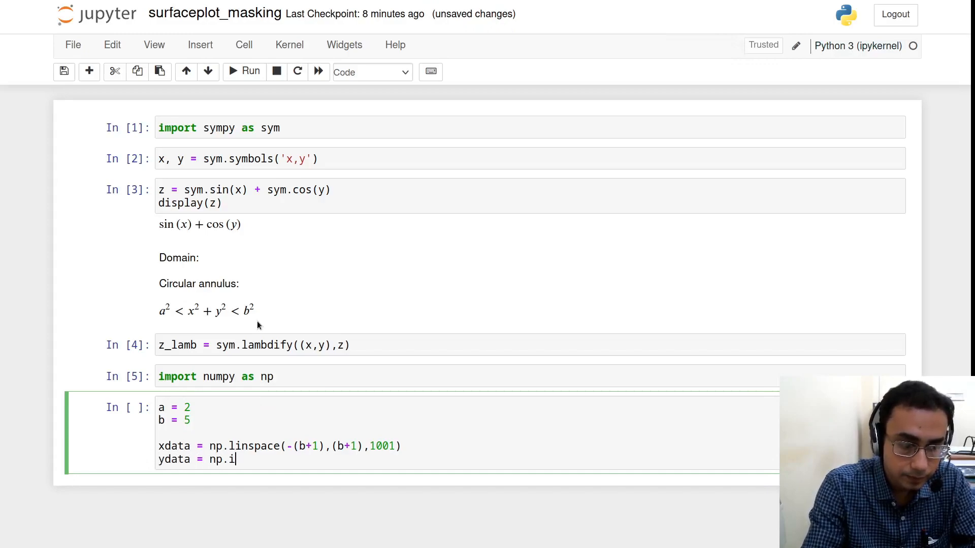
Add ydata as the same 1001-point linspace and X, Y = np.meshgrid(xdata, ydata)
{"action": "type", "text": "s"}
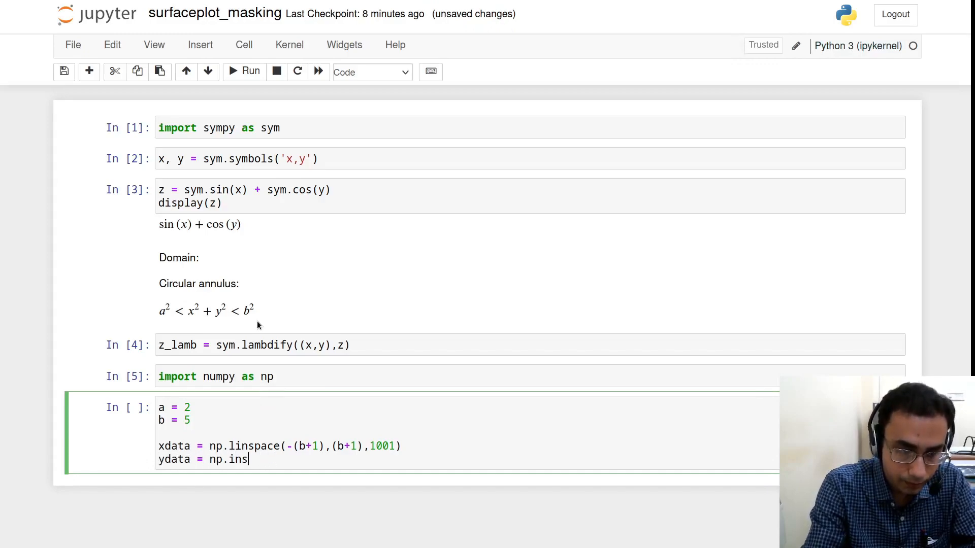
{"action": "type", "text": "linspac"}
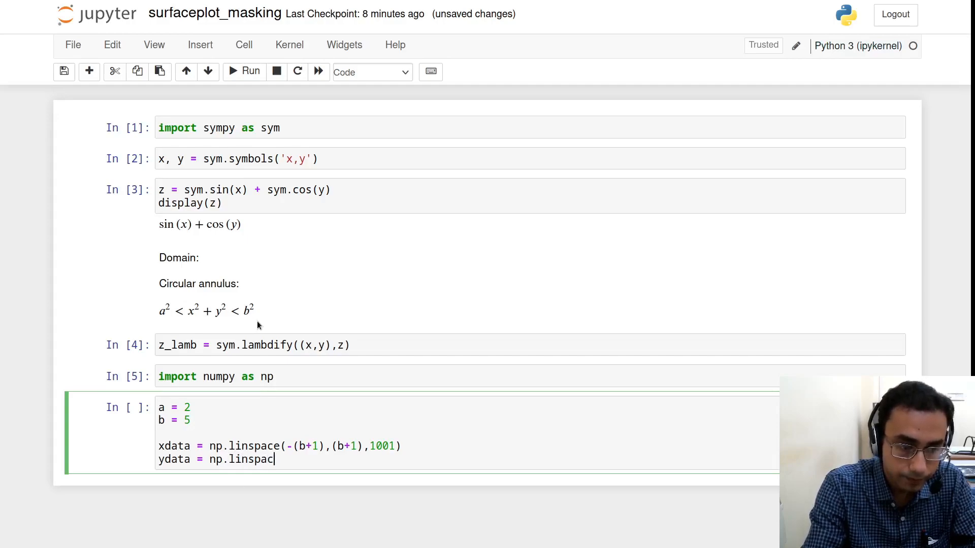
{"action": "type", "text": "()"}
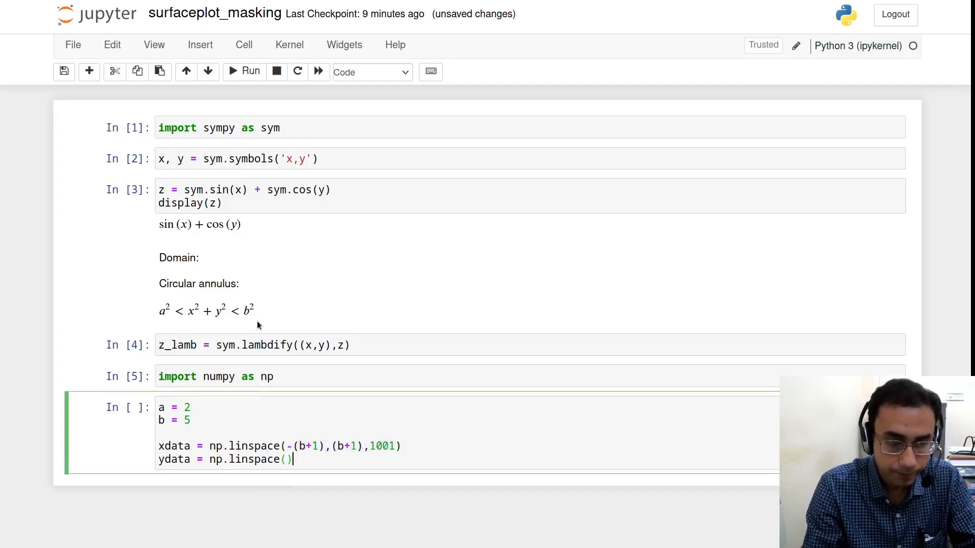
{"action": "type", "text": "-(b+1),(b+1),1001"}
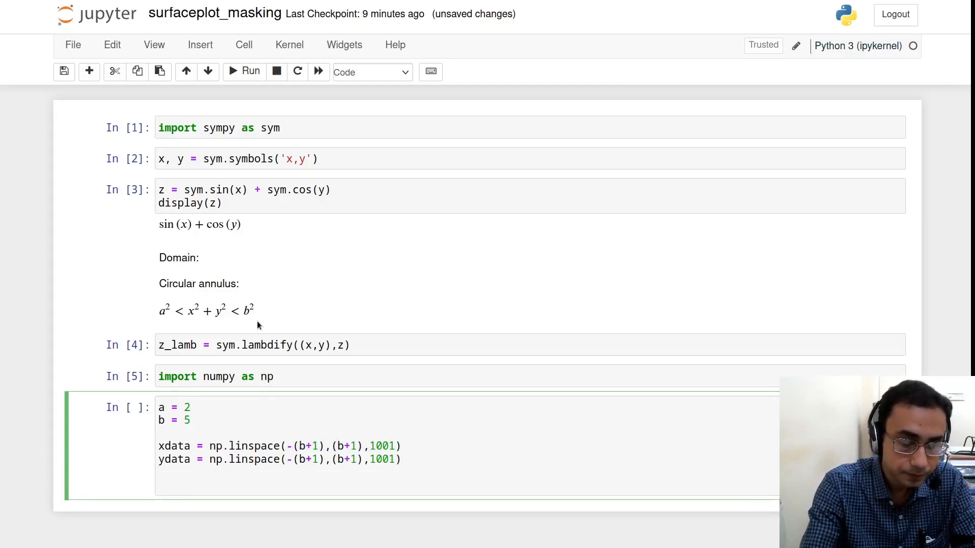
{"action": "type", "text": "X, Y = np."}
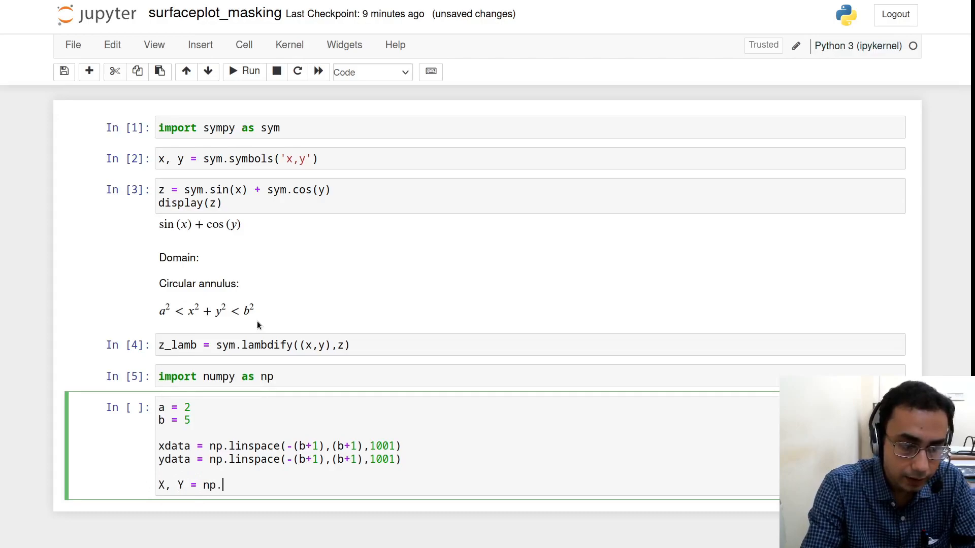
{"action": "type", "text": "meshgrid"}
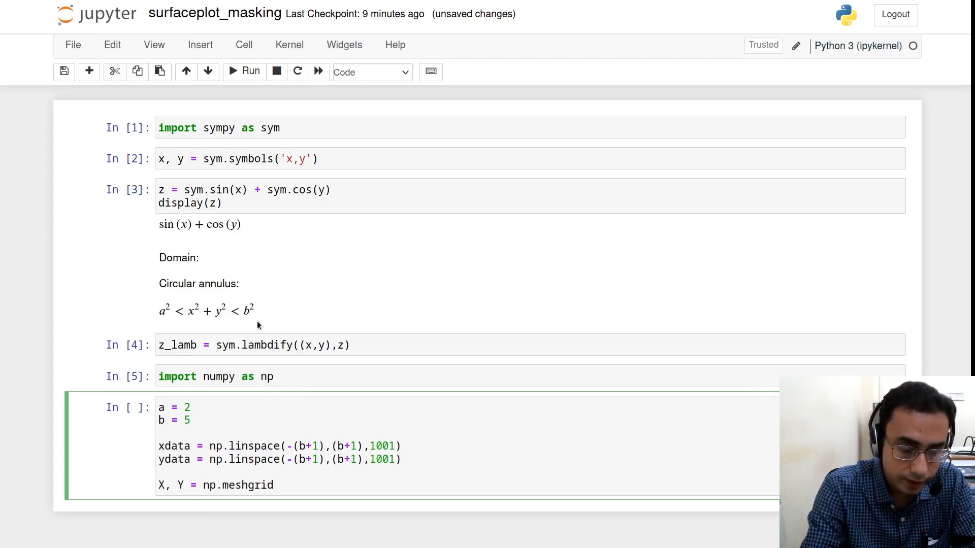
{"action": "type", "text": "()"}
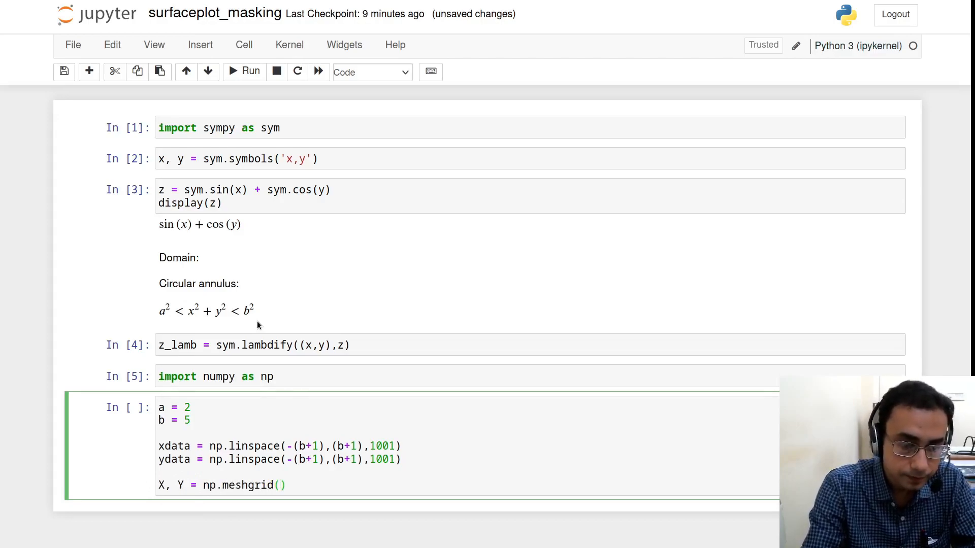
{"action": "type", "text": "xdata, ydata"}
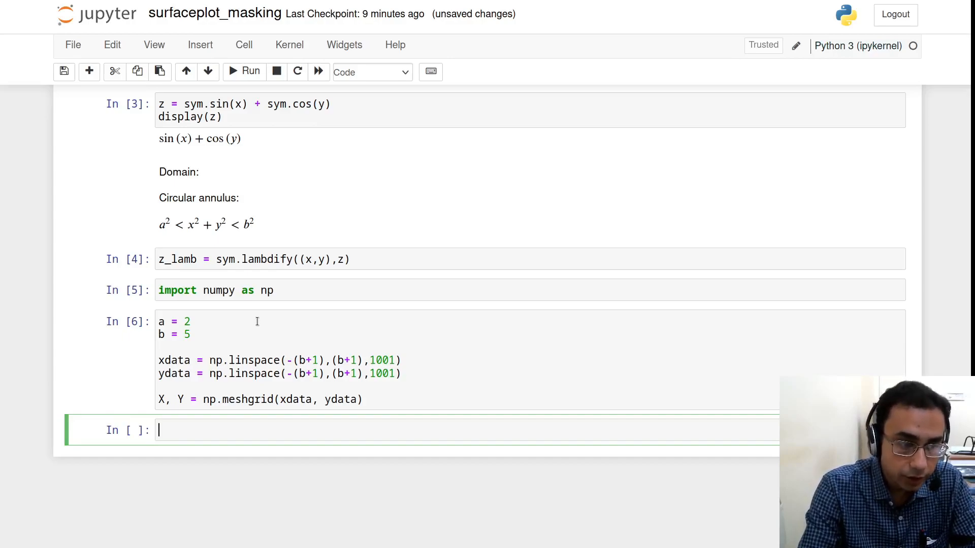
{"action": "type", "text": "impor"}
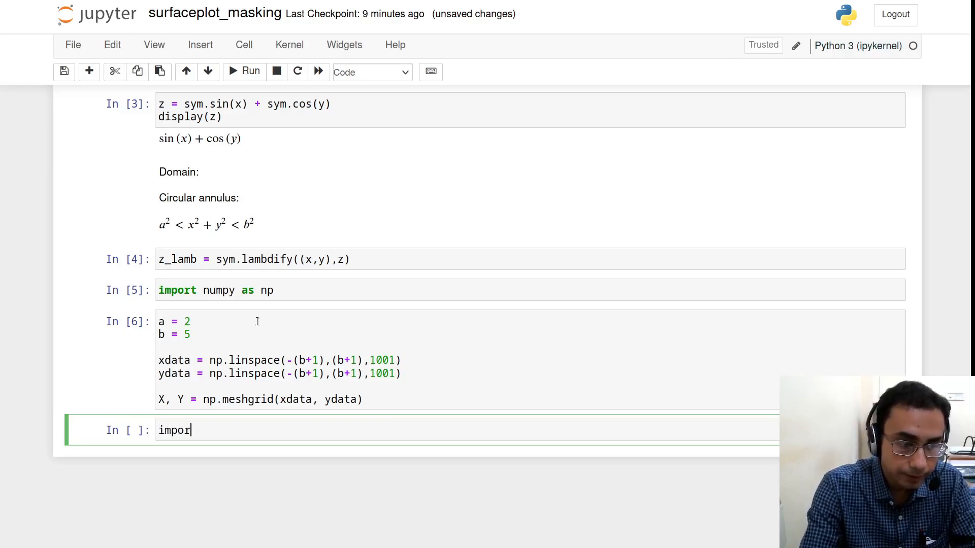
Run %matplotlib notebook and write import matplotlib.pyplot as plt
{"action": "type", "text": "t"}
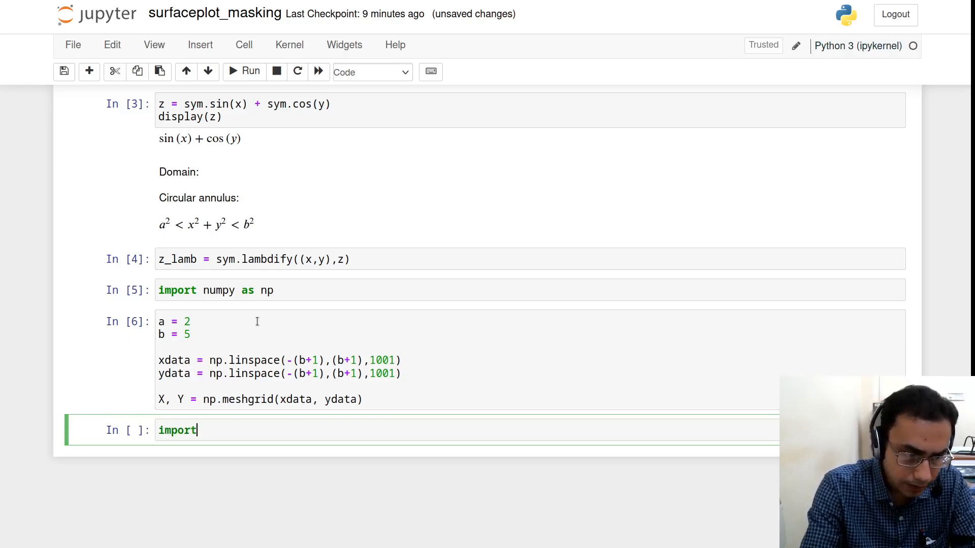
{"action": "type", "text": "%m"}
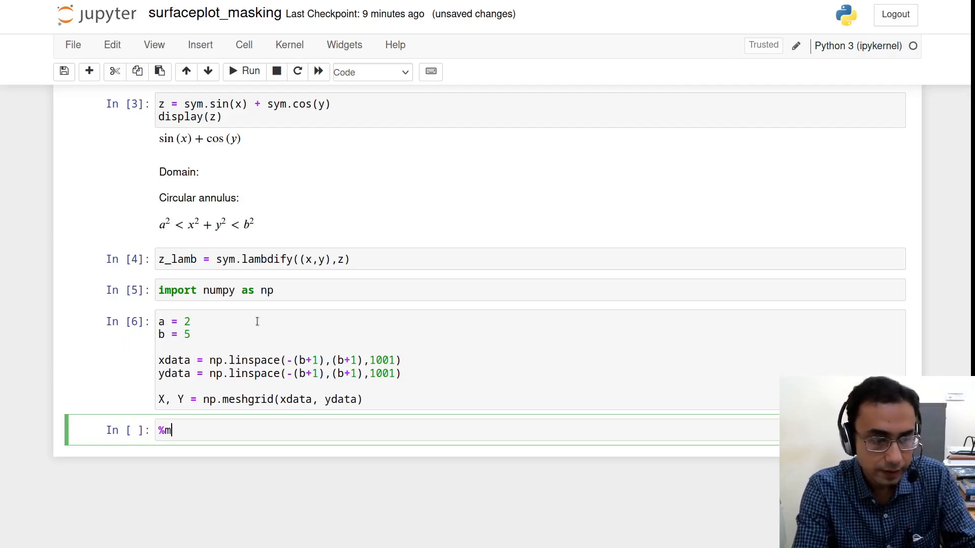
{"action": "type", "text": "atplotlib notebook"}
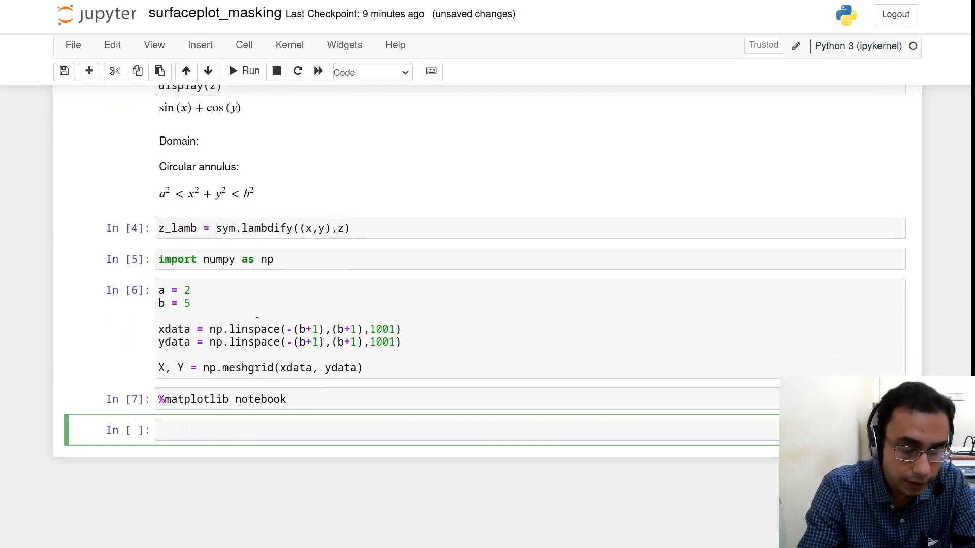
{"action": "type", "text": "import matplotlib.pyplot"}
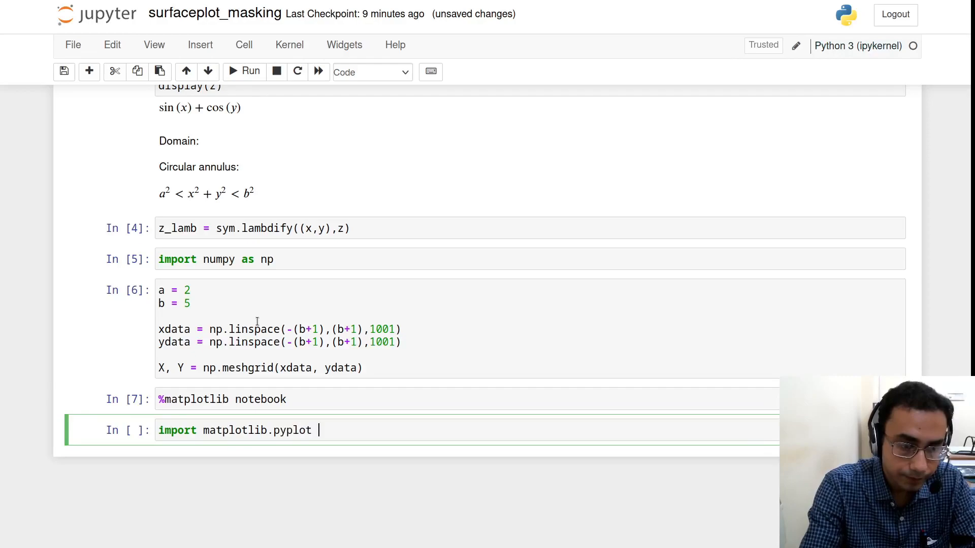
{"action": "type", "text": "as plt"}
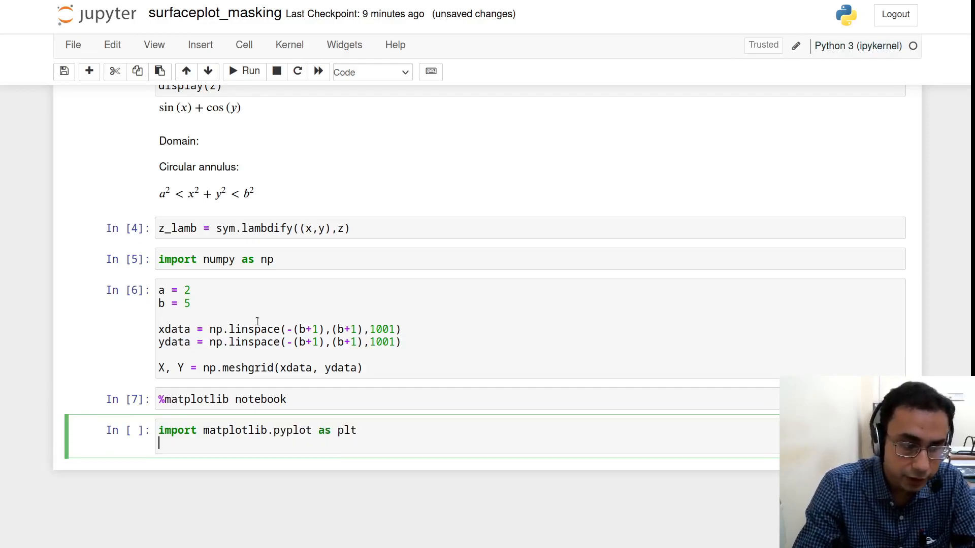
Create fig = plt.figure() and ax = fig.add_subplot(111, projection='3d')
{"action": "type", "text": "fig"}
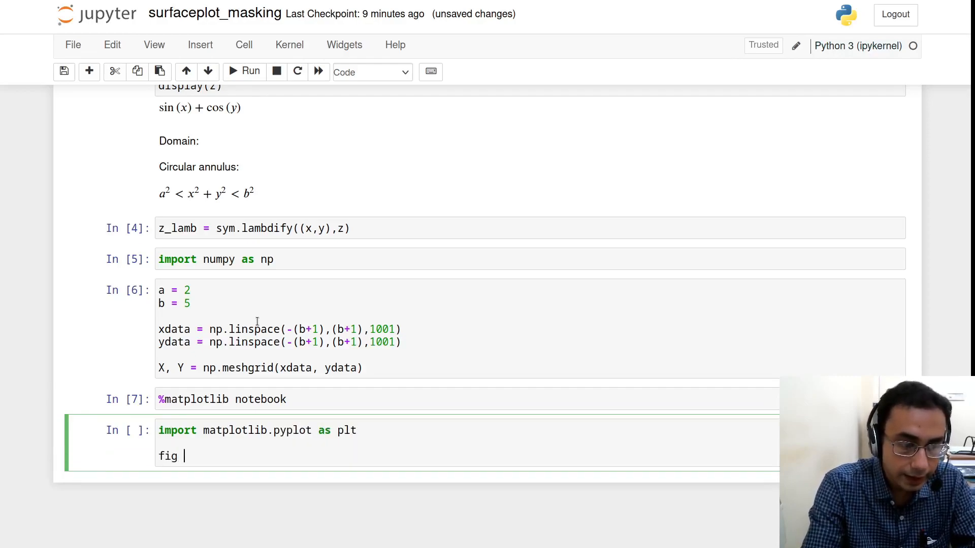
{"action": "type", "text": "="}
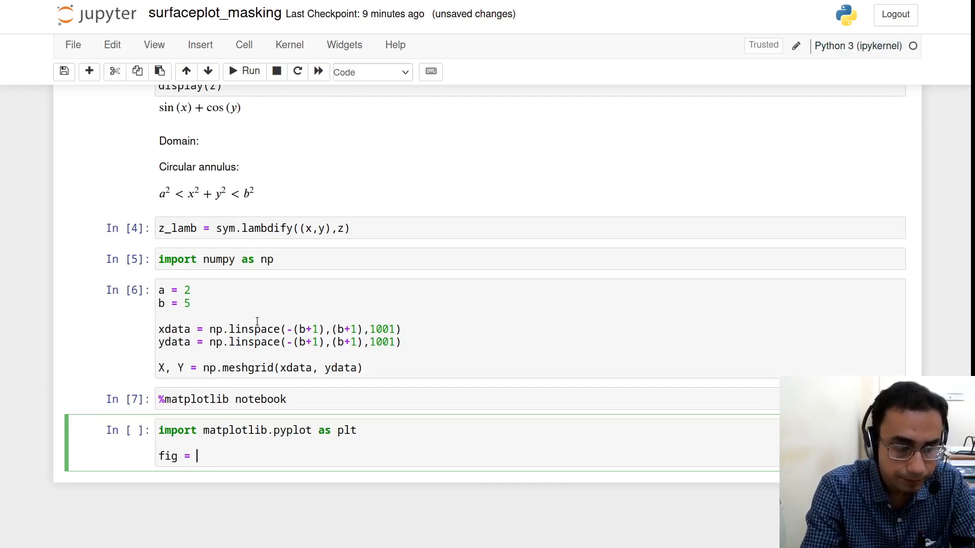
{"action": "type", "text": "plt."}
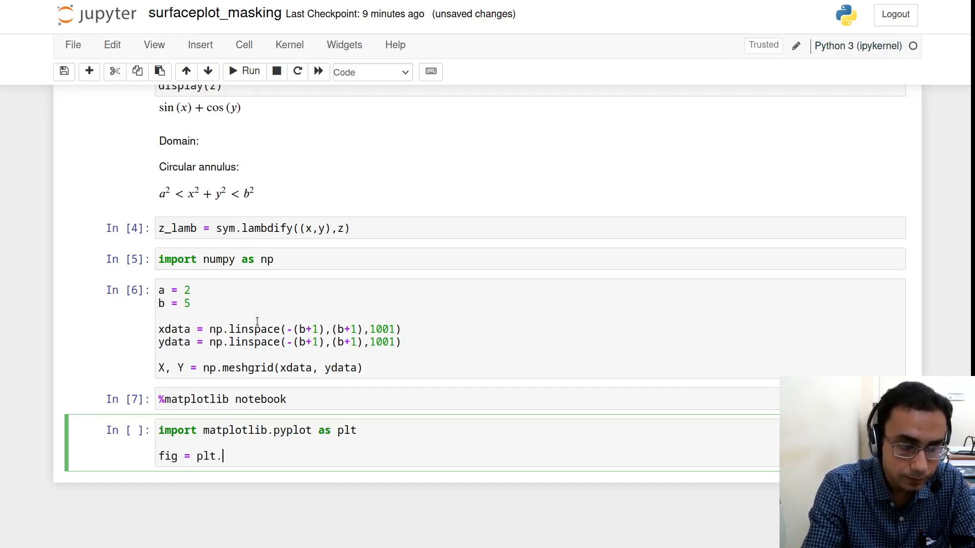
{"action": "type", "text": "figure()"}
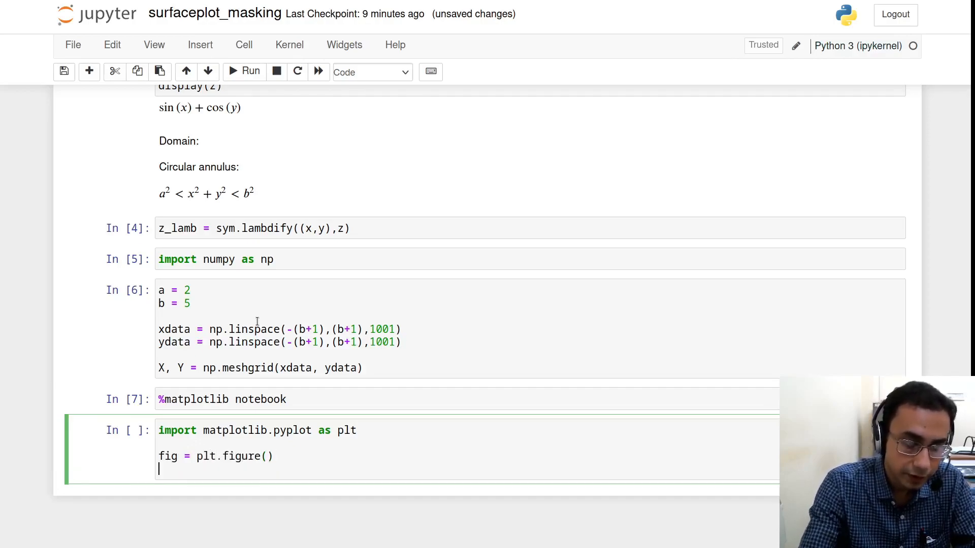
{"action": "type", "text": "ax = pl"}
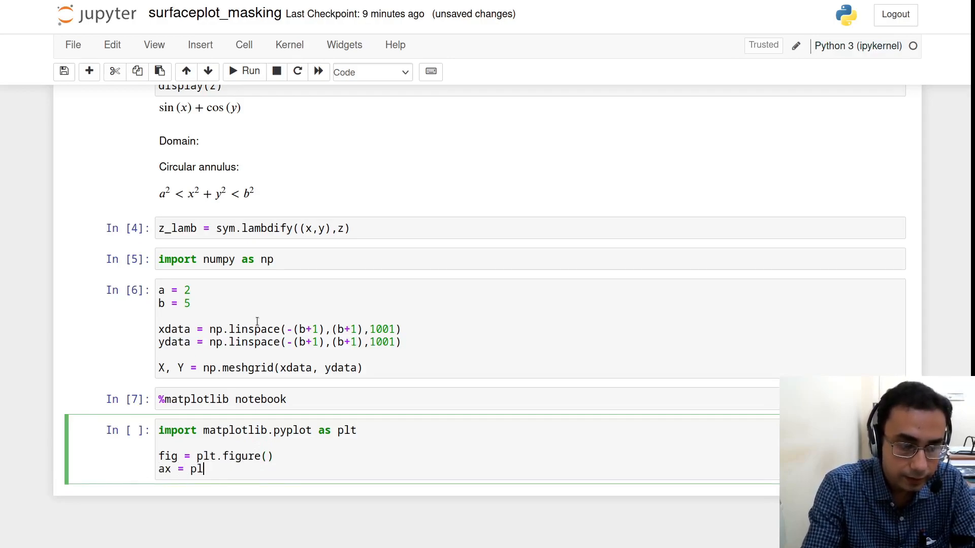
{"action": "type", "text": "ig.add_s"}
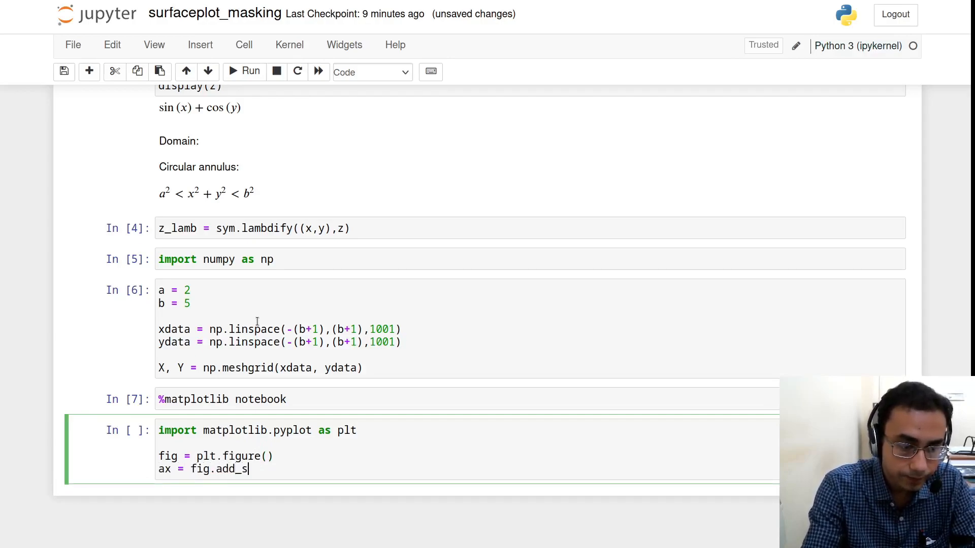
{"action": "type", "text": "ubplot()"}
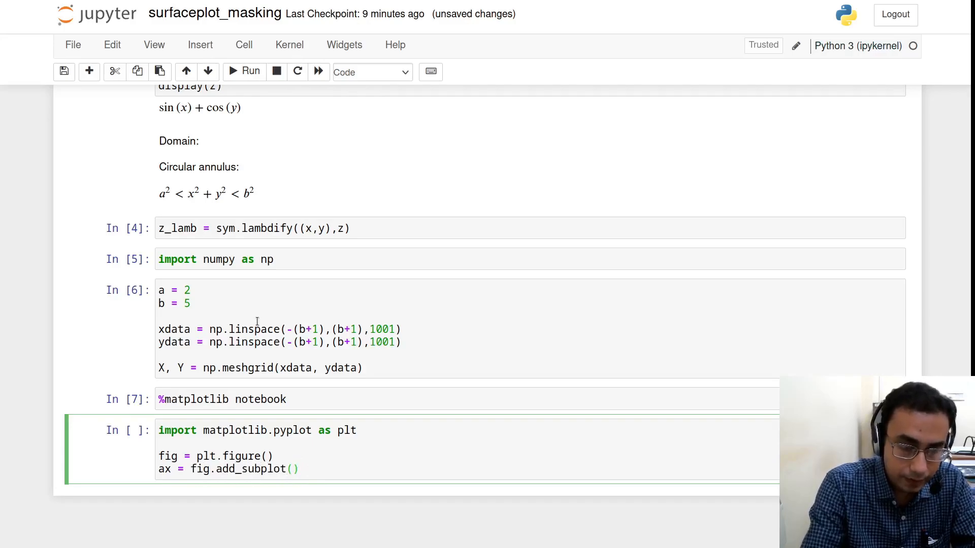
{"action": "type", "text": "111, projection='3"}
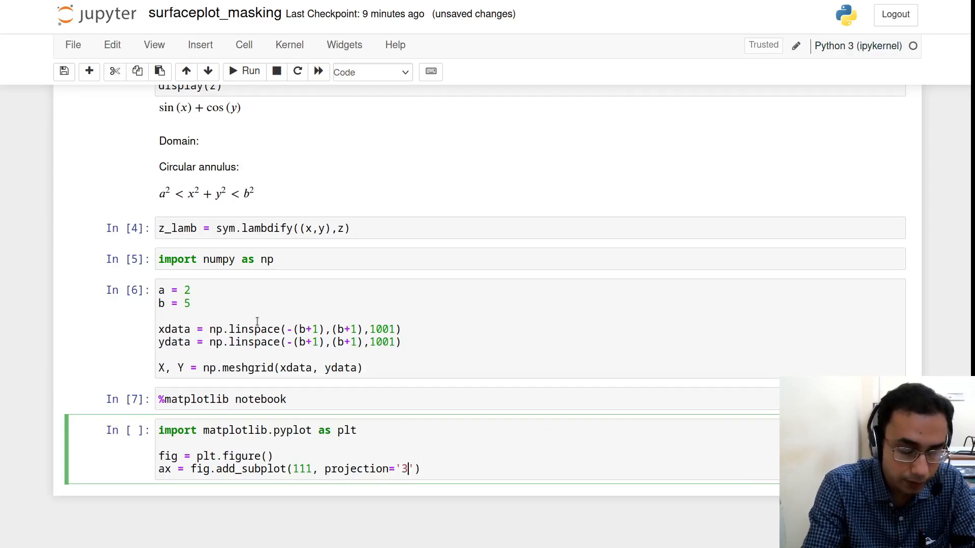
{"action": "type", "text": "d"}
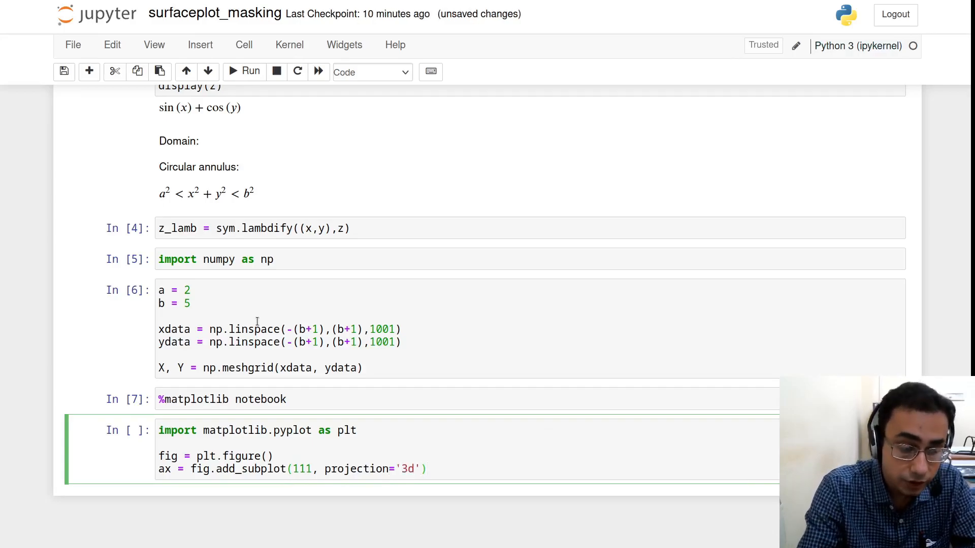
Add ax.plot_surface(X,Y,z_lamb(X,Y)) to the plotting cell
{"action": "type", "text": "ax."}
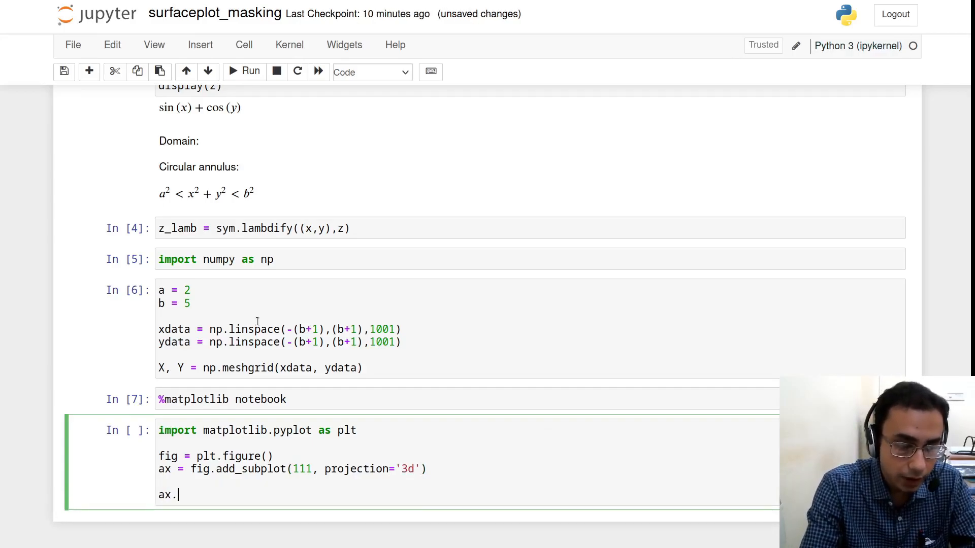
{"action": "type", "text": "plot_su"}
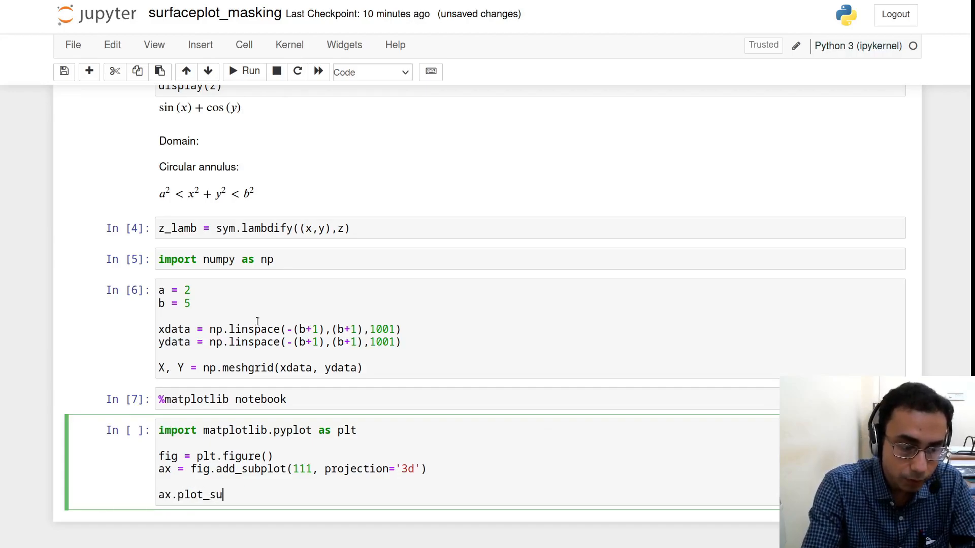
{"action": "type", "text": "rface()"}
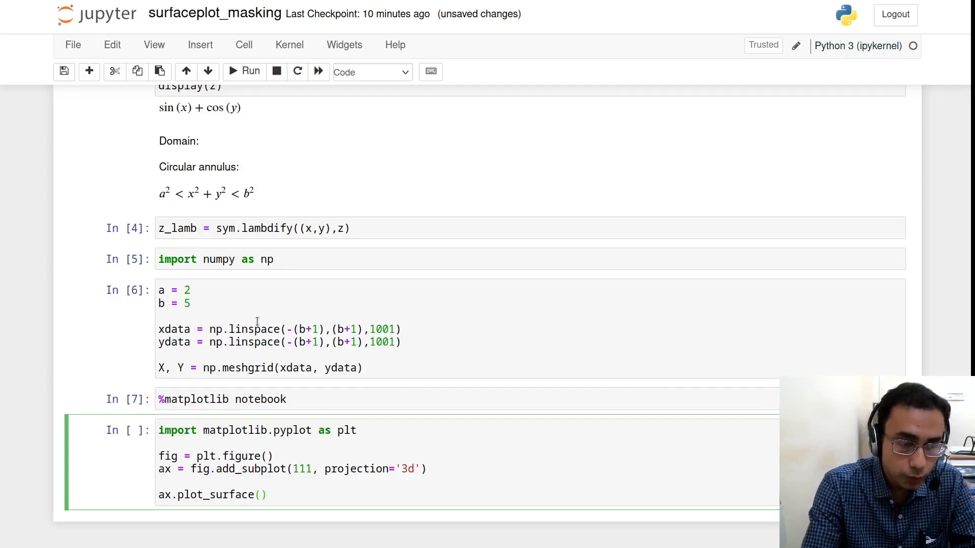
{"action": "type", "text": "X,Y,"}
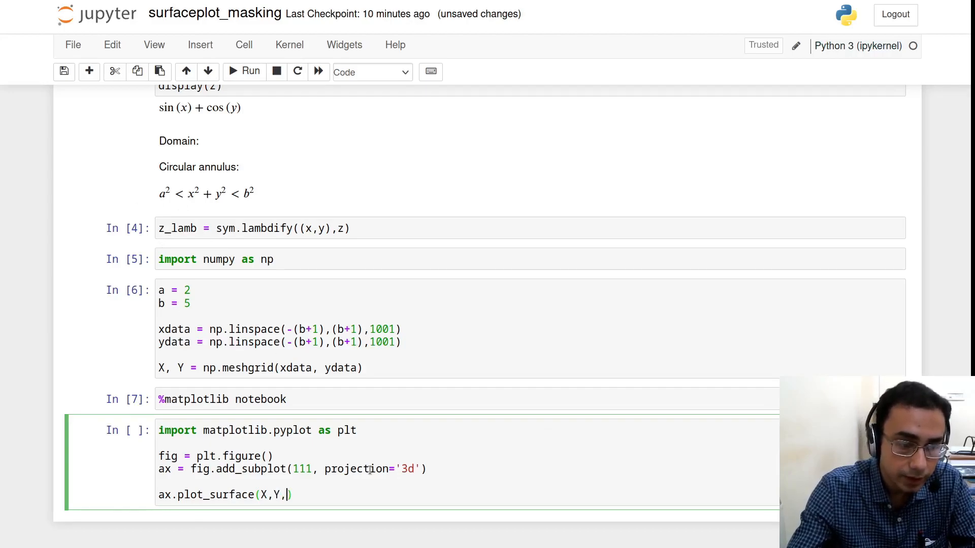
{"action": "type", "text": "z_l"}
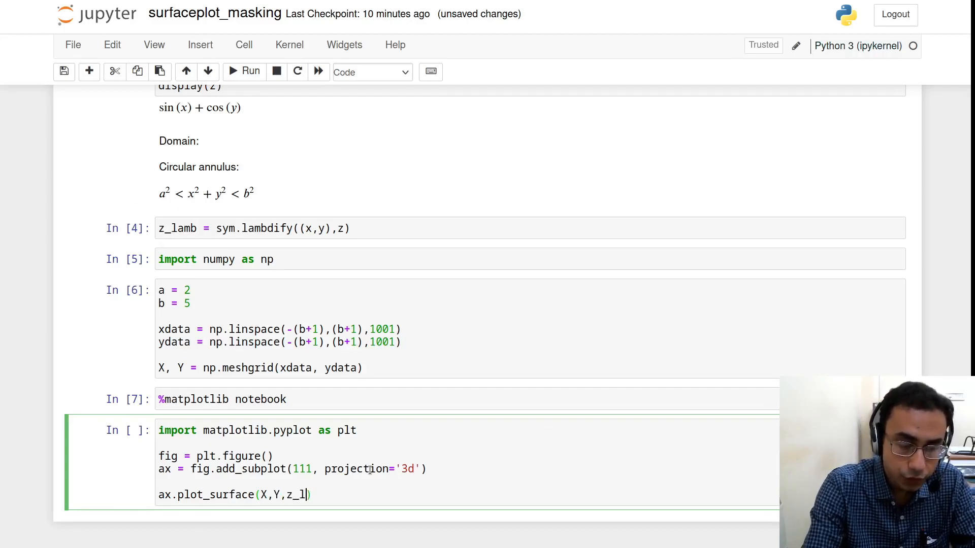
{"action": "type", "text": "amb(X<y"}
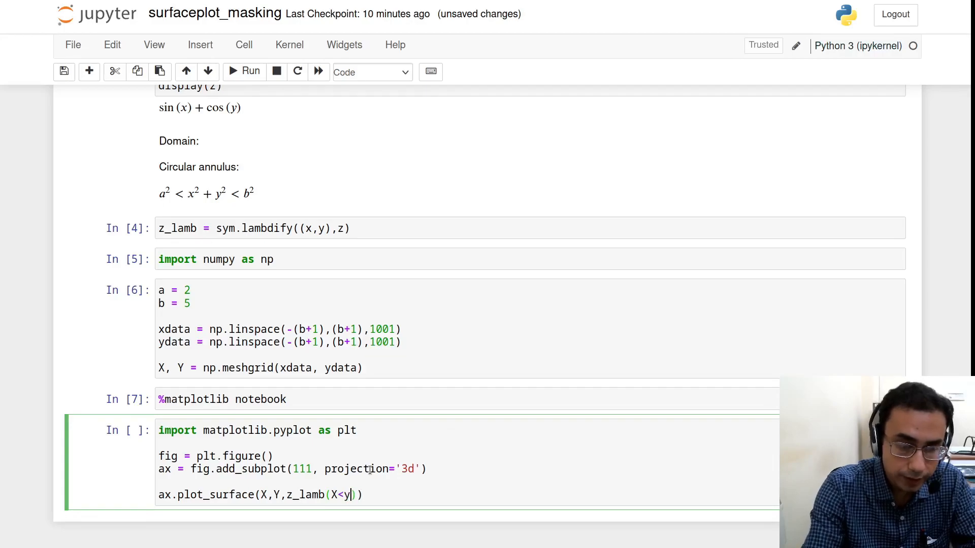
{"action": "type", "text": ",Y"}
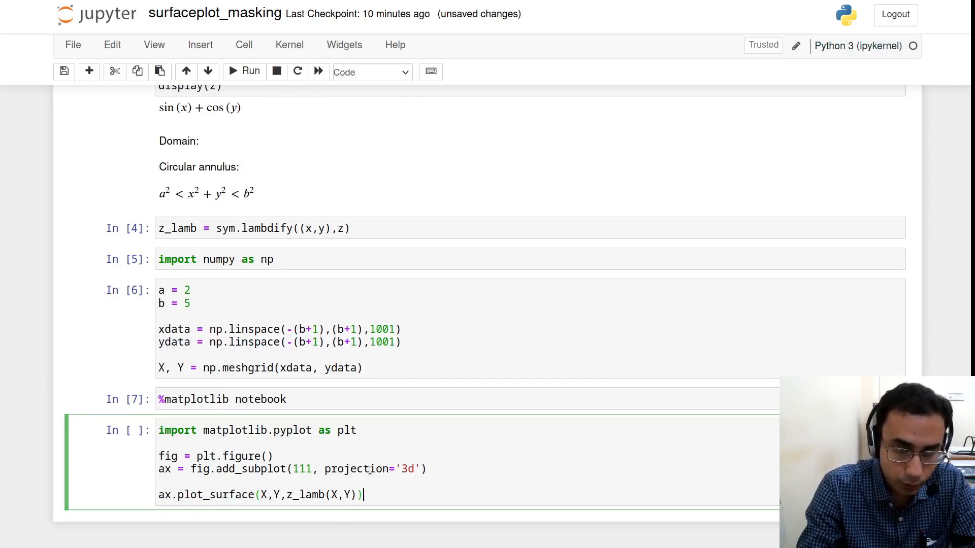
Run the plotting cell and scroll to inspect the 3D surface in Figure 1
{"action": "left_click", "coordinate": [251, 70]}
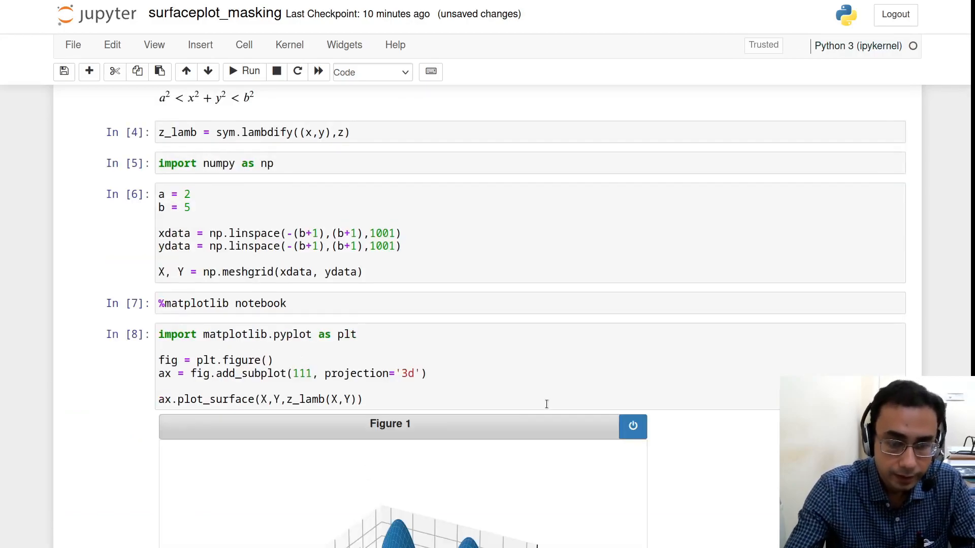
{"action": "scroll", "scroll_direction": "down", "scroll_amount": 3}
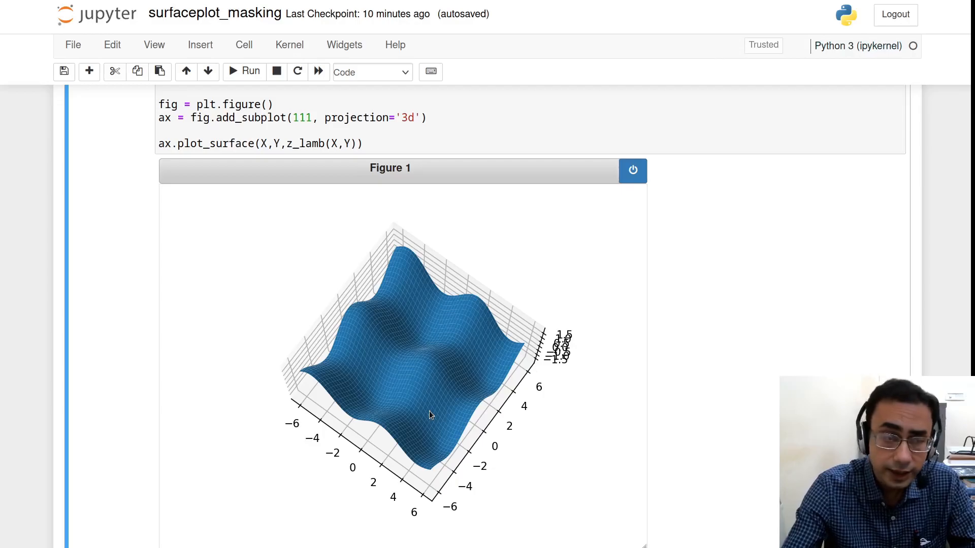
{"action": "scroll", "scroll_direction": "up", "scroll_amount": 3}
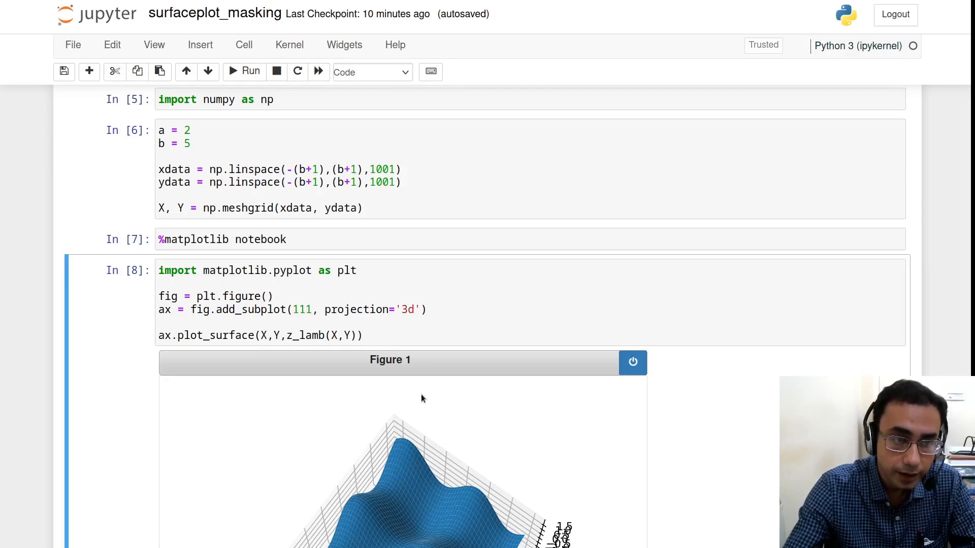
{"action": "scroll", "scroll_direction": "up", "scroll_amount": 3}
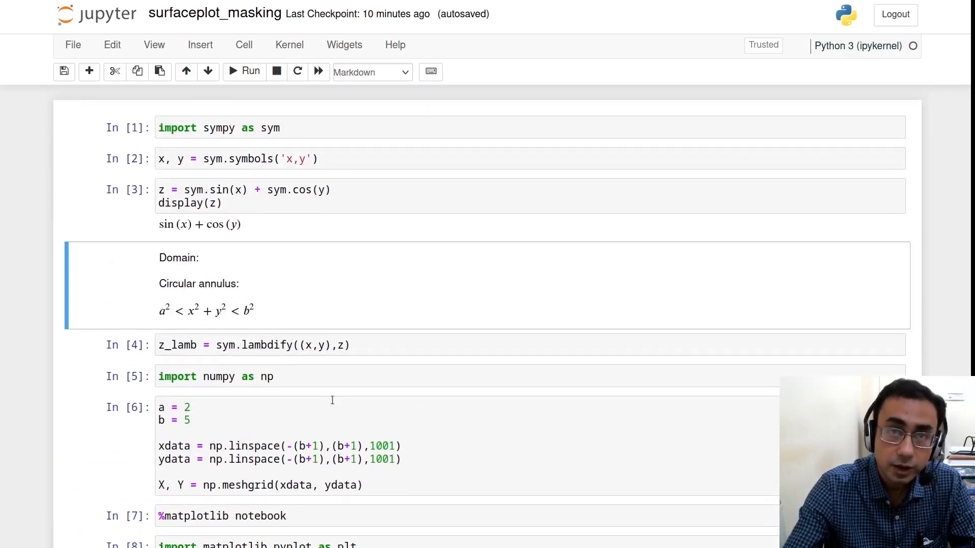
{"action": "scroll", "scroll_direction": "down", "scroll_amount": 3}
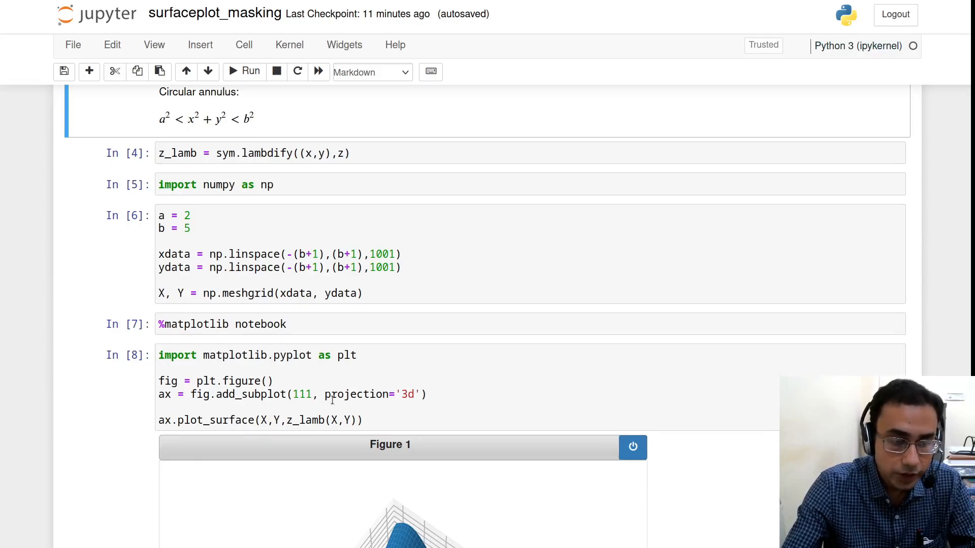
{"action": "scroll", "scroll_direction": "down", "scroll_amount": 3}
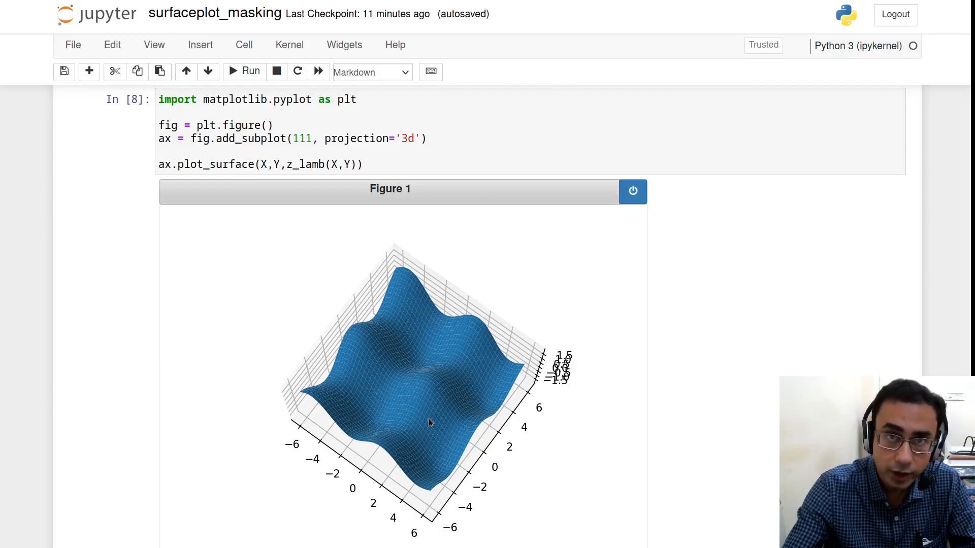
{"action": "scroll", "scroll_direction": "up", "scroll_amount": 3}
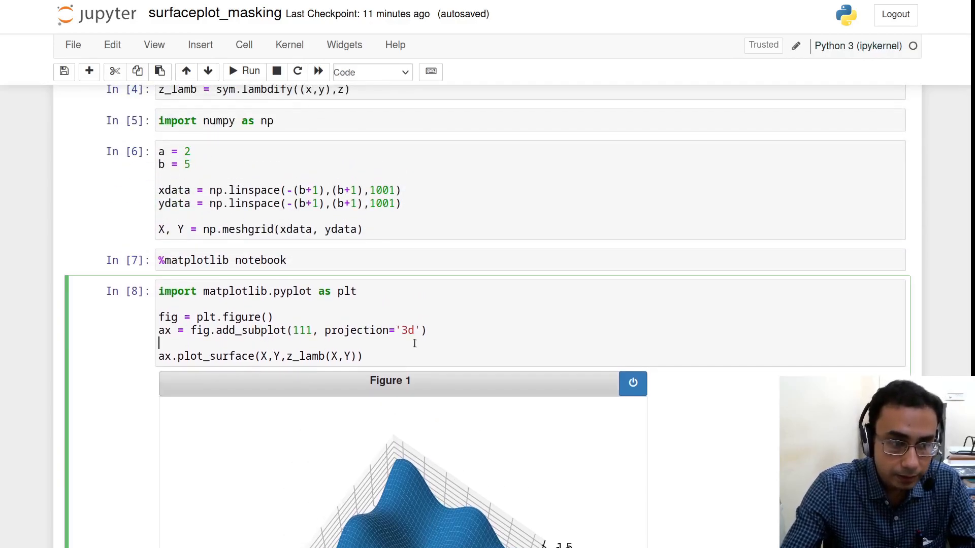
Define mask R = (X**2 + Y**2 < a**2) | (X**2 + Y**2 > b**2) and start the z_masked line
{"action": "type", "text": "R"}
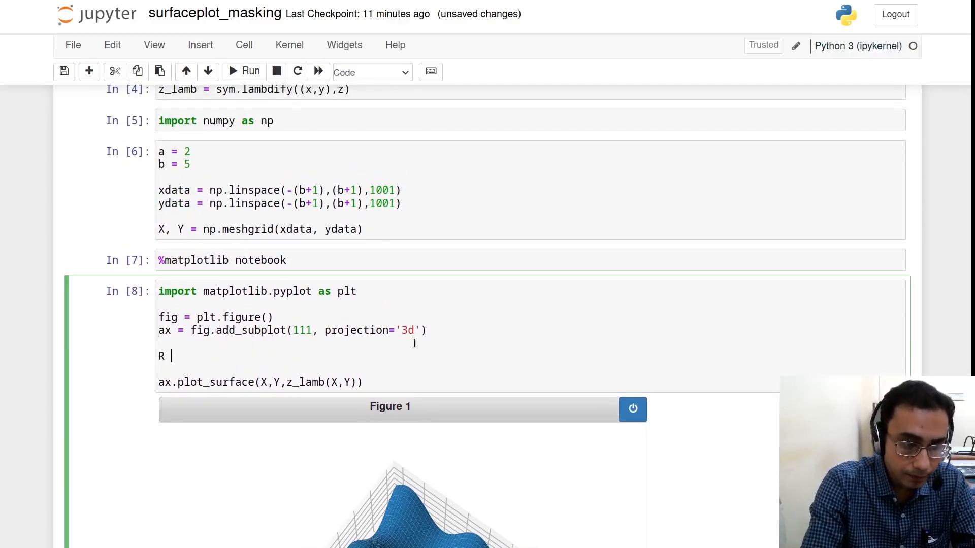
{"action": "type", "text": "="}
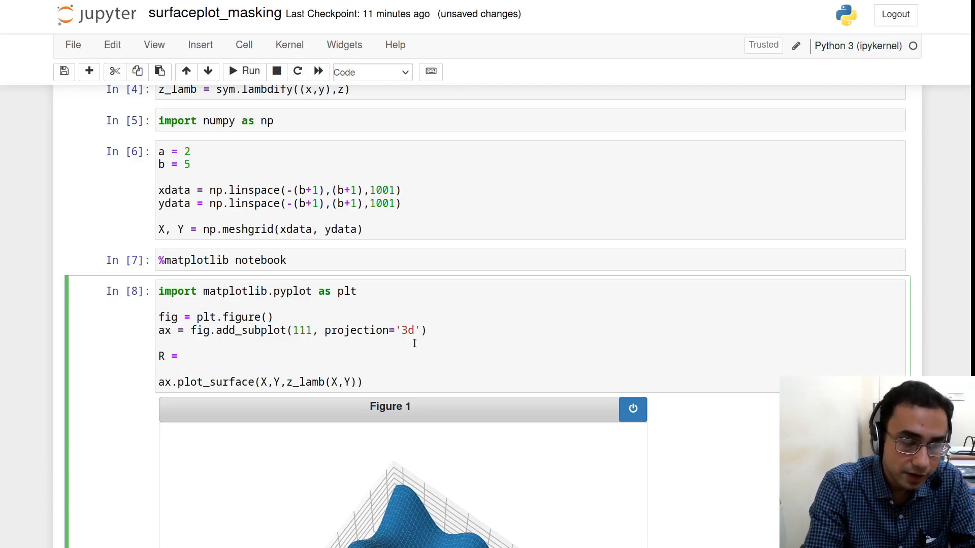
{"action": "type", "text": "(X)"}
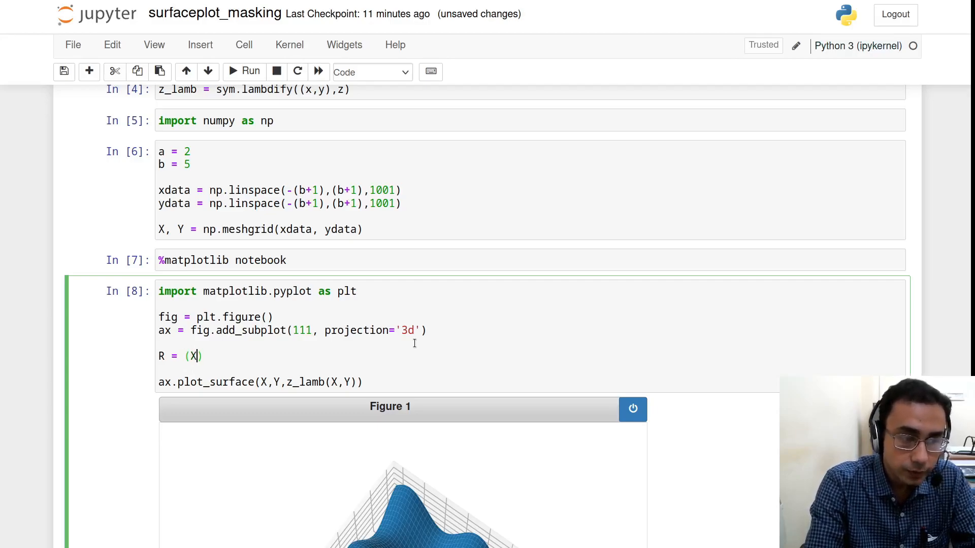
{"action": "type", "text": "**2 +"}
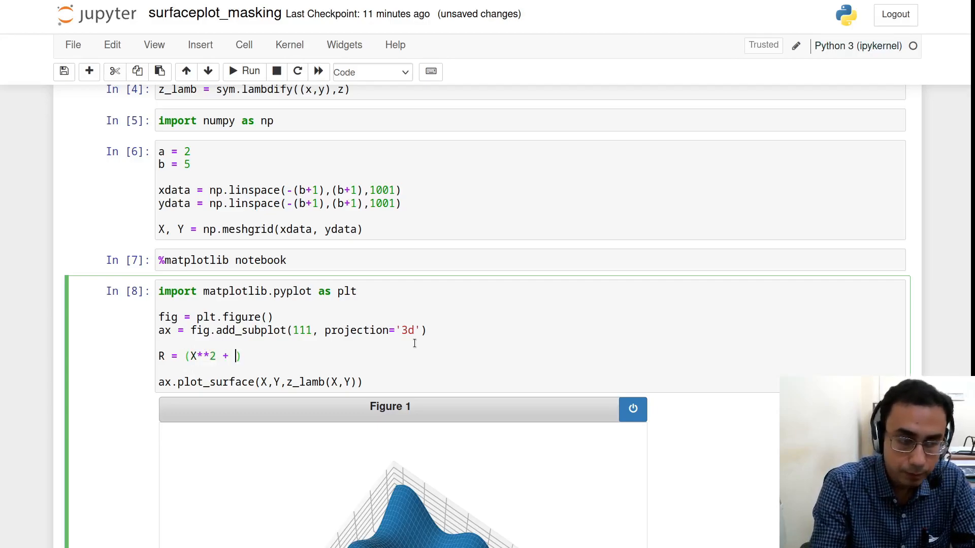
{"action": "type", "text": "Y**2"}
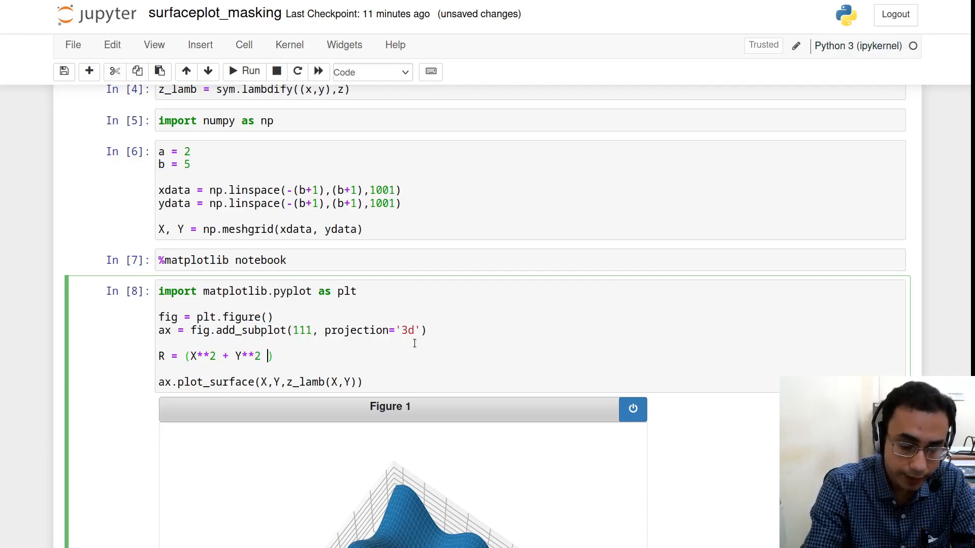
{"action": "type", "text": "< a**"}
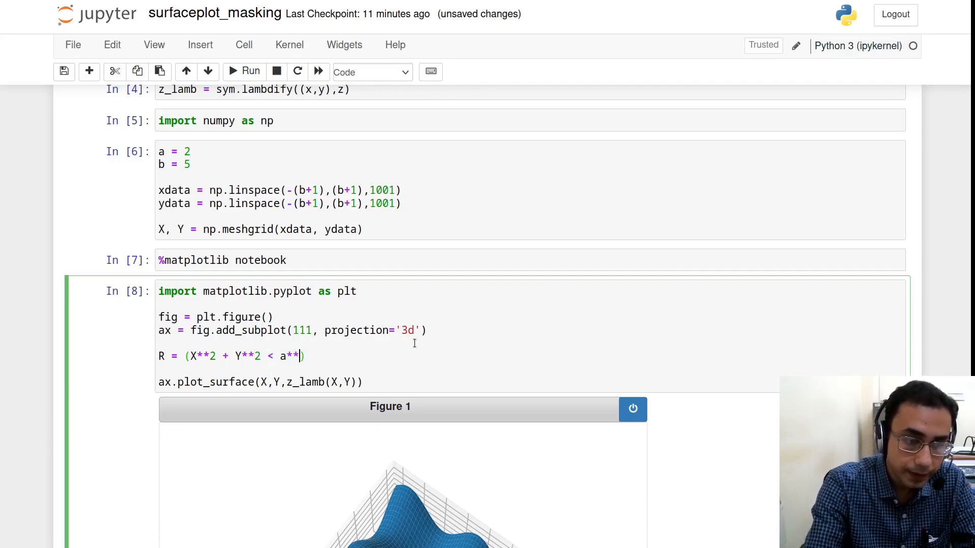
{"action": "type", "text": "2)"}
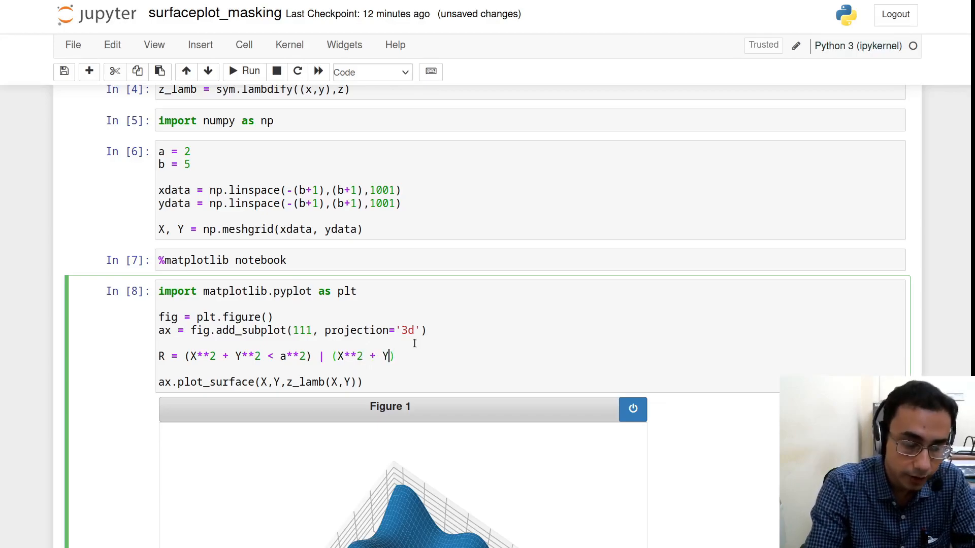
{"action": "type", "text": "**2 >"}
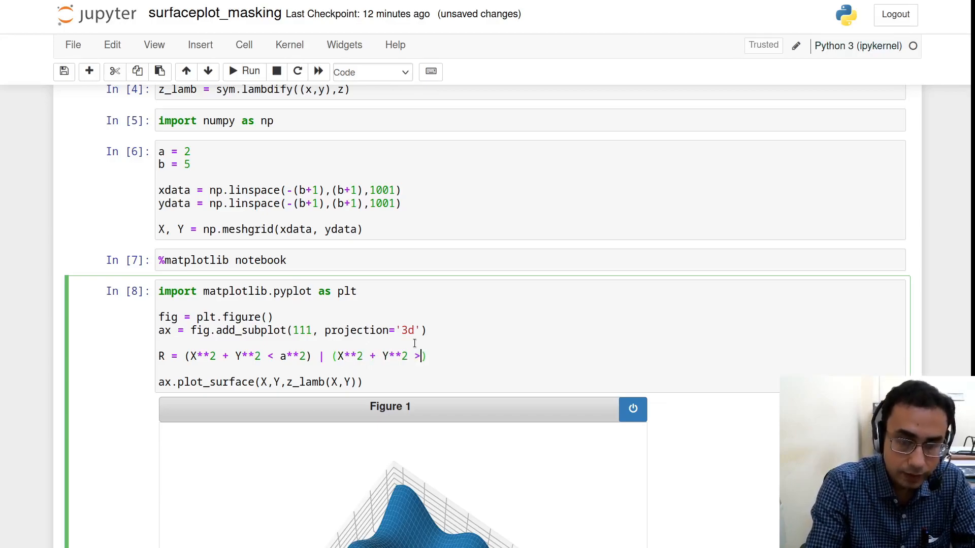
{"action": "type", "text": "b**2"}
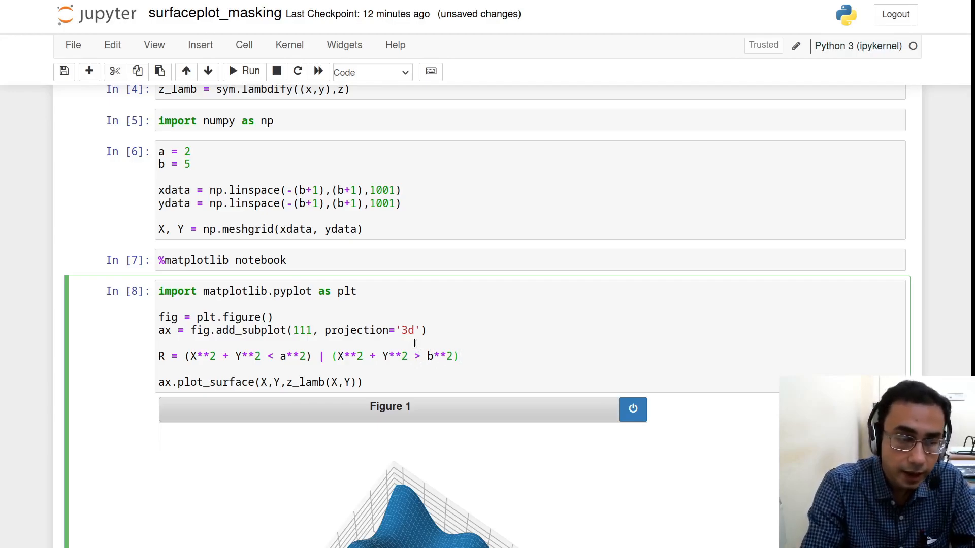
{"action": "type", "text": "z_ma"}
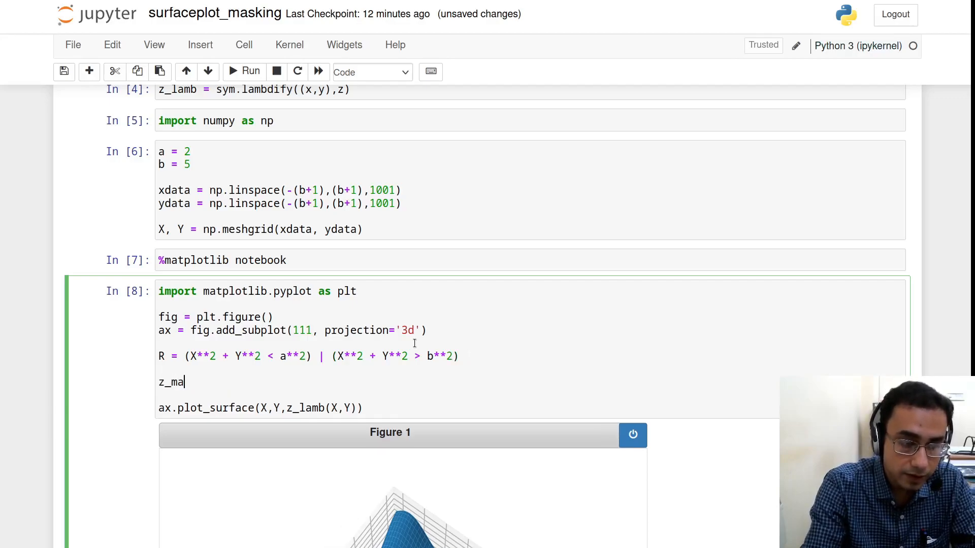
Set z_masked = np.ma.masked_where(R, z_lamb(X,Y))
{"action": "type", "text": "sked ="}
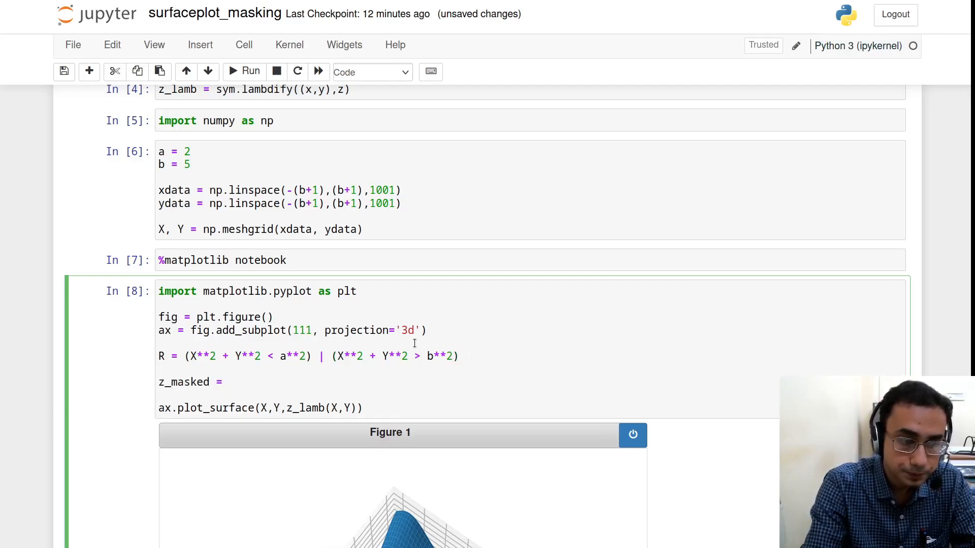
{"action": "type", "text": "np.ma."}
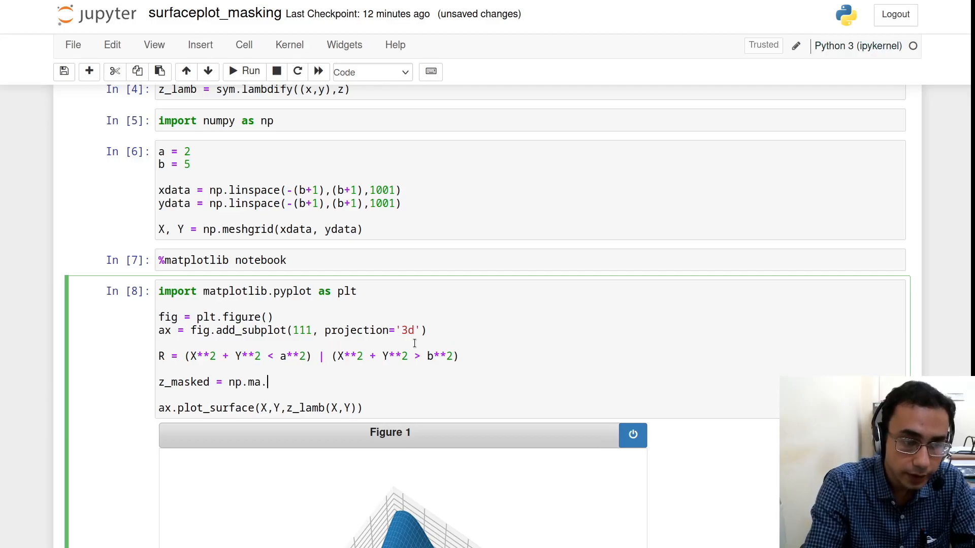
{"action": "type", "text": "masked_whe"}
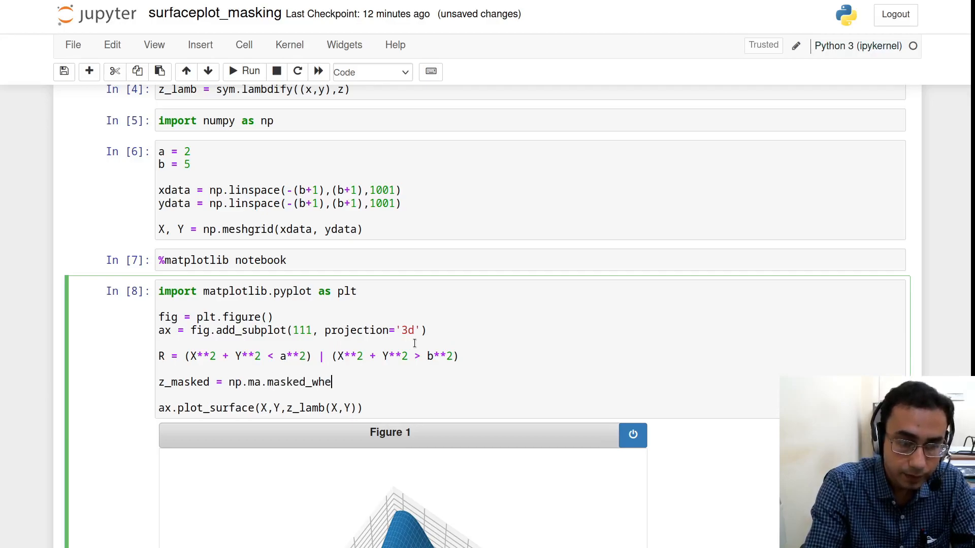
{"action": "type", "text": "re()"}
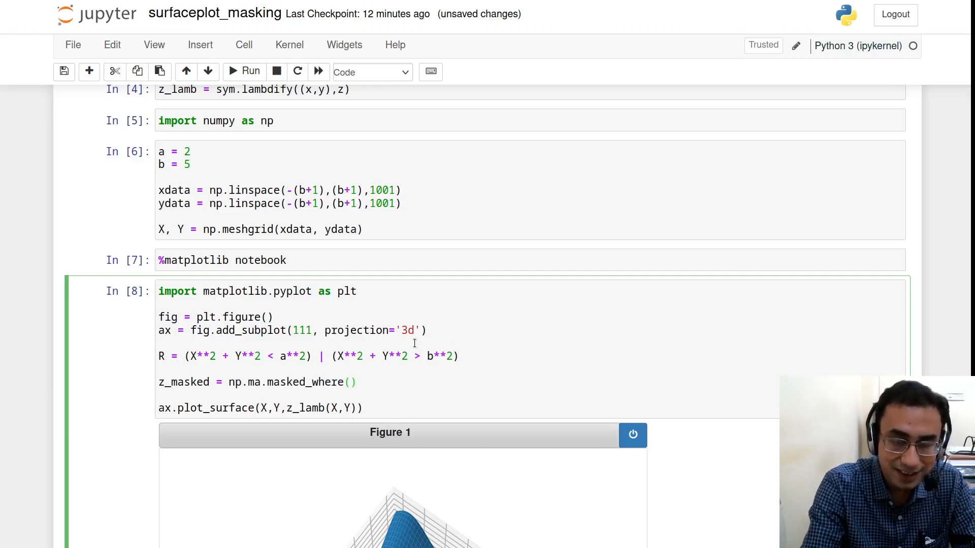
{"action": "left_click", "coordinate": [353, 382]}
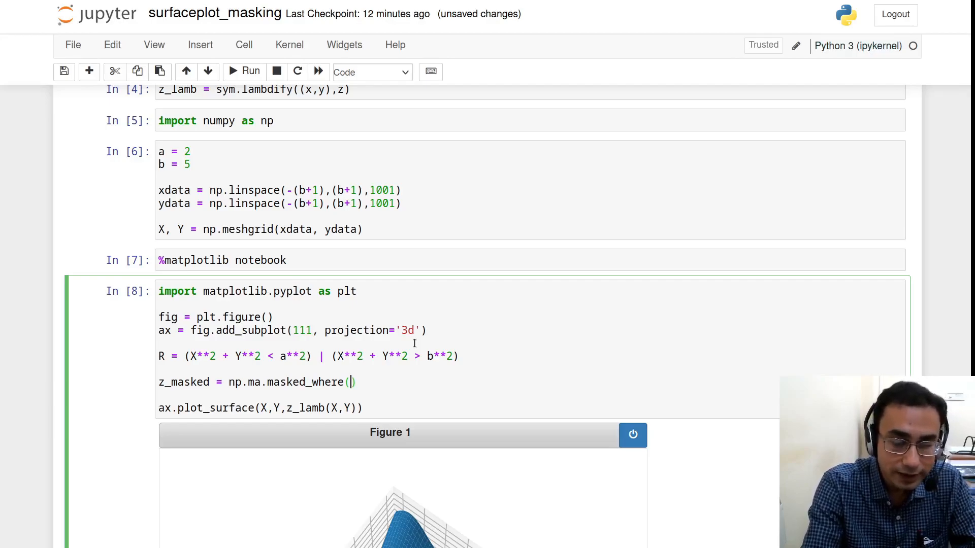
{"action": "mouse_move", "coordinate": [262, 382]}
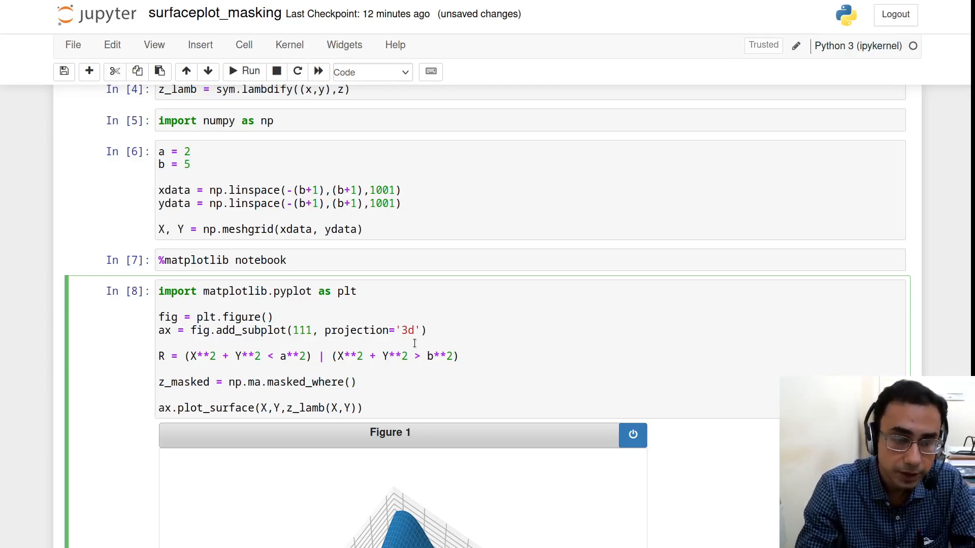
{"action": "left_click", "coordinate": [352, 381]}
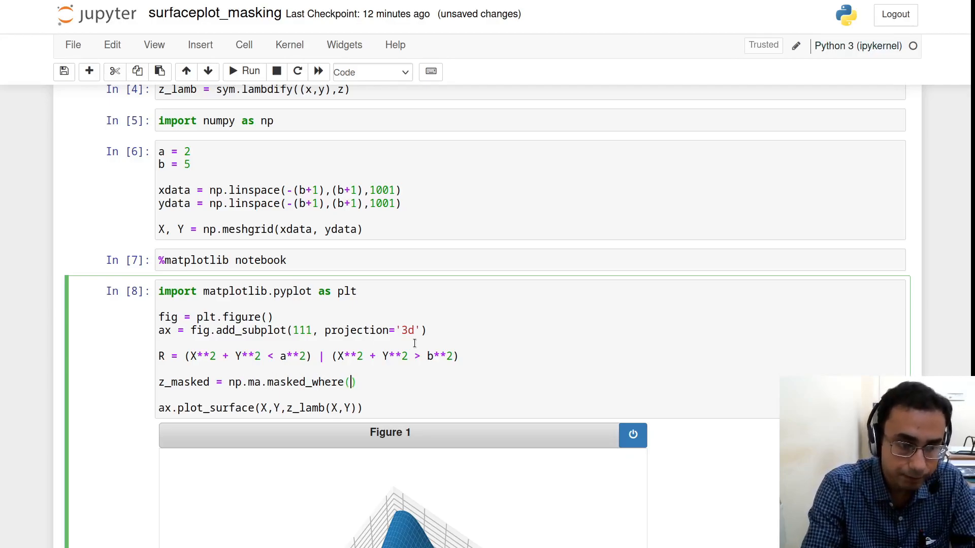
{"action": "type", "text": "R"}
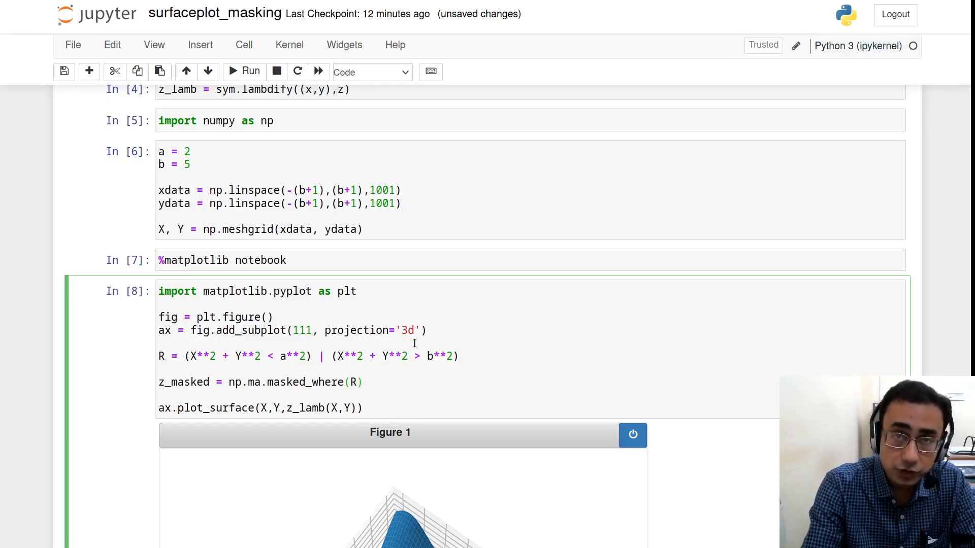
{"action": "type", "text": ","}
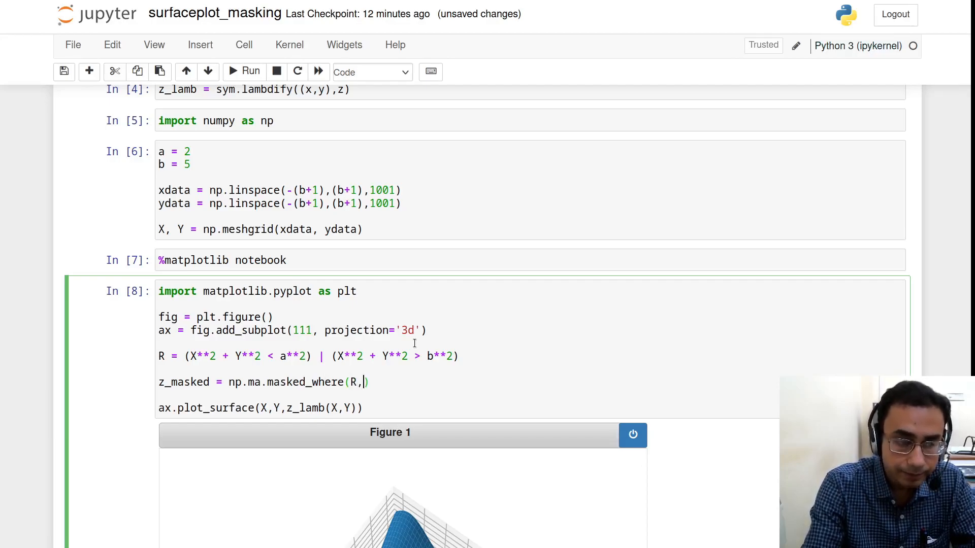
{"action": "type", "text": "z_lamb("}
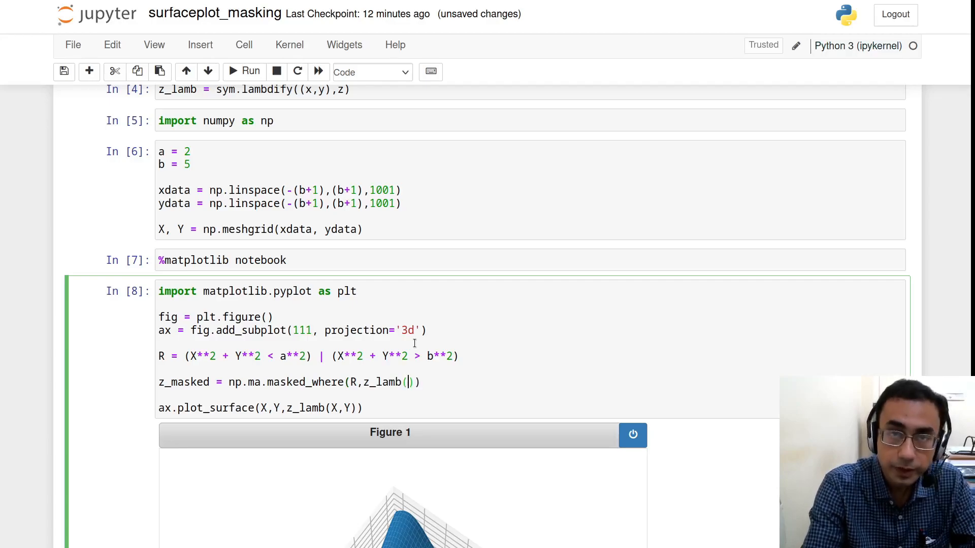
{"action": "type", "text": "X,Y"}
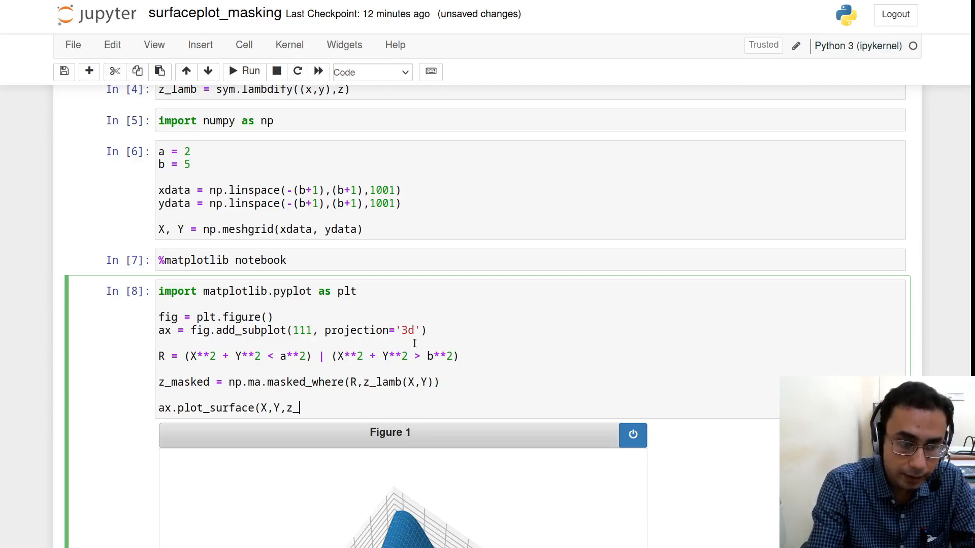
Change plot_surface to use z_masked and rerun the cell
{"action": "type", "text": "masked)"}
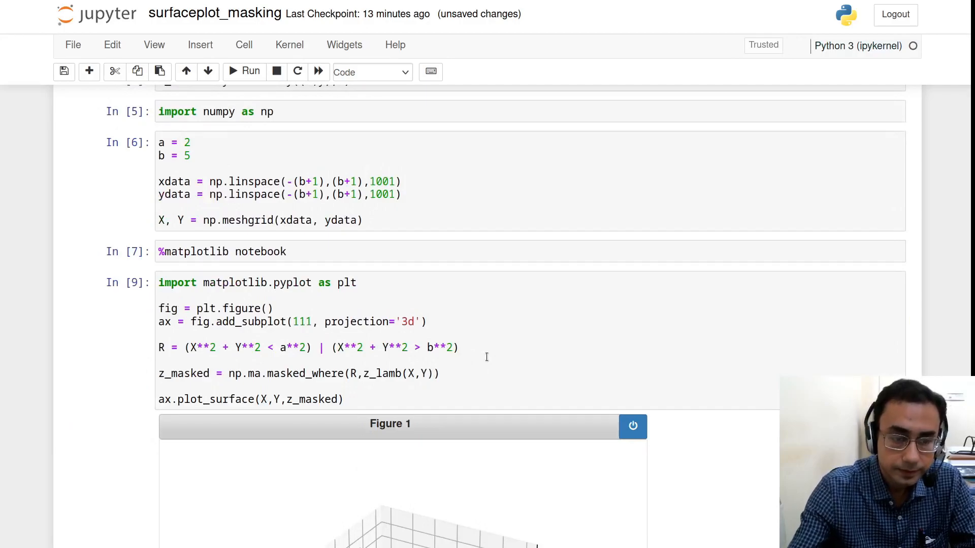
Scroll down to reveal Figure 1 with the masked annulus surface
{"action": "scroll", "scroll_direction": "down", "scroll_amount": 3}
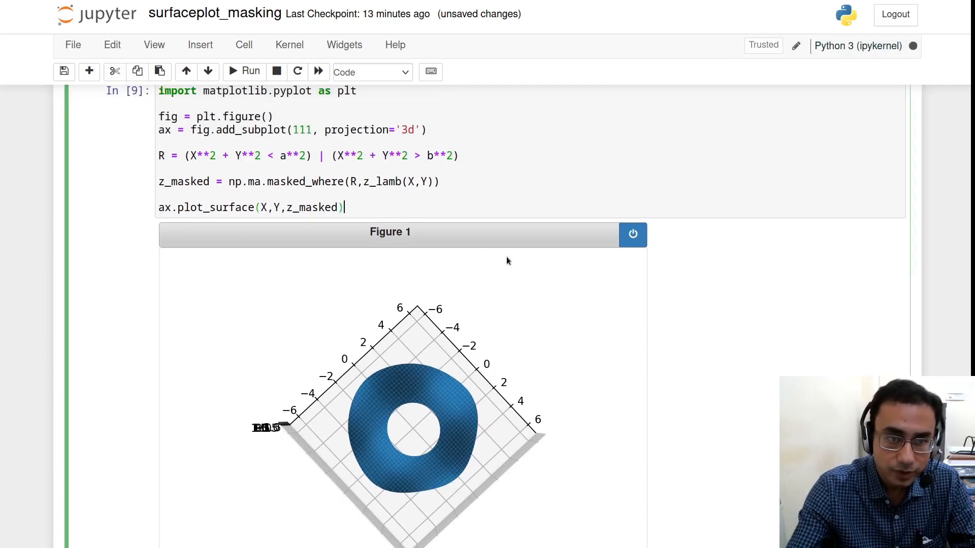
Add ax.set_aspect('equal') to the plotting cell and rerun it, then review the redrawn ring
{"action": "type", "text": "z"}
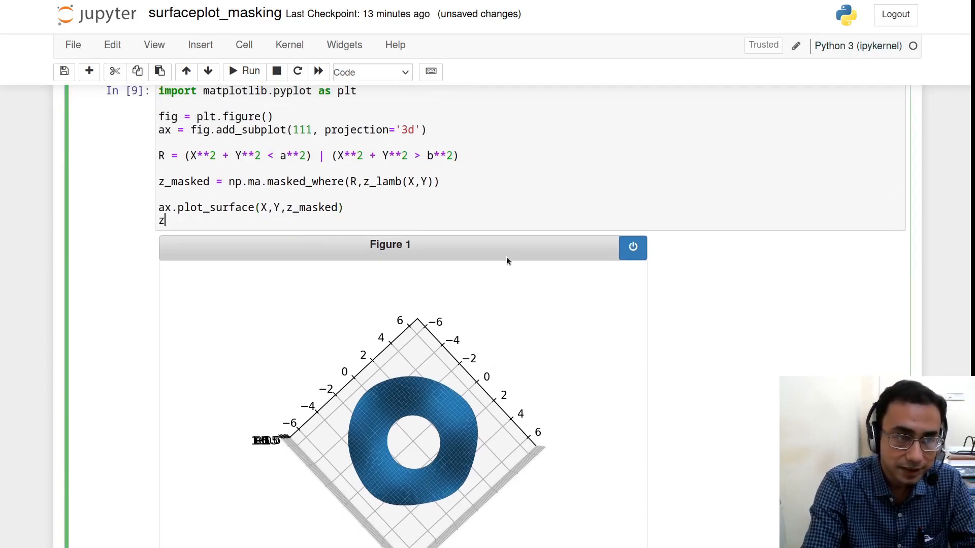
{"action": "type", "text": "ax."}
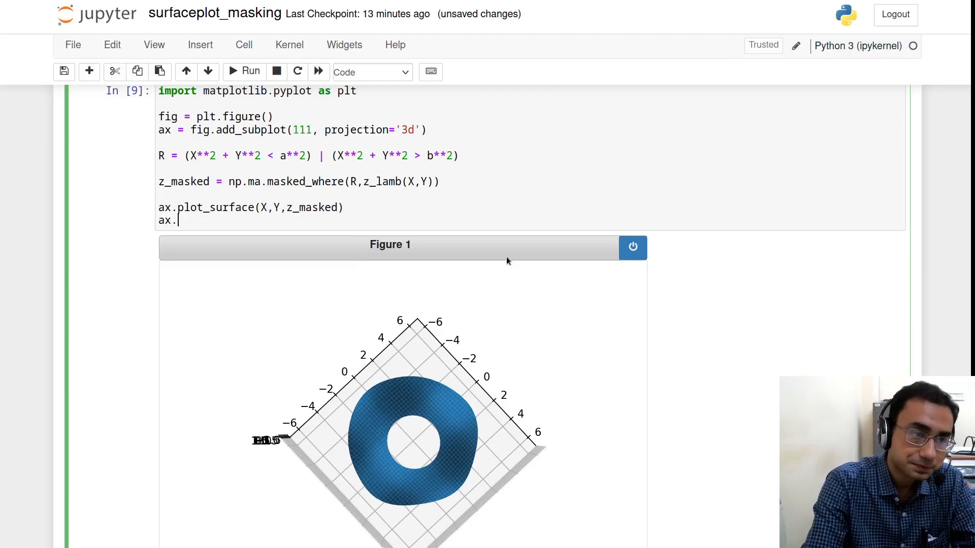
{"action": "type", "text": "set_asp"}
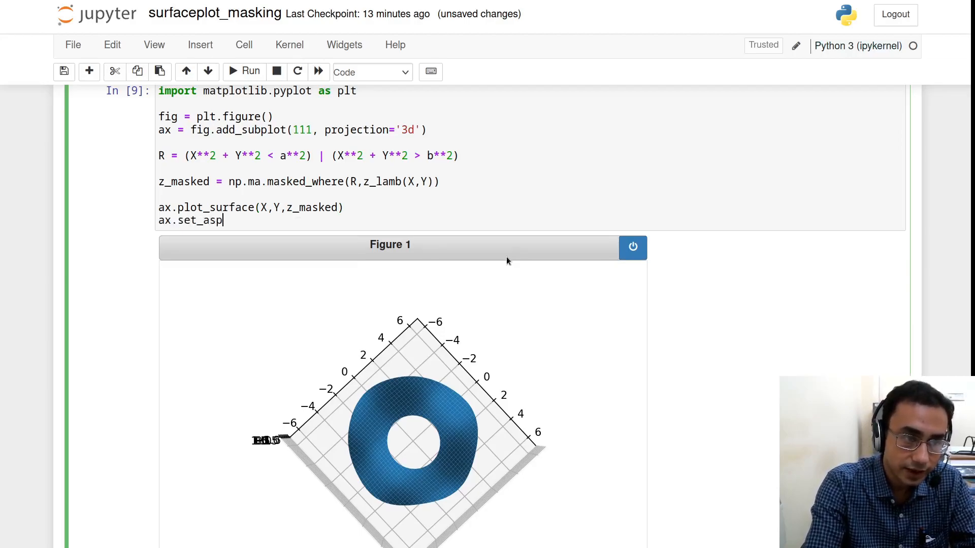
{"action": "type", "text": "ect('')"}
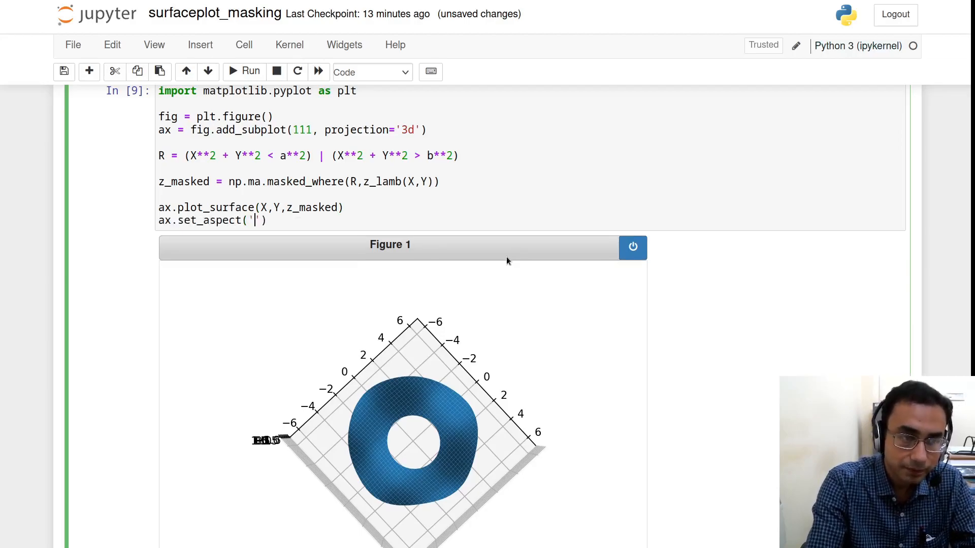
{"action": "left_click", "coordinate": [243, 71]}
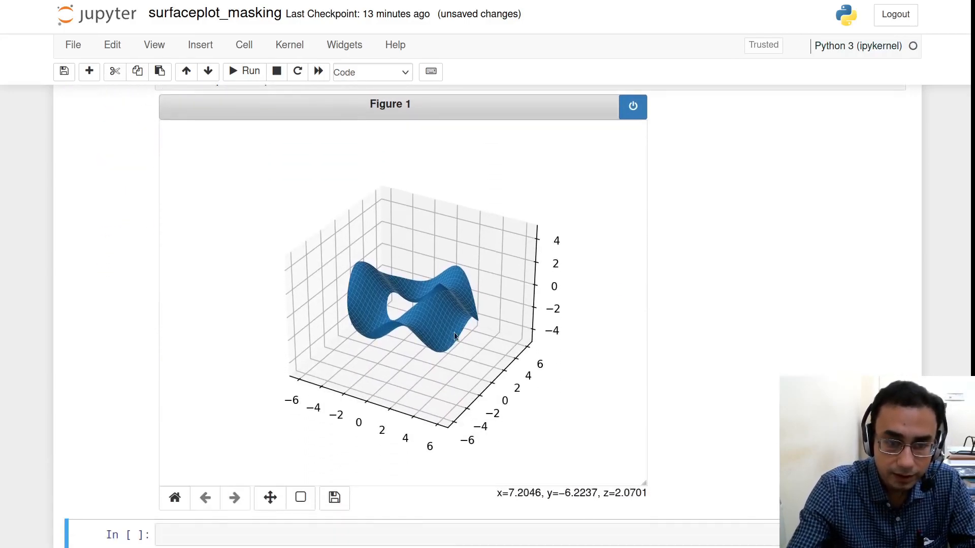
{"action": "mouse_move", "coordinate": [448, 328]}
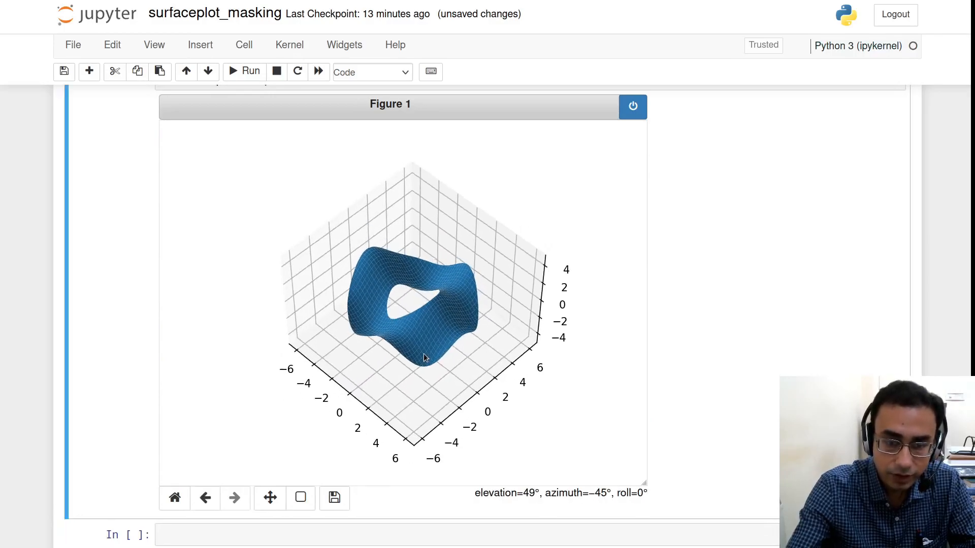
{"action": "mouse_move", "coordinate": [529, 333]}
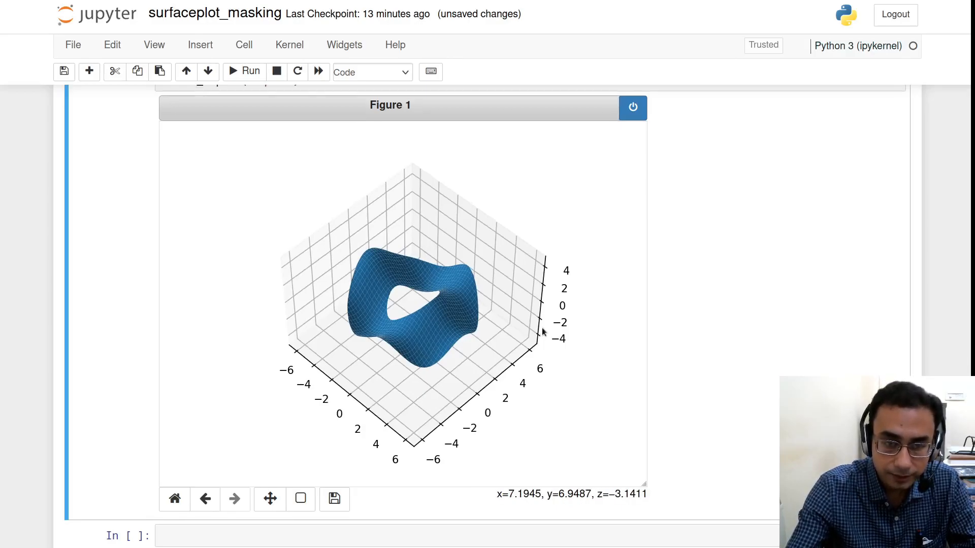
{"action": "scroll", "scroll_direction": "up", "scroll_amount": 3}
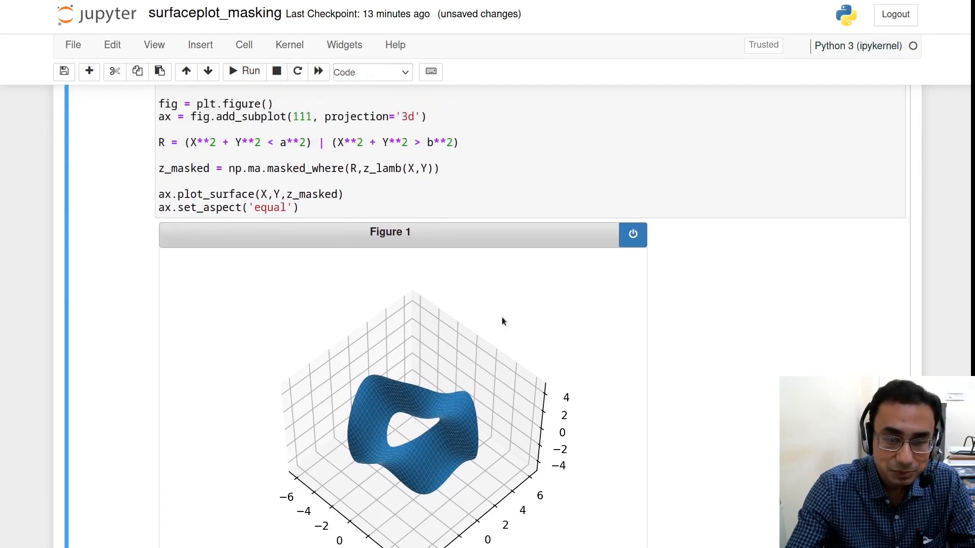
{"action": "scroll", "scroll_direction": "down", "scroll_amount": 3}
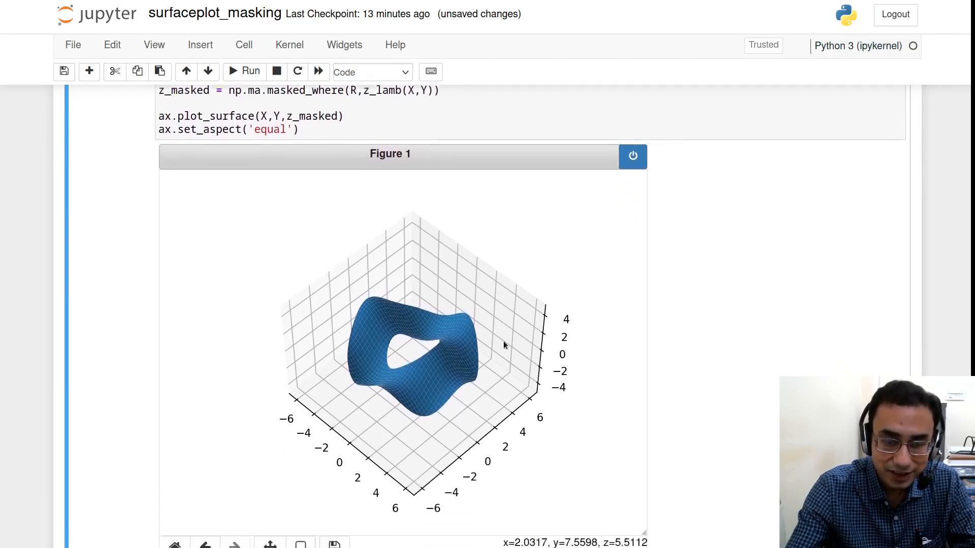
{"action": "scroll", "scroll_direction": "down", "scroll_amount": 3}
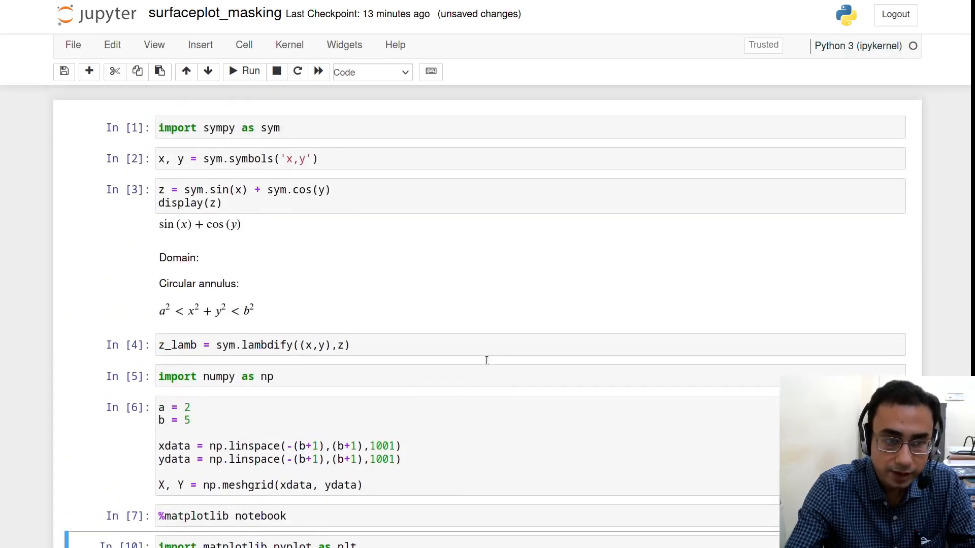
{"action": "mouse_move", "coordinate": [333, 281]}
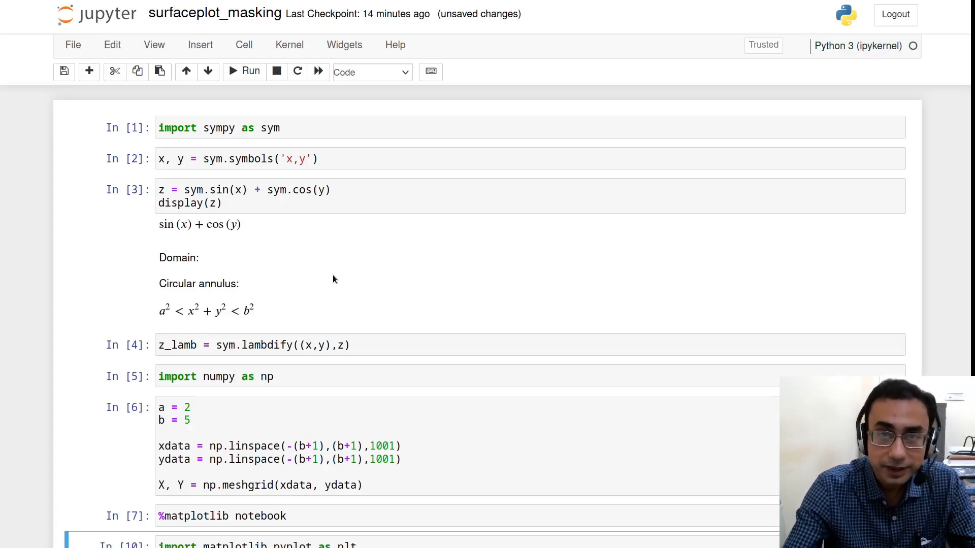
{"action": "mouse_move", "coordinate": [402, 335]}
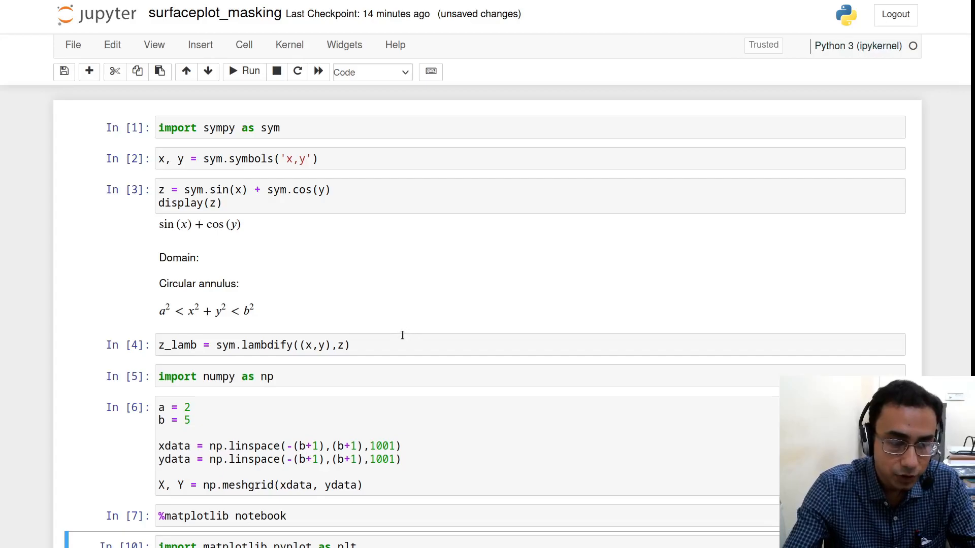